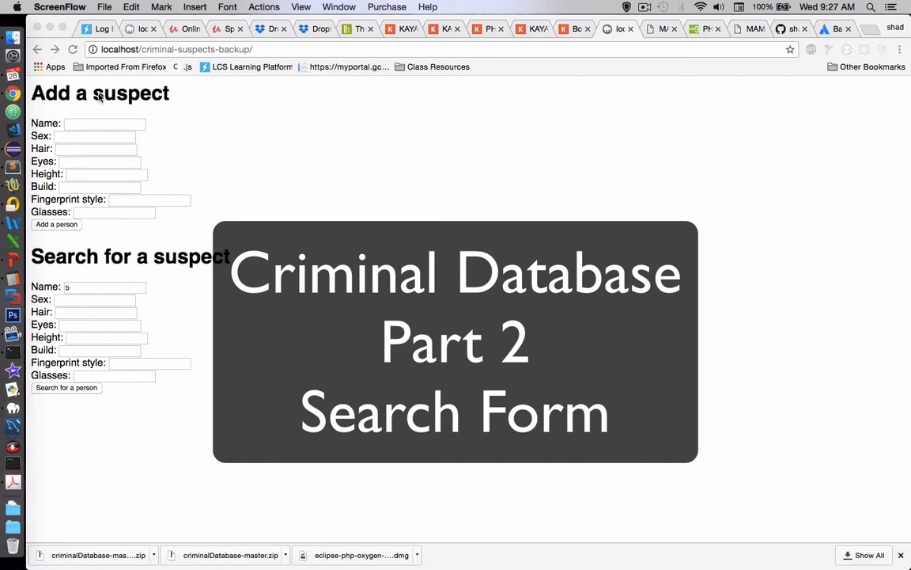
pyautogui.moveTo(172, 267)
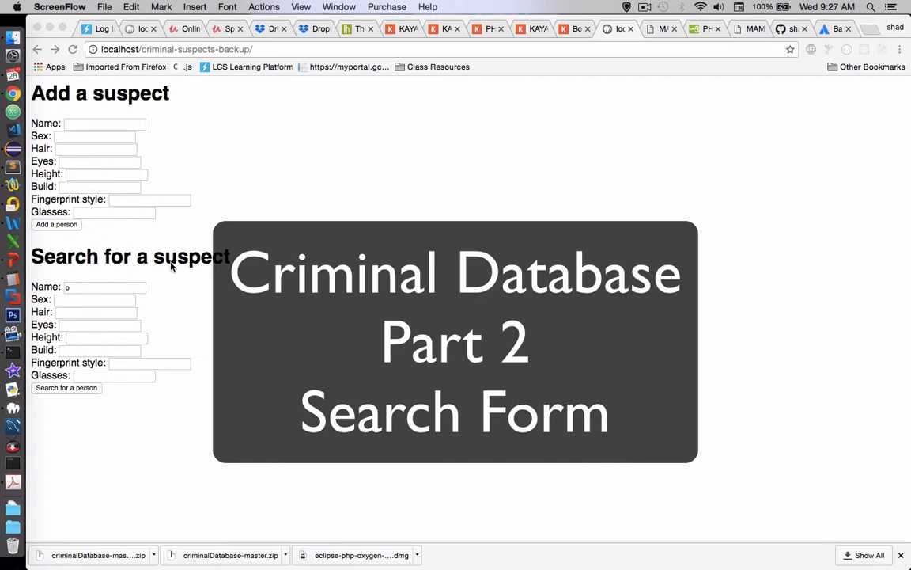
pyautogui.moveTo(147, 307)
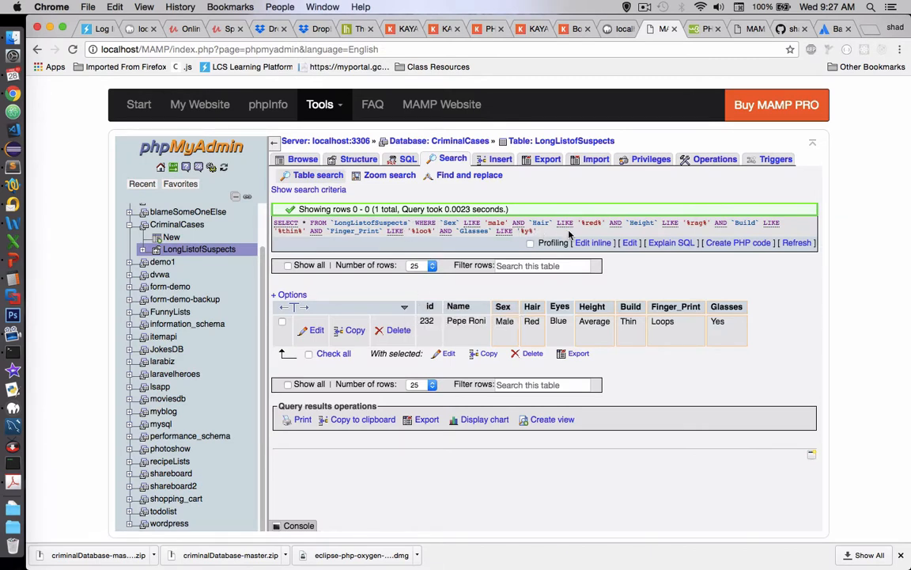
pyautogui.moveTo(405, 204)
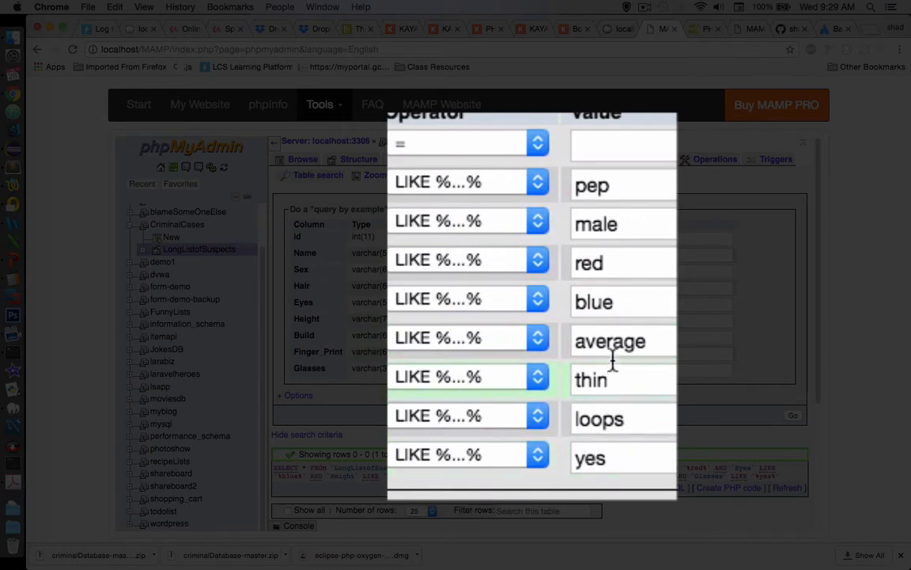
# - Run a LIKE %...% table search on all eight suspect fields, starting with name 'pep'
pyautogui.click(538, 142)
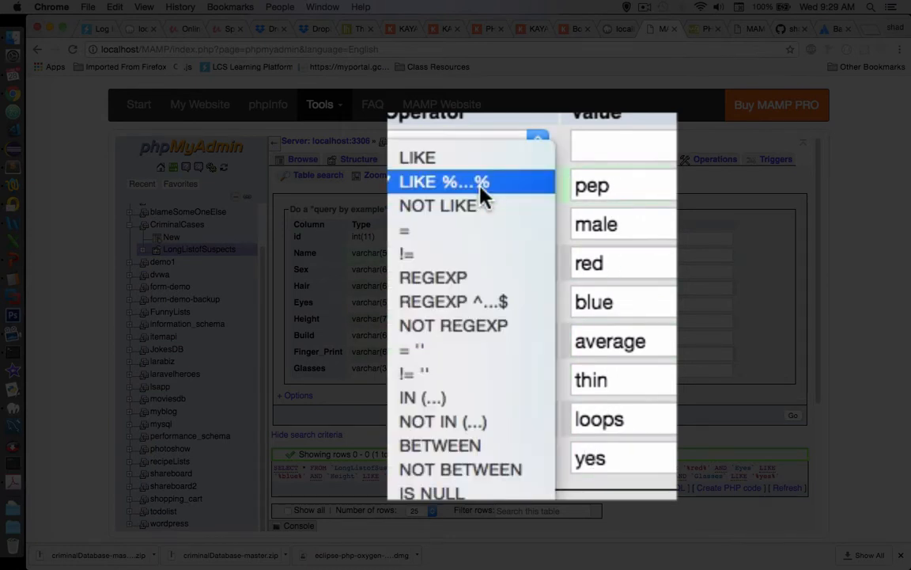
pyautogui.click(444, 181)
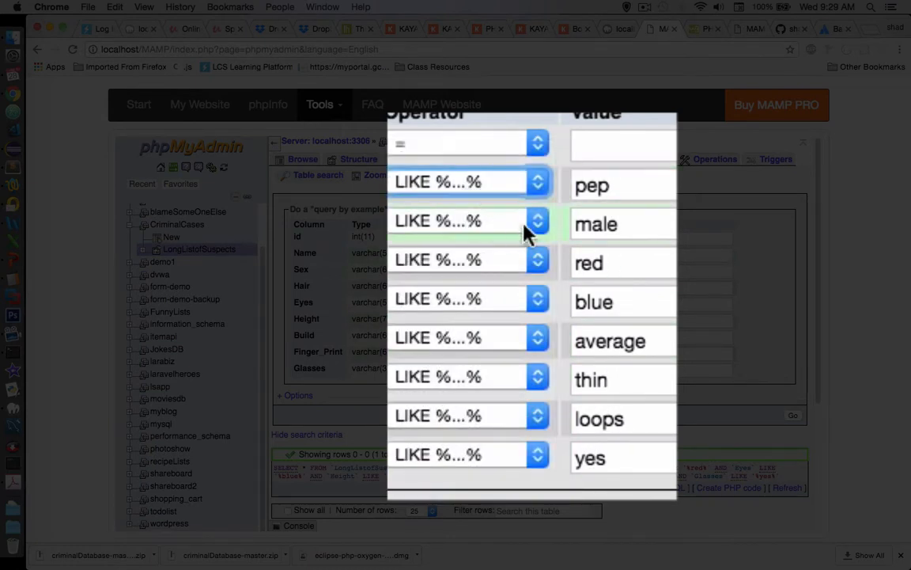
pyautogui.click(623, 184)
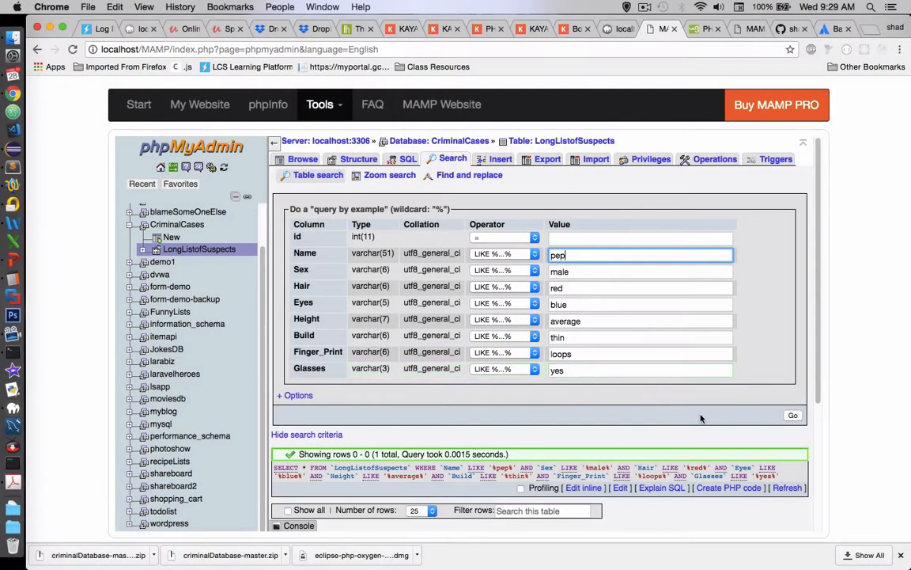
pyautogui.click(793, 415)
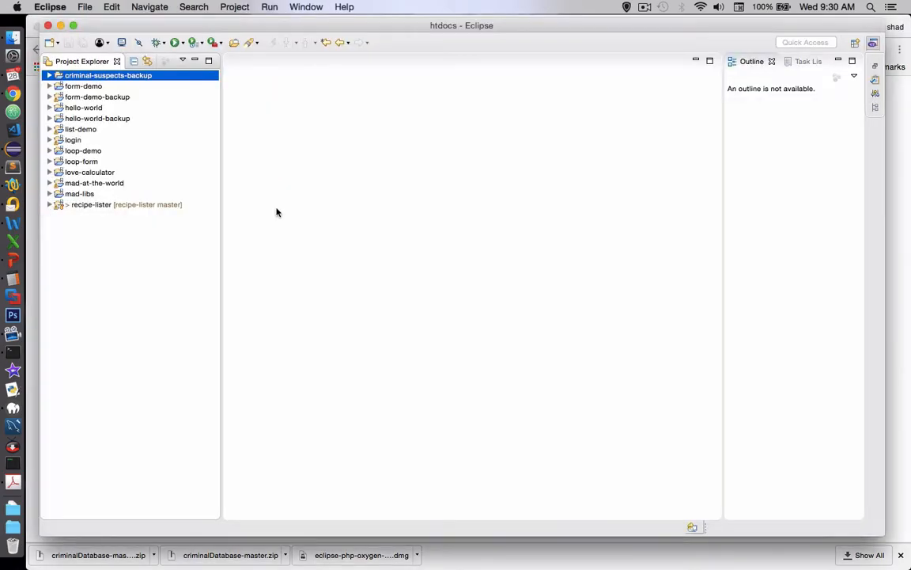
# - Create the criminal-suspects PHP project and begin a new PHP file
pyautogui.click(84, 6)
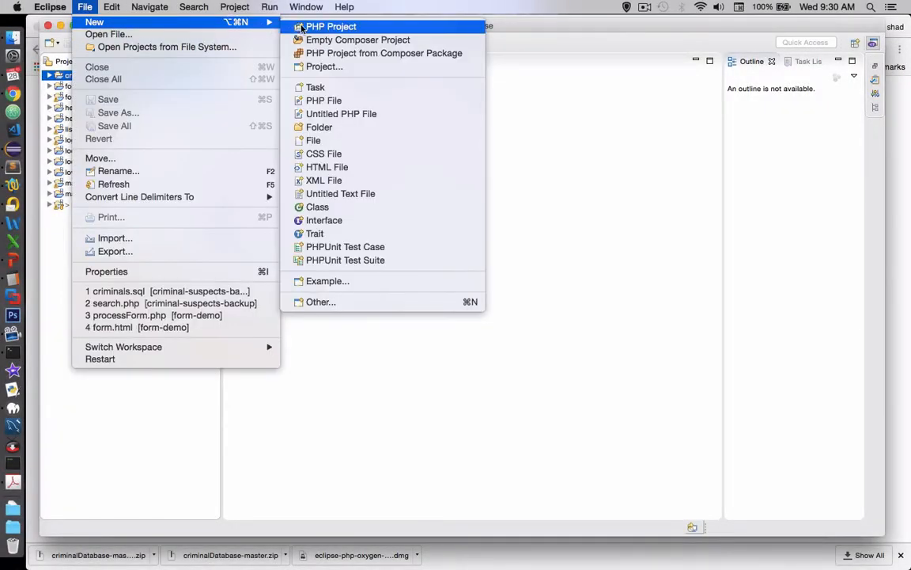
pyautogui.click(331, 26)
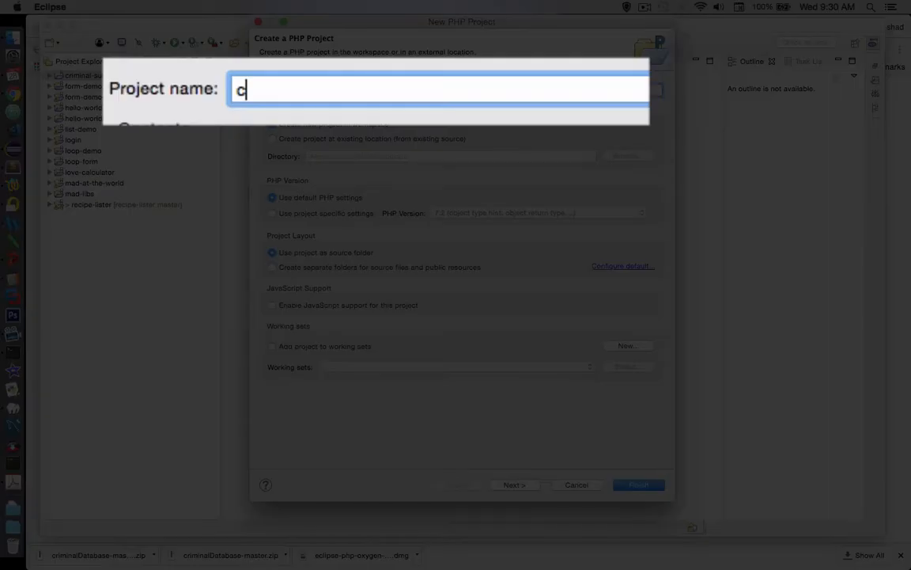
pyautogui.write('riminal-sus')
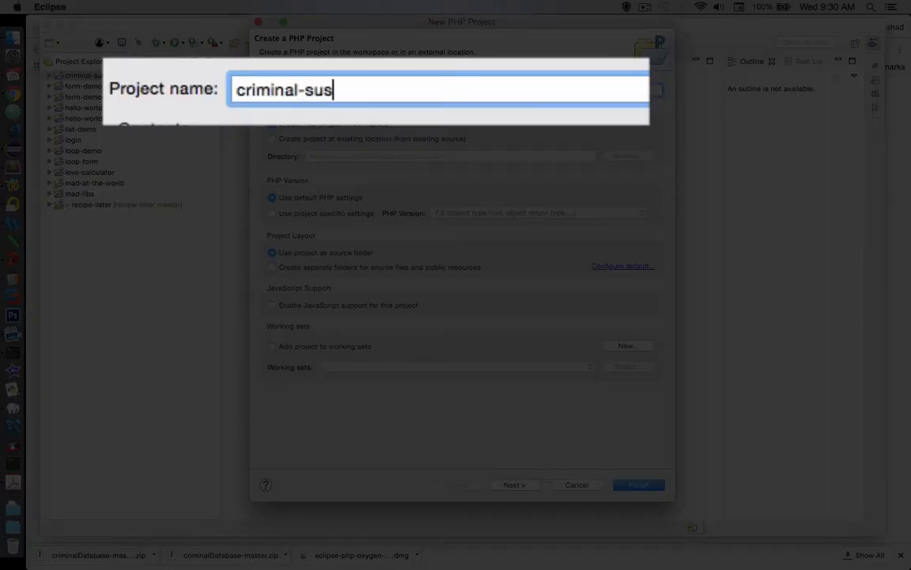
pyautogui.click(638, 485)
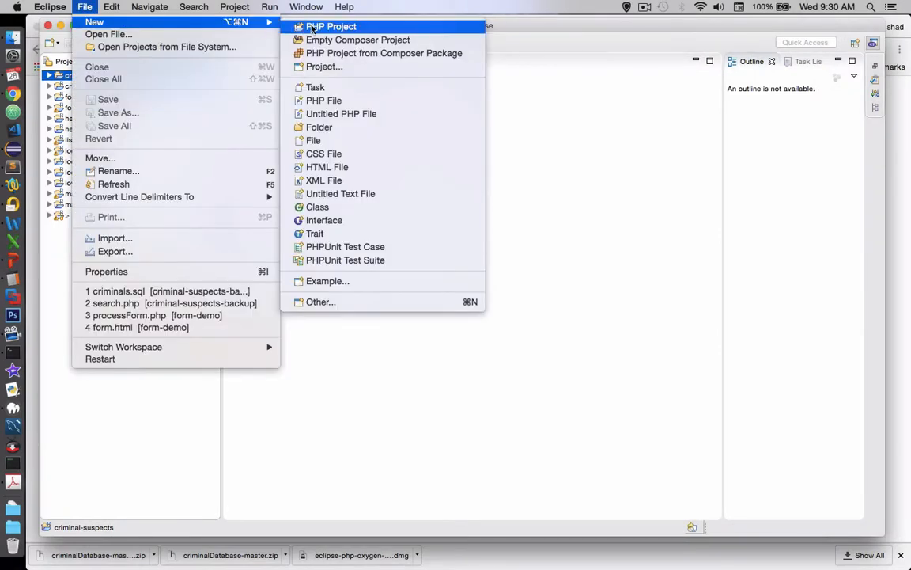
pyautogui.moveTo(323, 101)
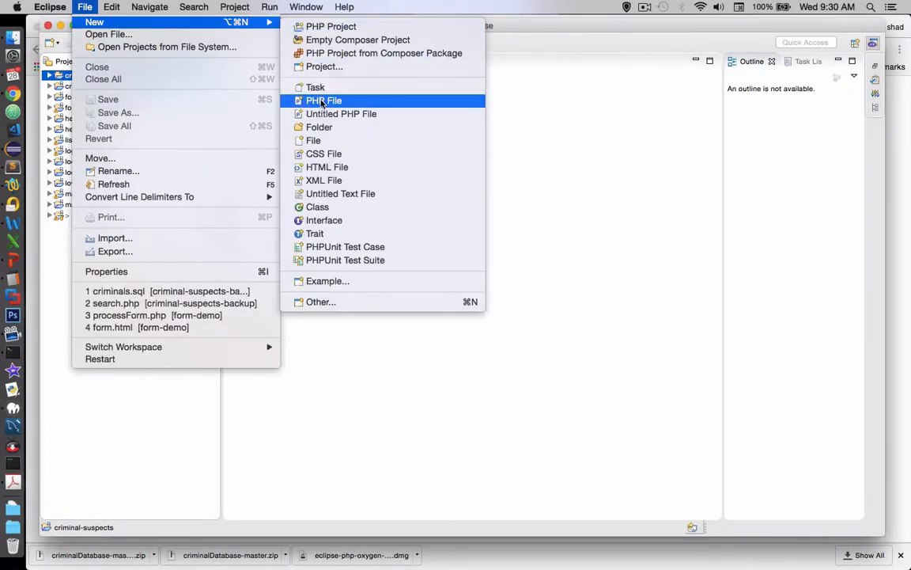
pyautogui.click(314, 140)
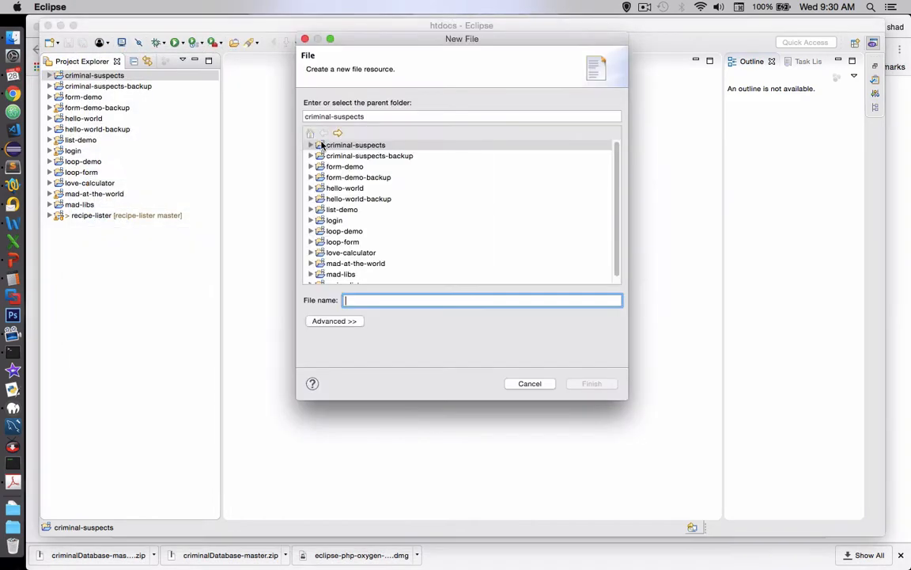
# - Create searchSuspects.php and paste the copied SQL wildcard query into it
pyautogui.write('search')
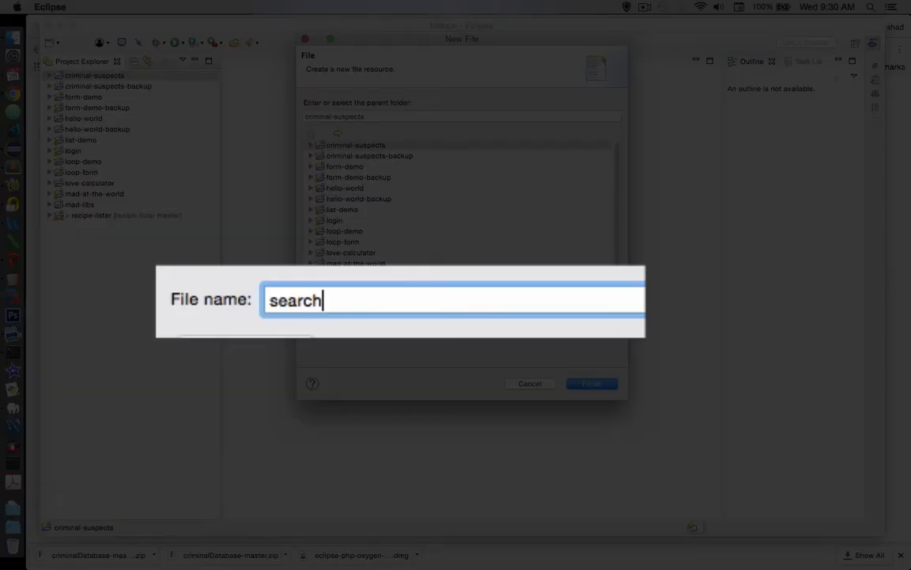
pyautogui.write('Suspects.php')
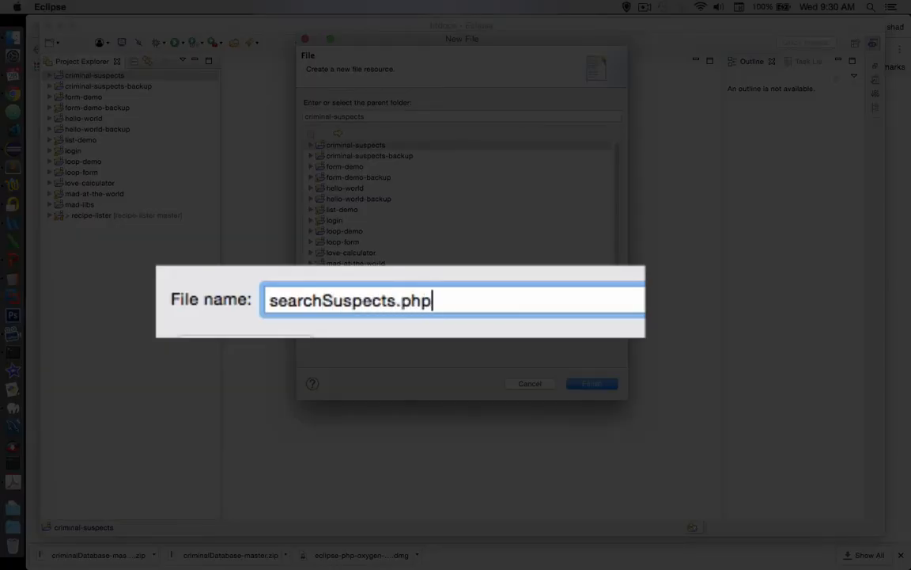
pyautogui.click(591, 383)
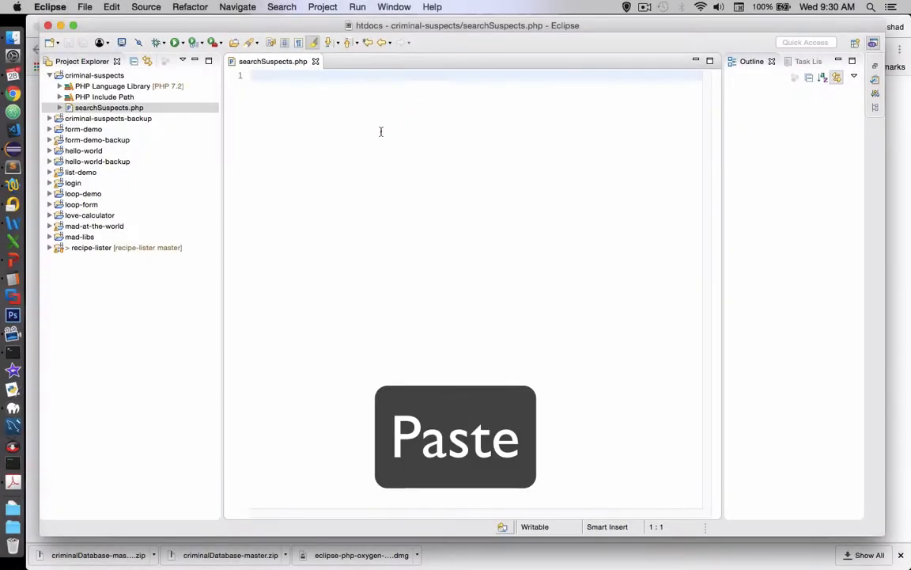
pyautogui.press('cmd+v')
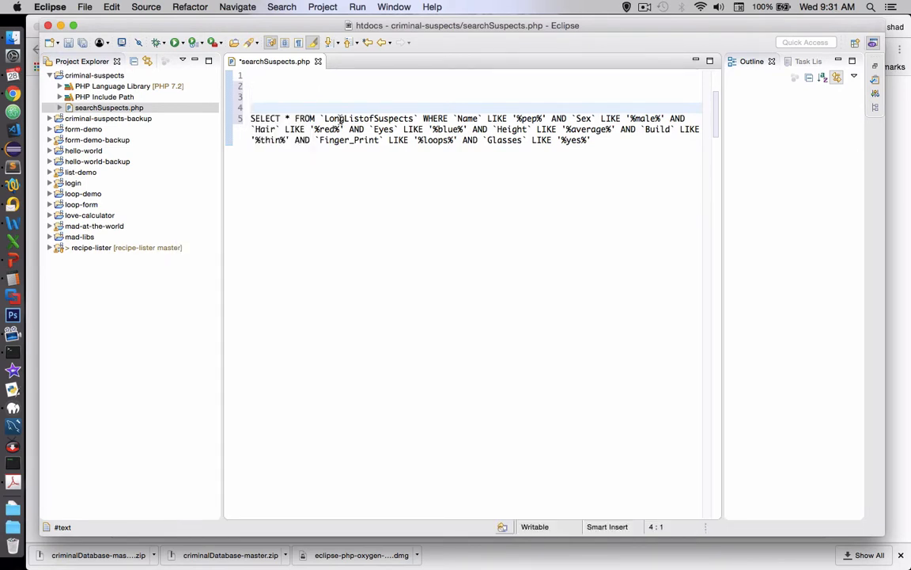
pyautogui.click(84, 6)
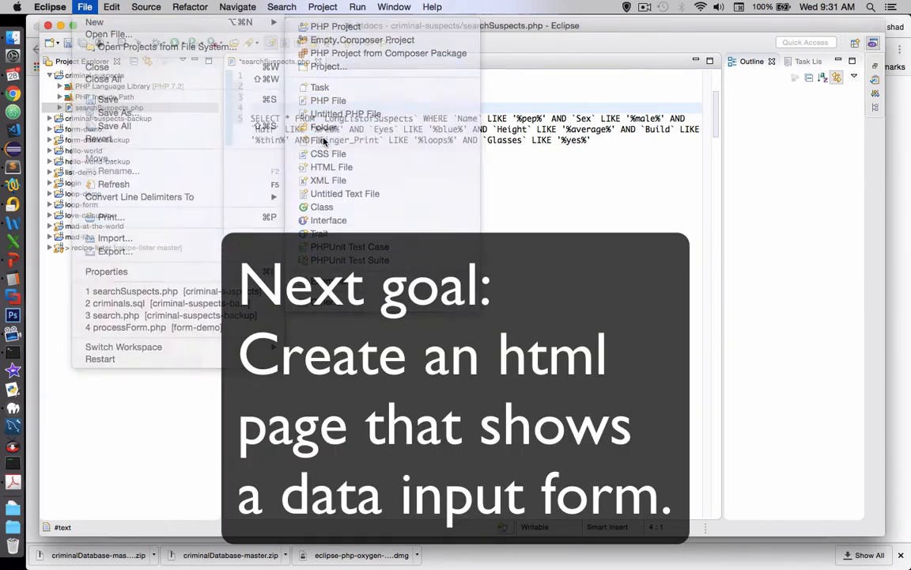
# - Create a new file named form.html in the criminal-suspects folder
pyautogui.click(328, 100)
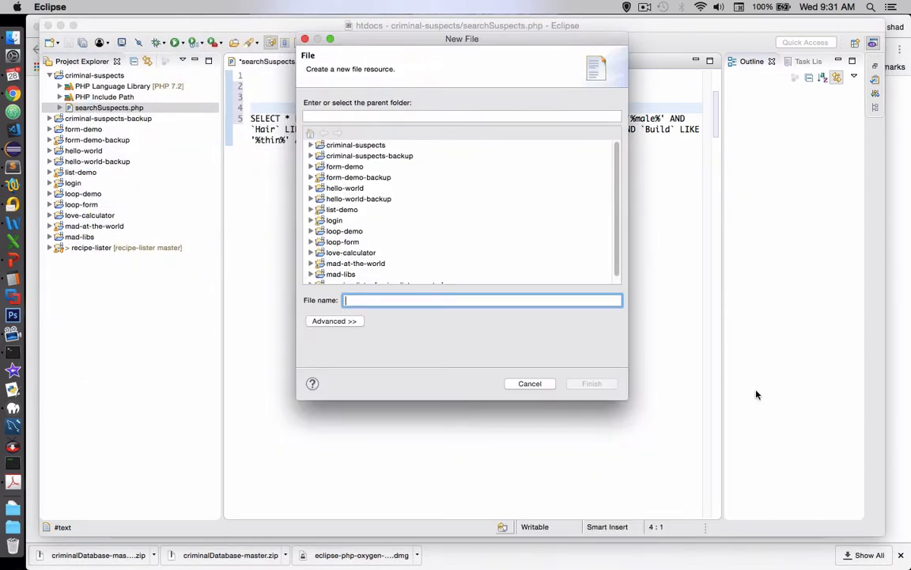
pyautogui.click(591, 384)
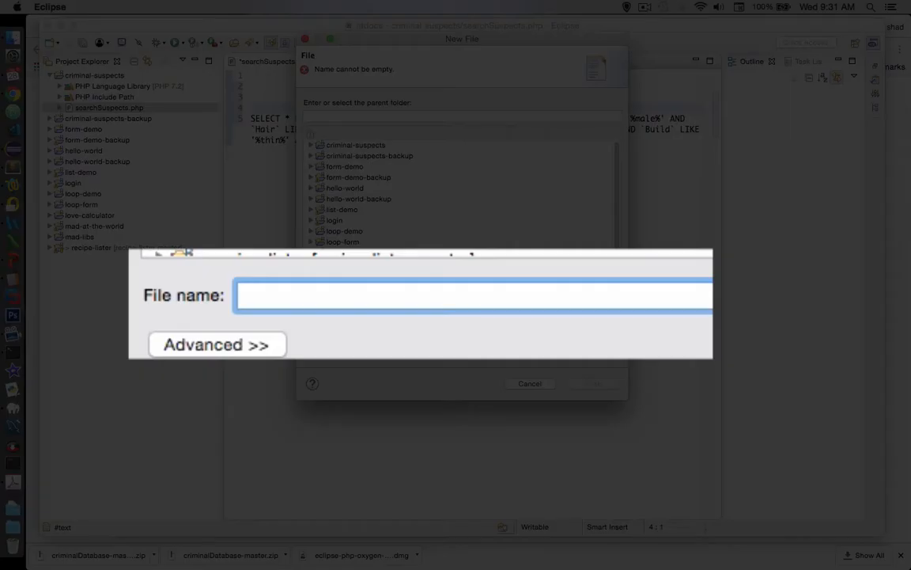
pyautogui.write('form.h')
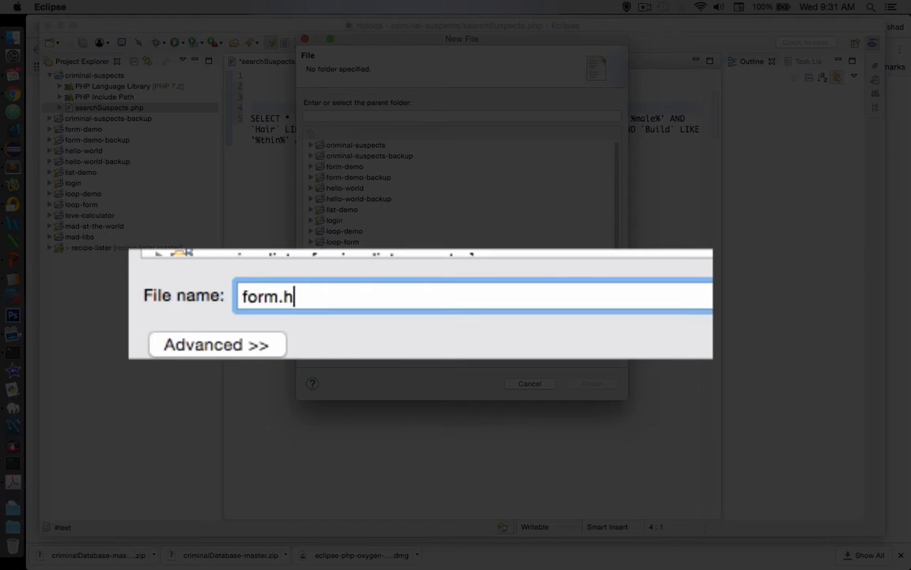
pyautogui.write('tml')
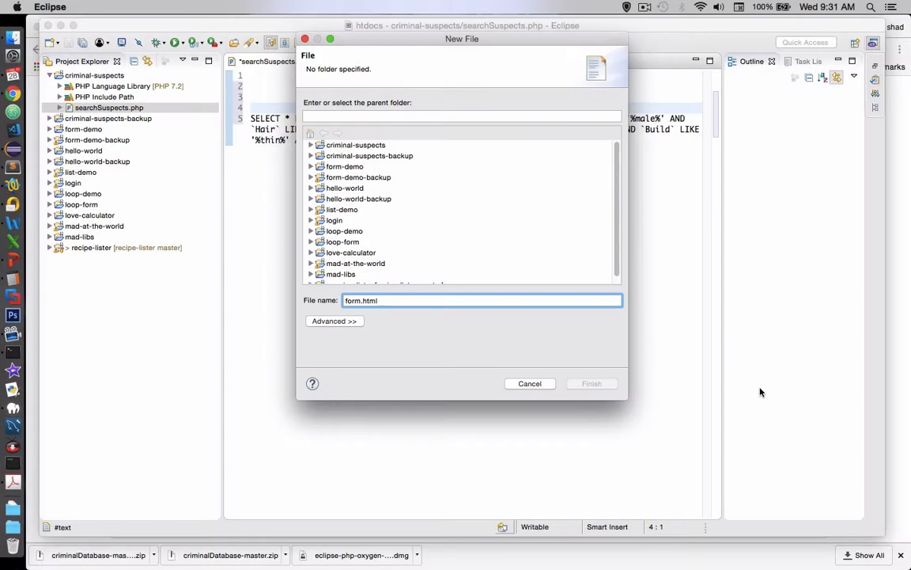
pyautogui.click(356, 145)
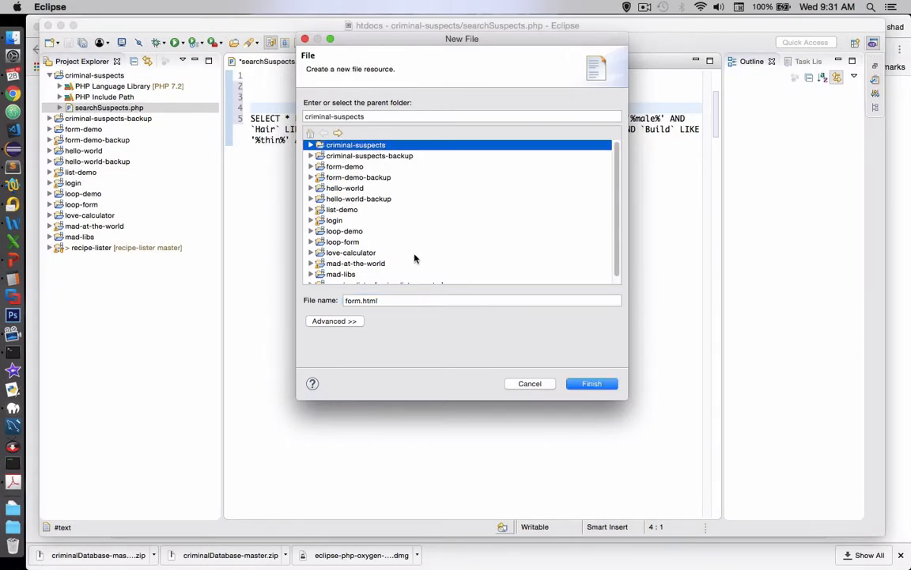
pyautogui.click(591, 382)
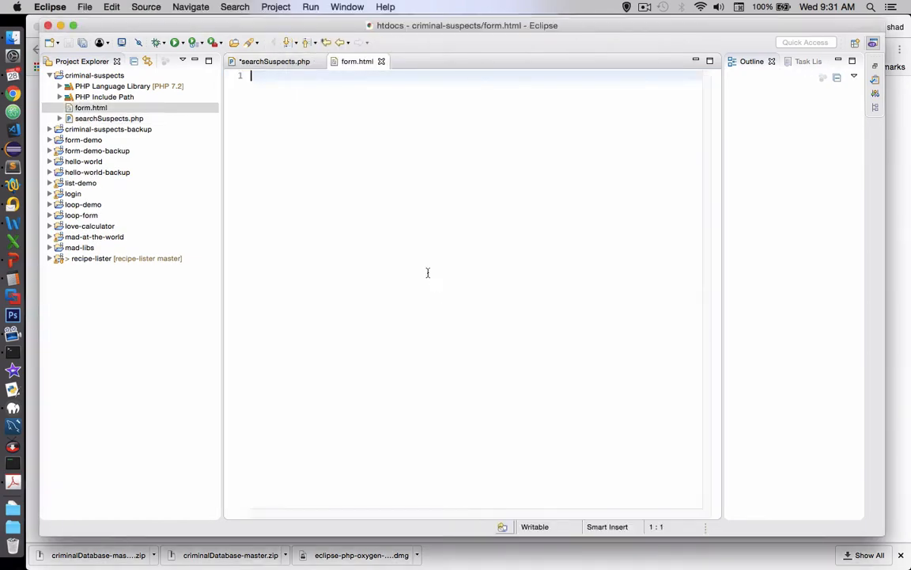
# - Add html, head and body tags and a form with action="searchSuspects.php"
pyautogui.write('<html>')
pyautogui.write('<head>')
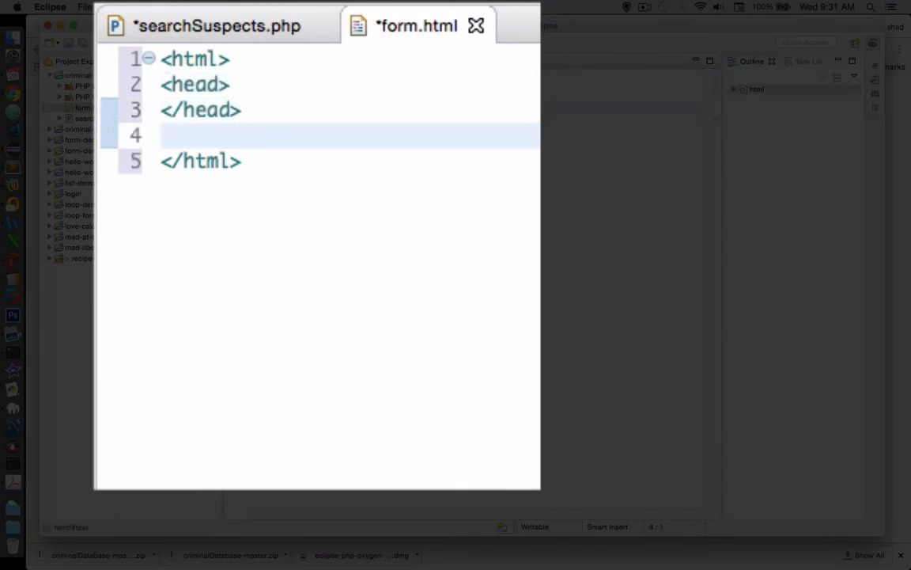
pyautogui.write('<body>')
pyautogui.write('<form>')
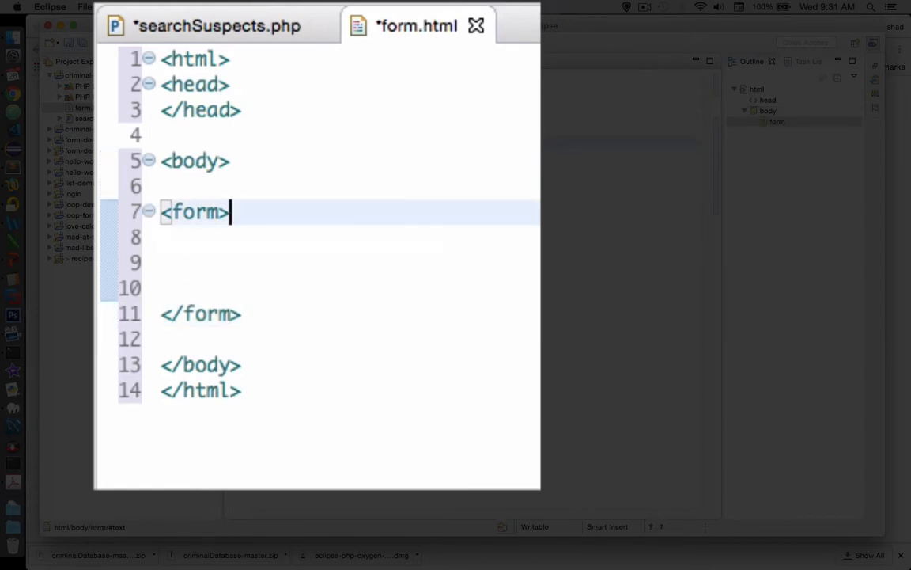
pyautogui.write('action')
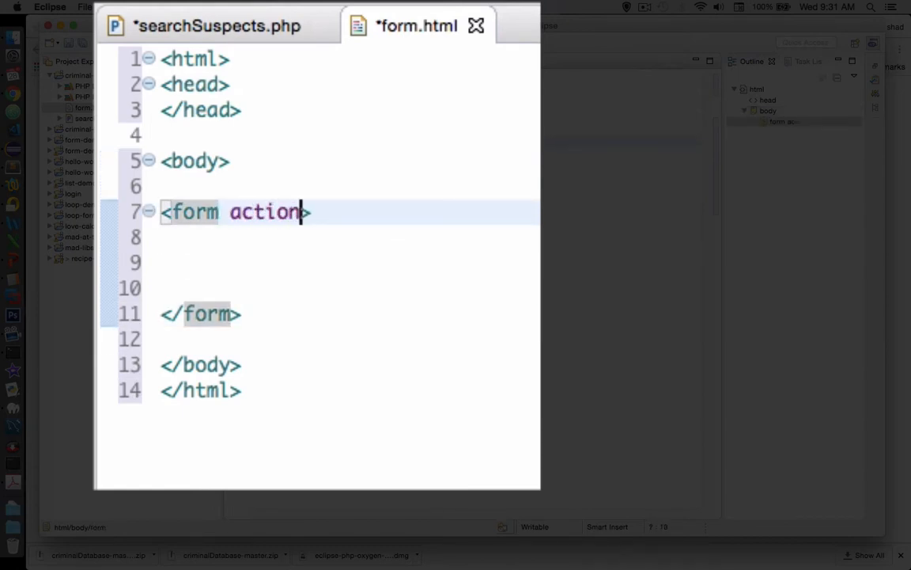
pyautogui.write('=""')
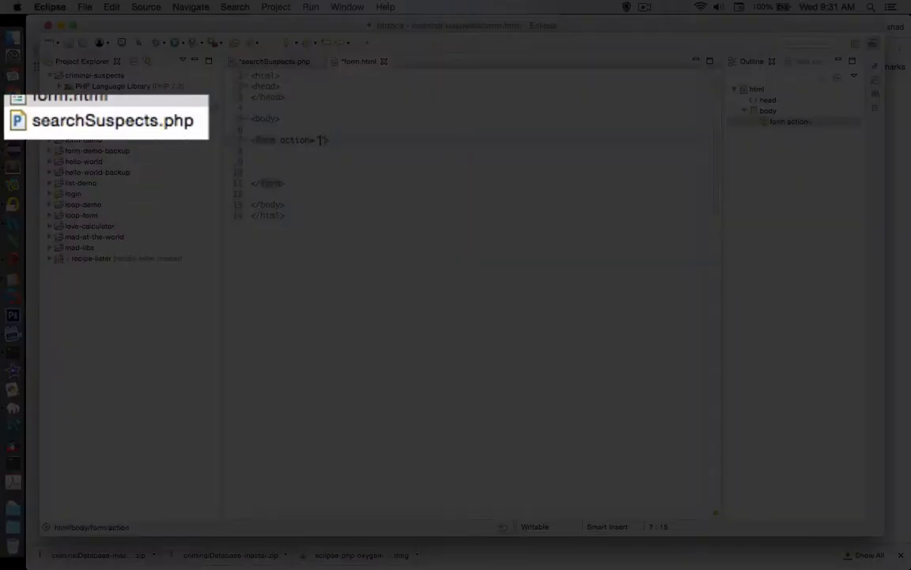
pyautogui.write('searchSuspects.php')
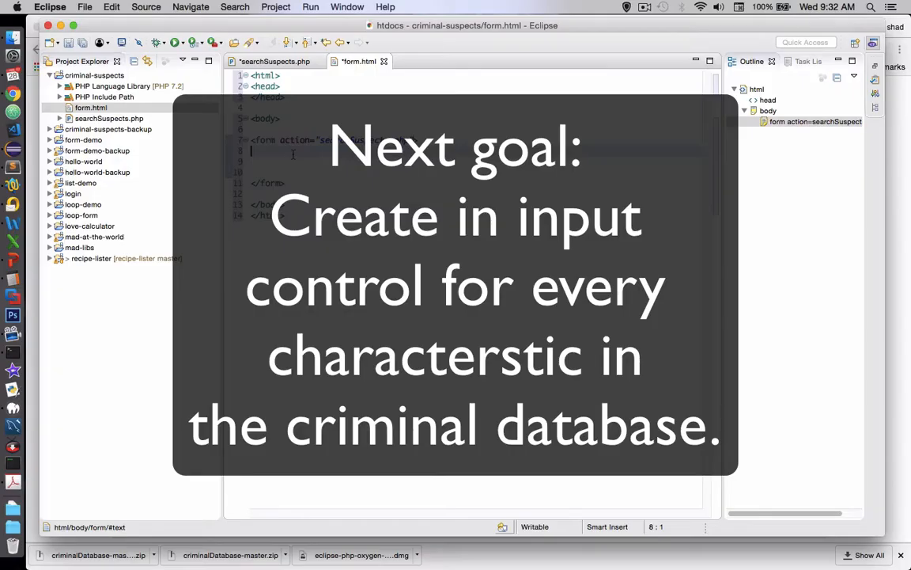
pyautogui.moveTo(316, 153)
pyautogui.write('Name: <input t')
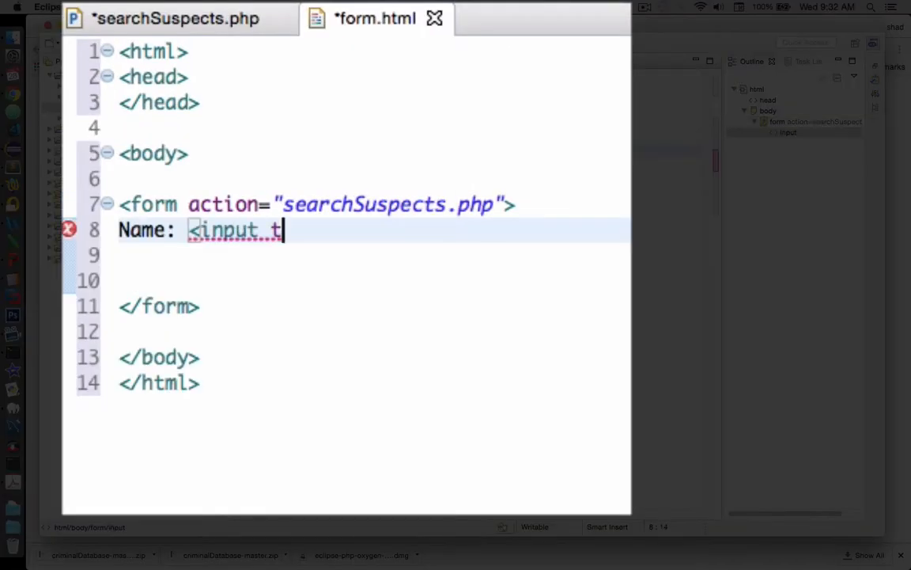
# - Write the line 'Name: <input type="text" name="name"><br>' in the form
pyautogui.write('ype ="text"')
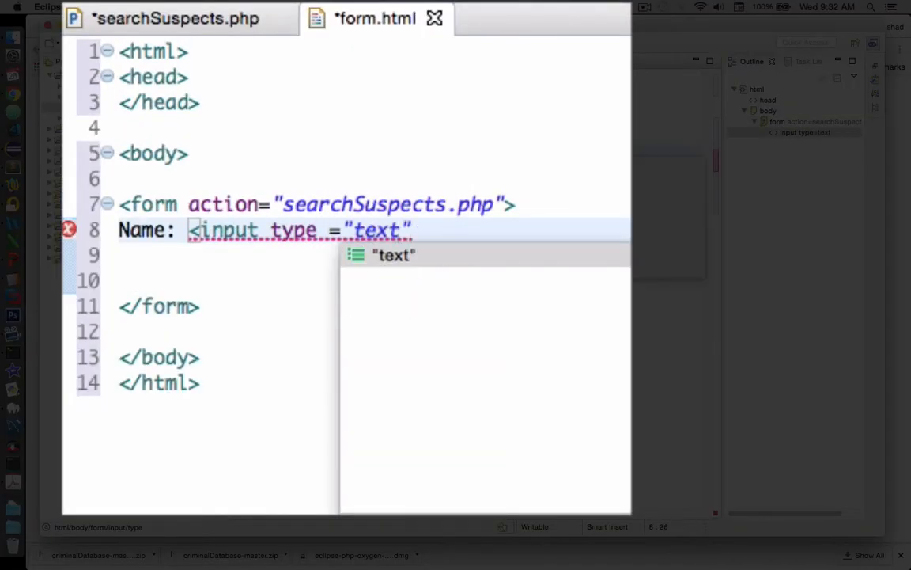
pyautogui.write('name = "name">')
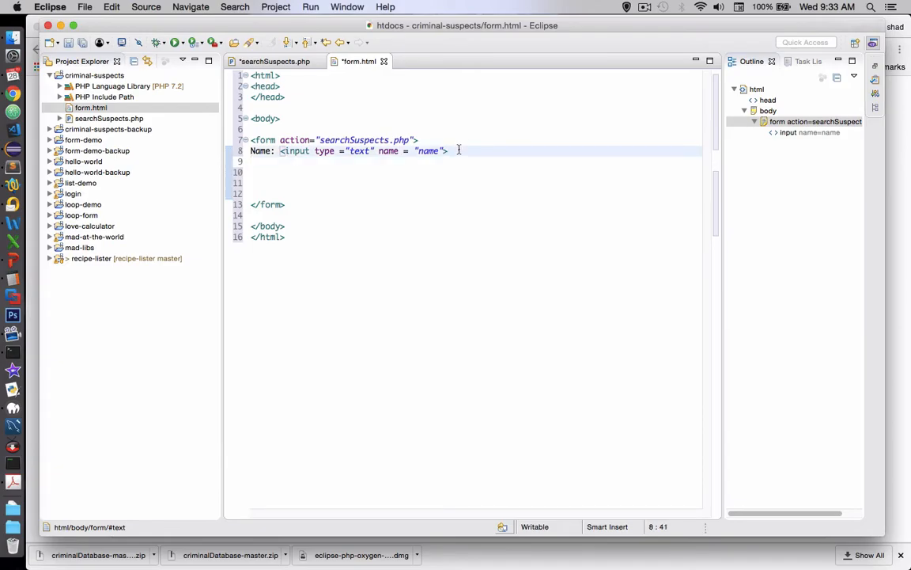
pyautogui.write('<br>')
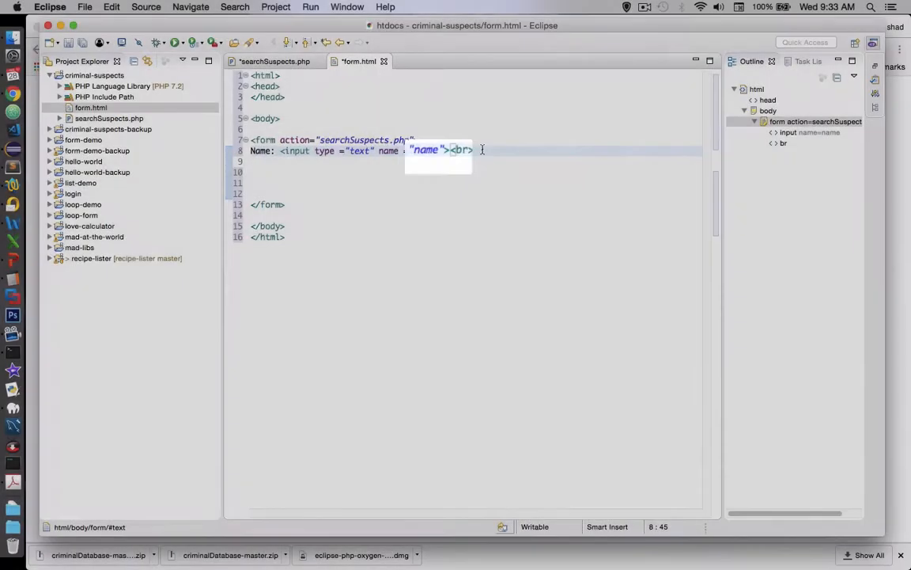
pyautogui.press('Return')
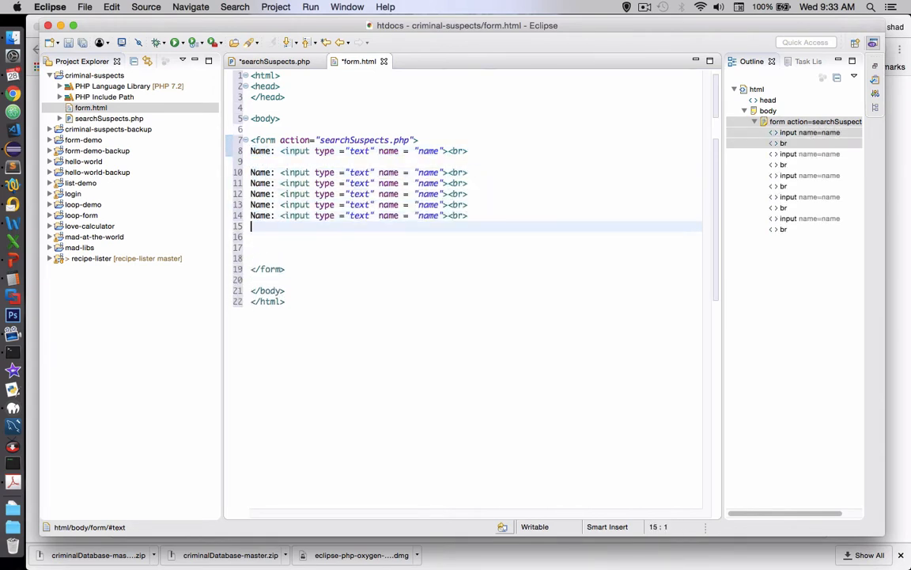
pyautogui.write('Name: <input type ="text" name = "name"><br>')
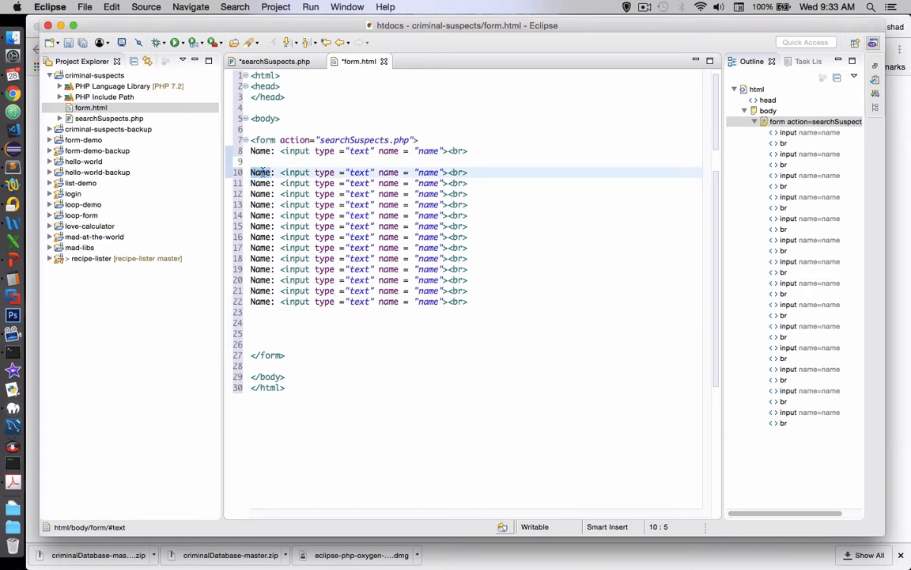
# - Duplicate the Name line and relabel copies for sex, hair, height, glasses and others
pyautogui.write('Sex:')
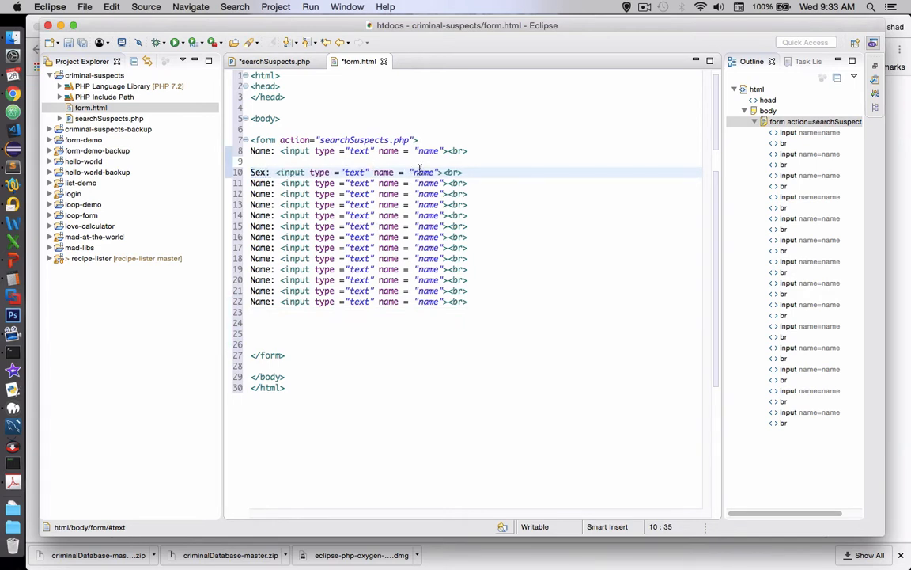
pyautogui.write('sex')
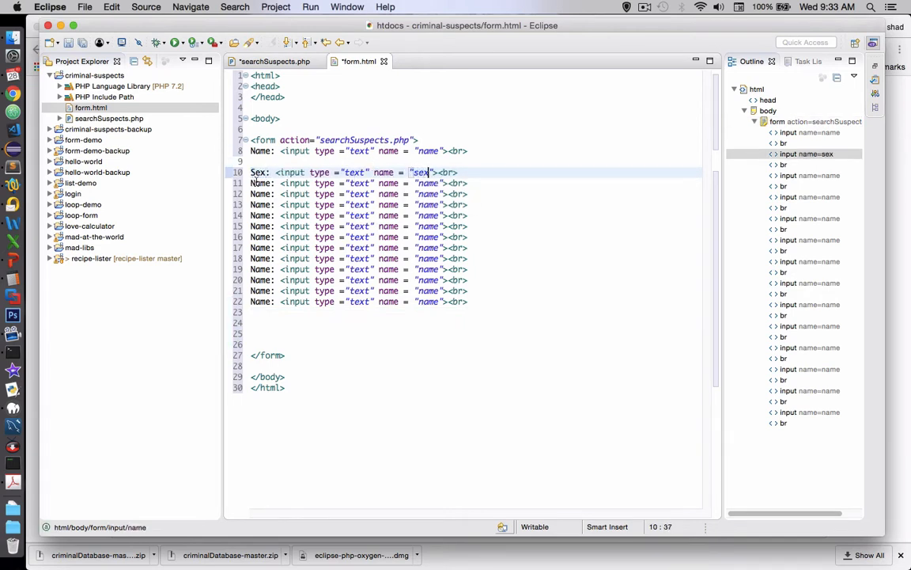
pyautogui.click(262, 183)
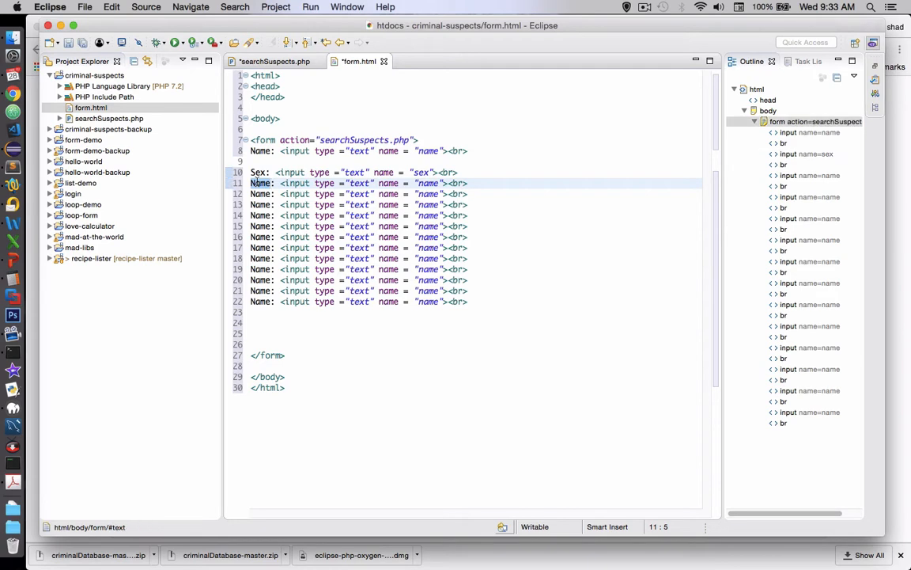
pyautogui.write('Hair')
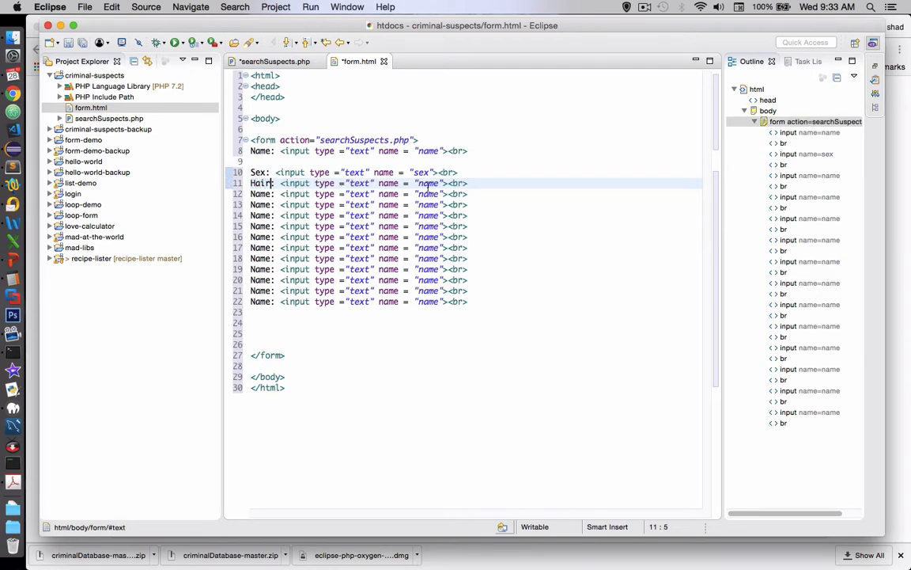
pyautogui.write('hair')
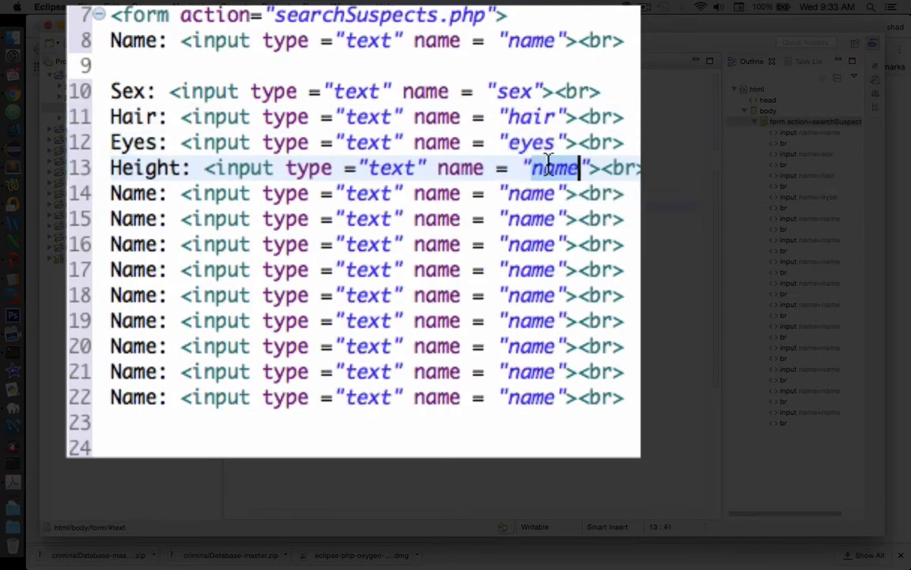
pyautogui.write('height')
pyautogui.click(372, 219)
pyautogui.write('Fingerprint Styl')
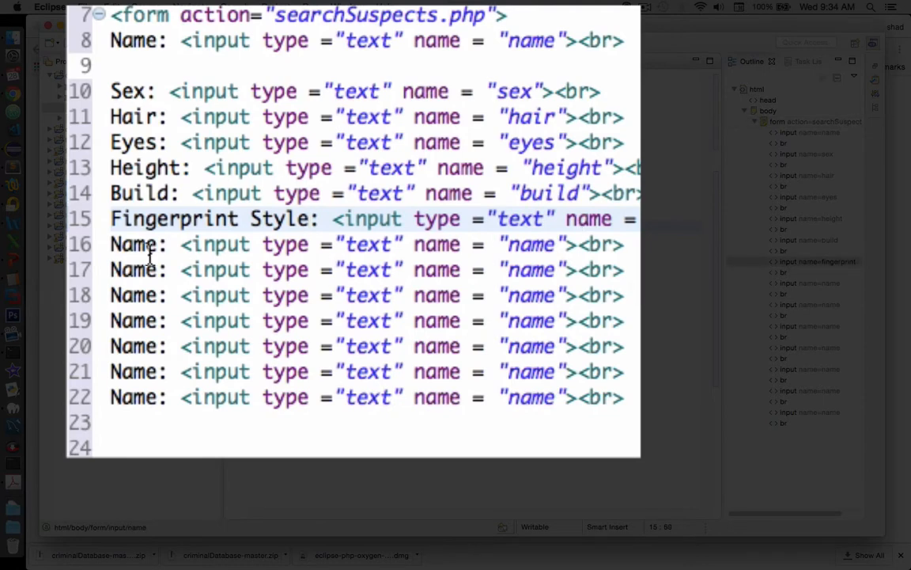
pyautogui.write('Glasses')
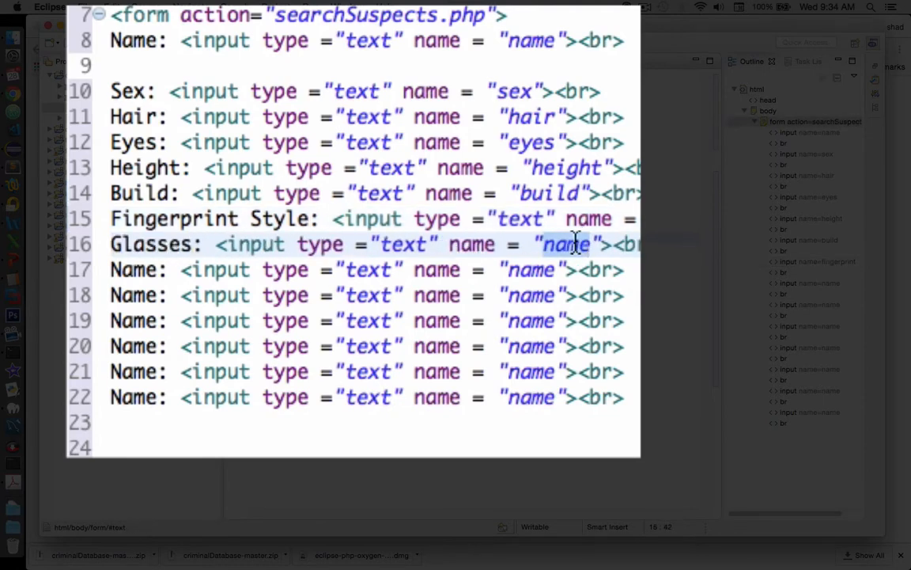
pyautogui.write('glasses')
pyautogui.write('<button type="sib"></button>')
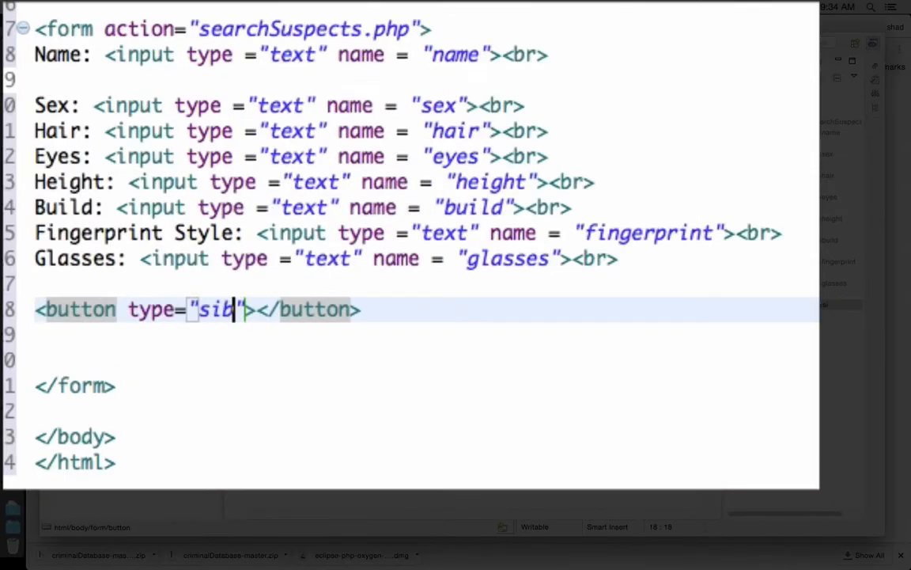
# - Add a submit button labelled 'Search Now'
pyautogui.write('submit')
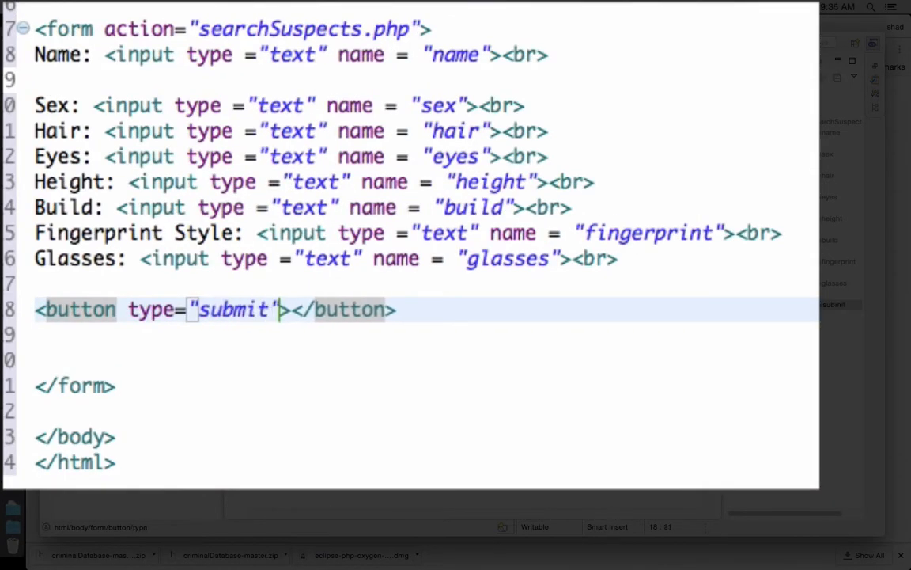
pyautogui.write('Search')
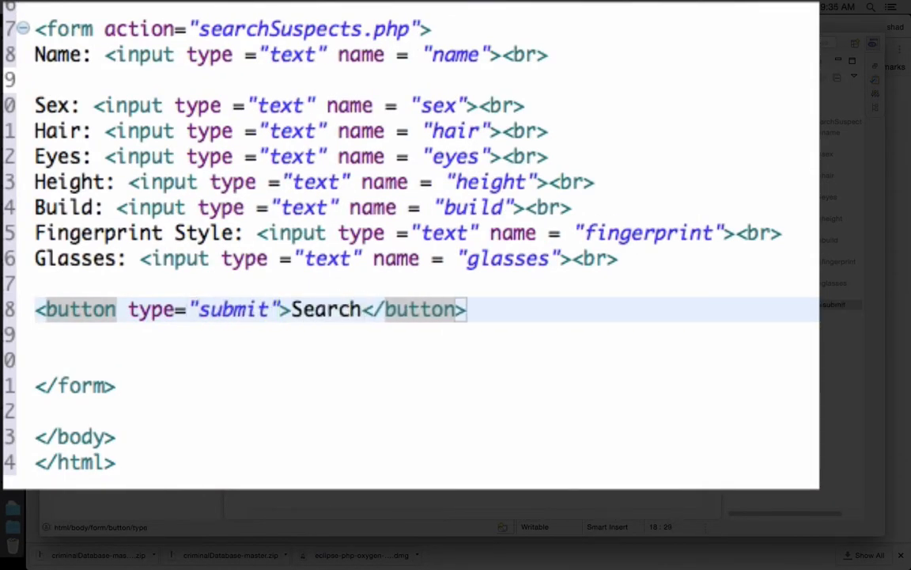
pyautogui.write('Now')
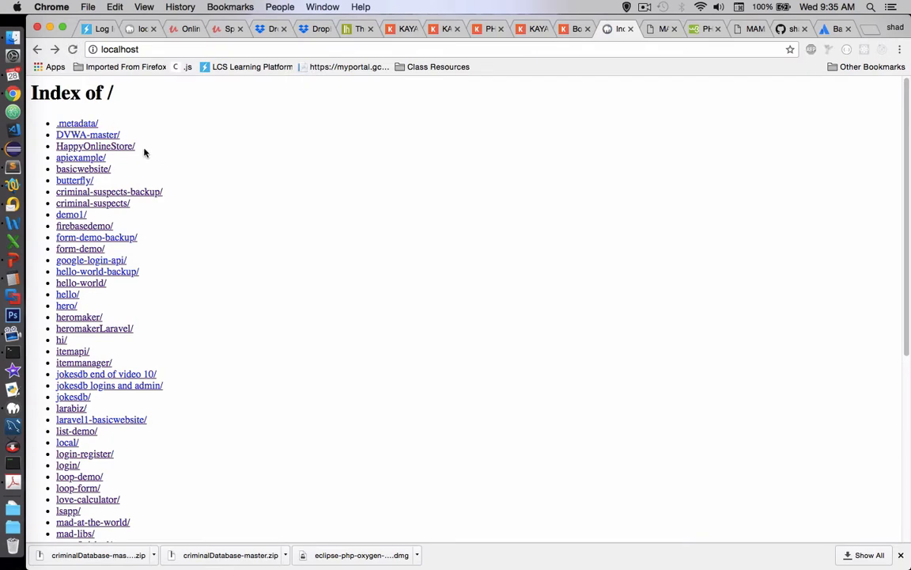
# - Browse localhost to criminal-suspects/form.html and focus the Name field
pyautogui.click(93, 203)
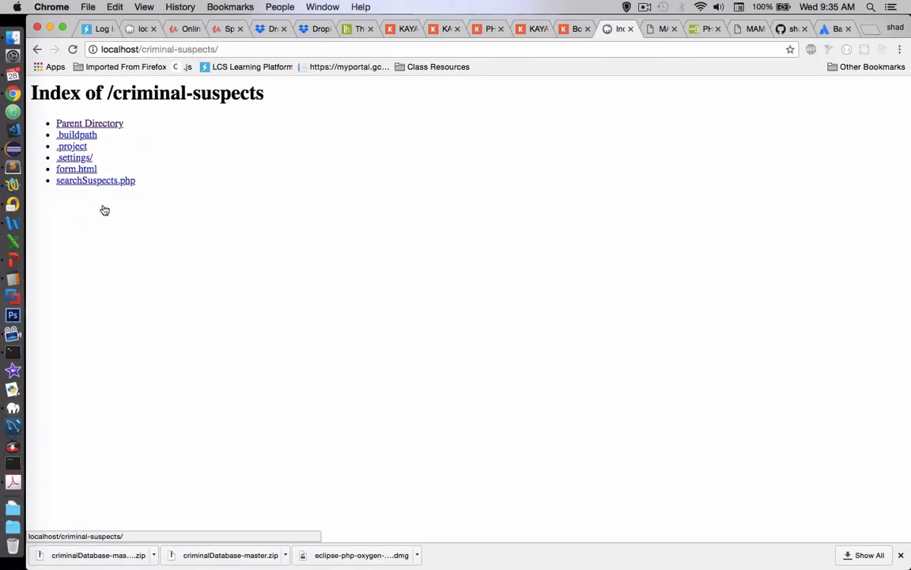
pyautogui.moveTo(95, 180)
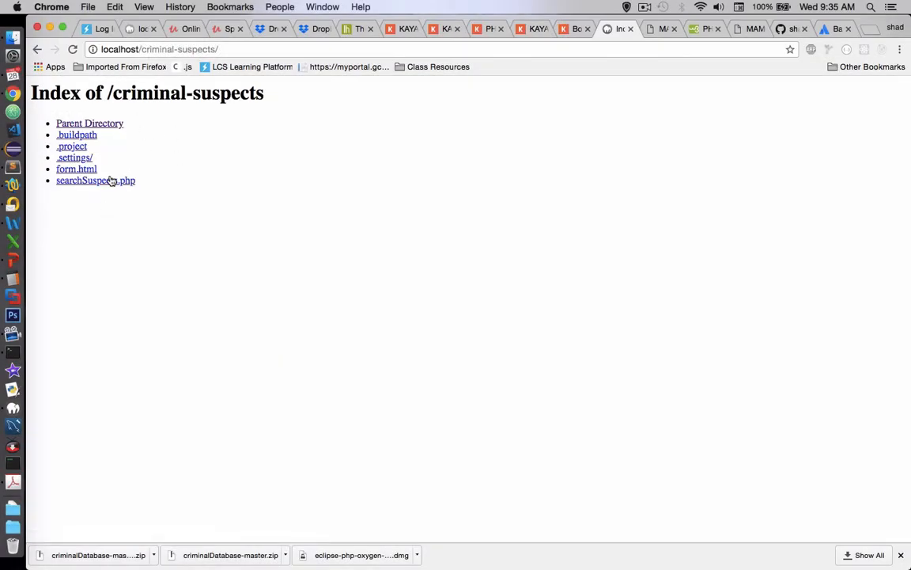
pyautogui.click(76, 168)
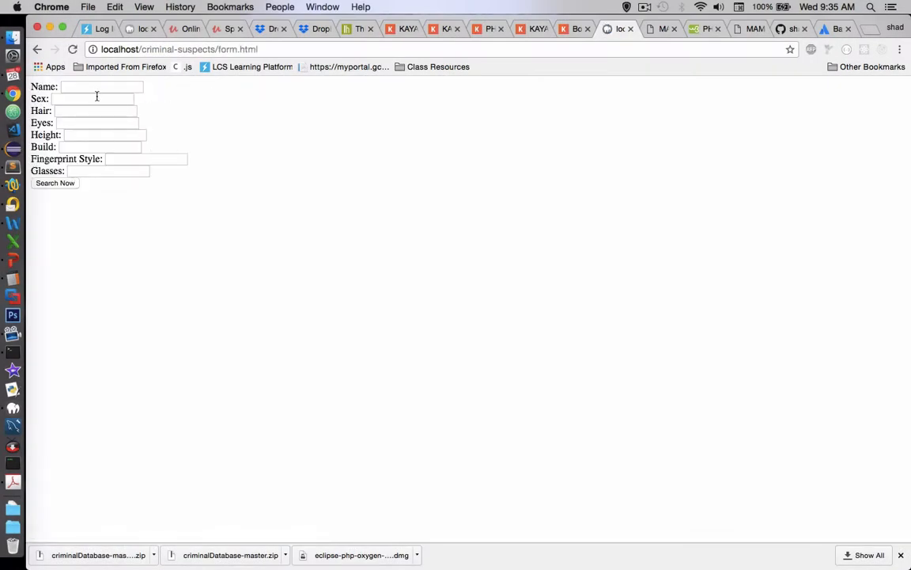
pyautogui.click(54, 183)
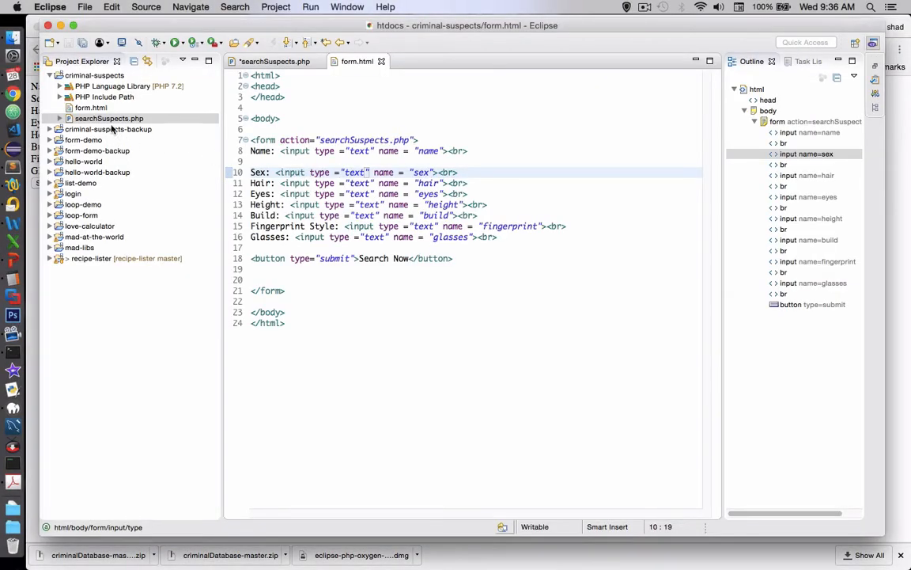
# - Add a <?php ?> block containing print_r($_GET); above the query in searchSuspects.php
pyautogui.click(275, 61)
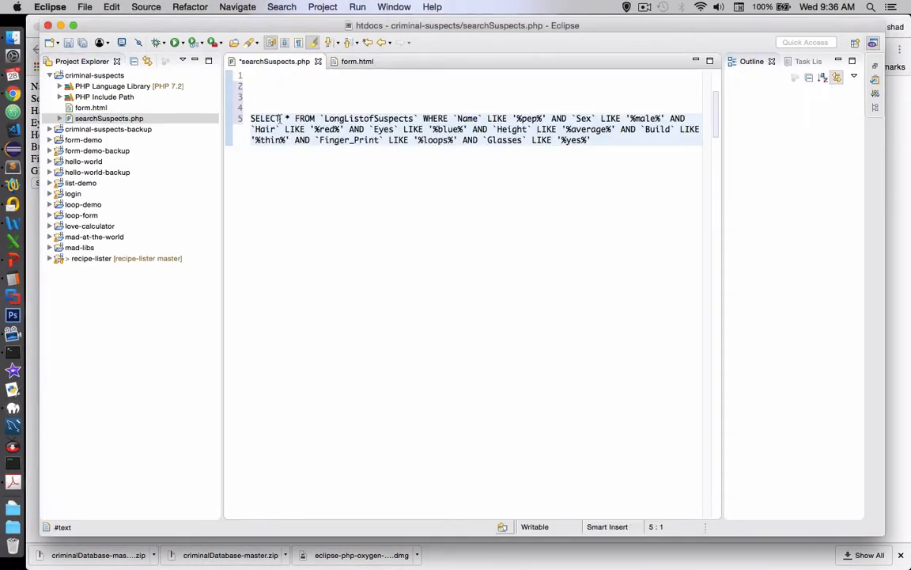
pyautogui.click(271, 86)
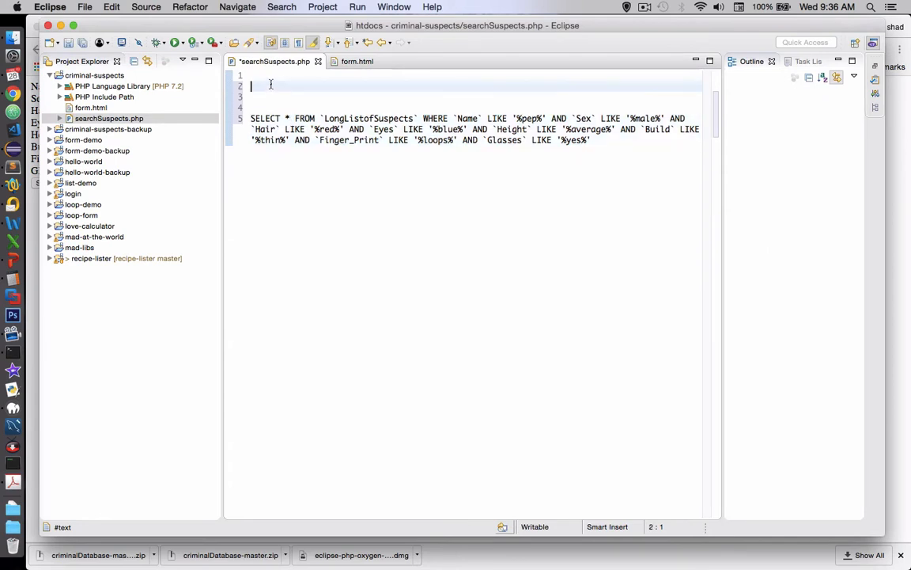
pyautogui.write('<?php ?>')
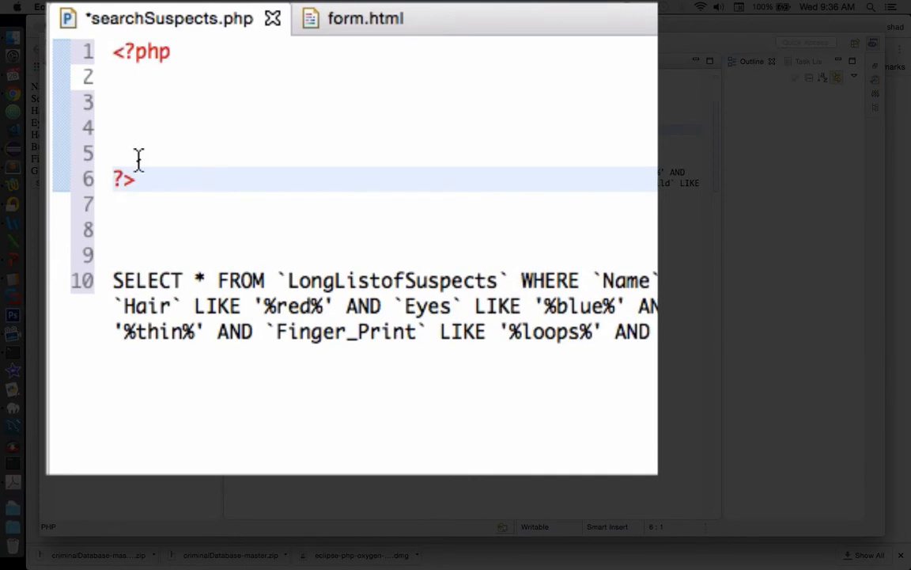
pyautogui.click(270, 77)
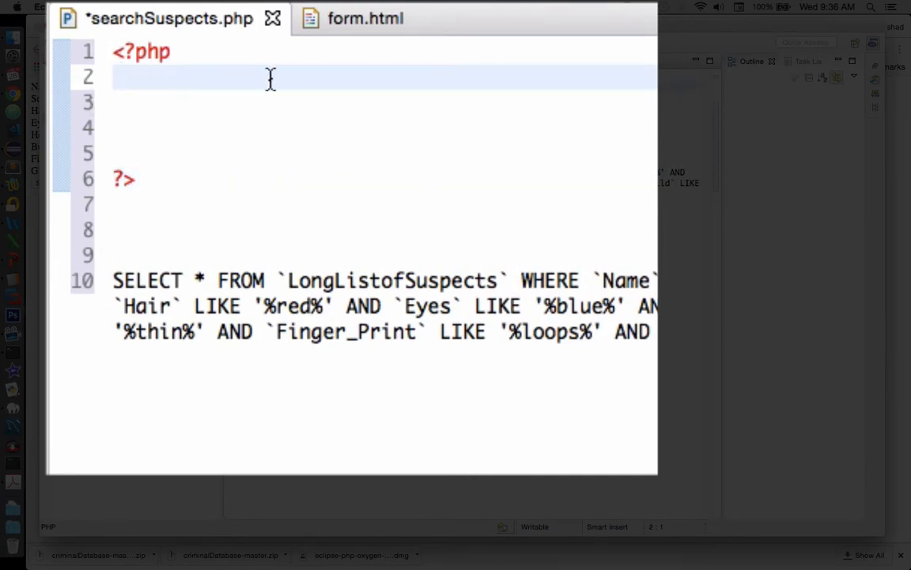
pyautogui.write('print')
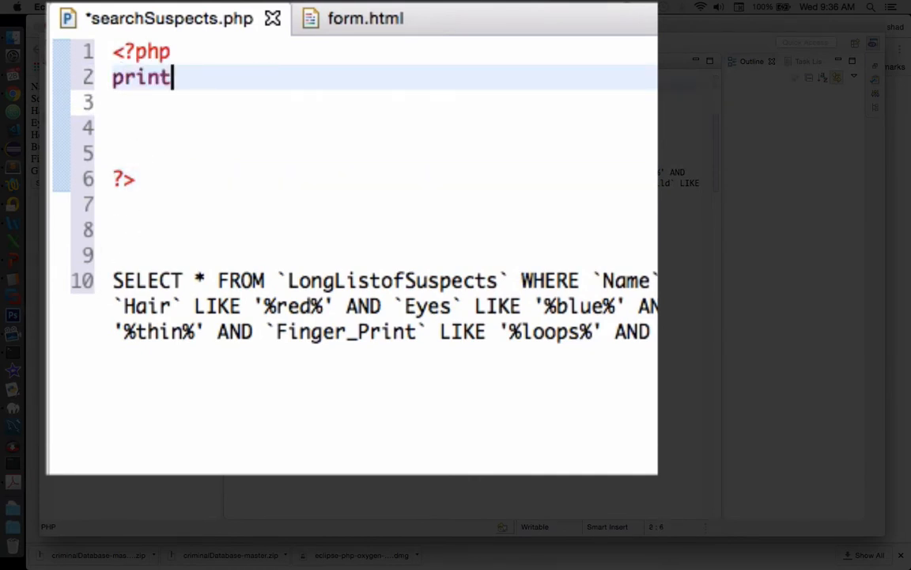
pyautogui.write('_r(')
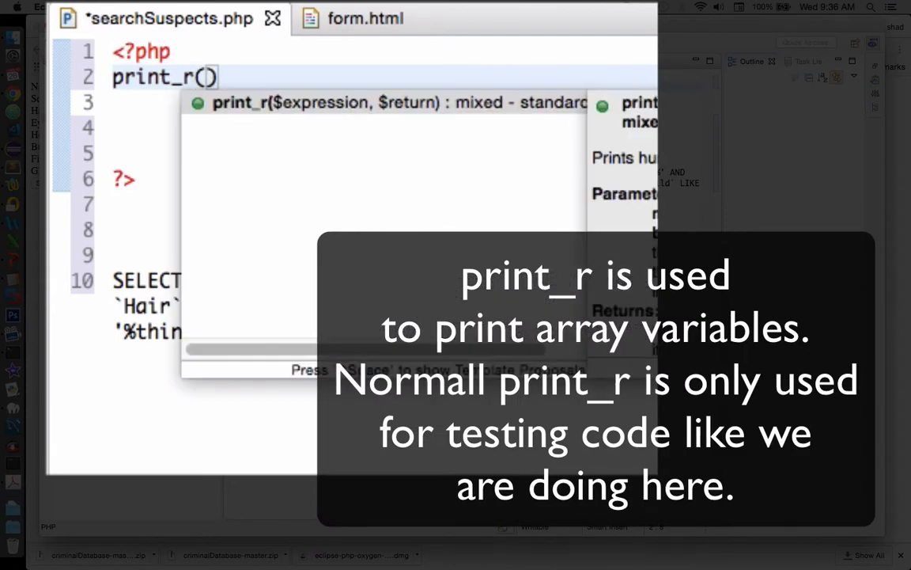
pyautogui.write('$_GET')
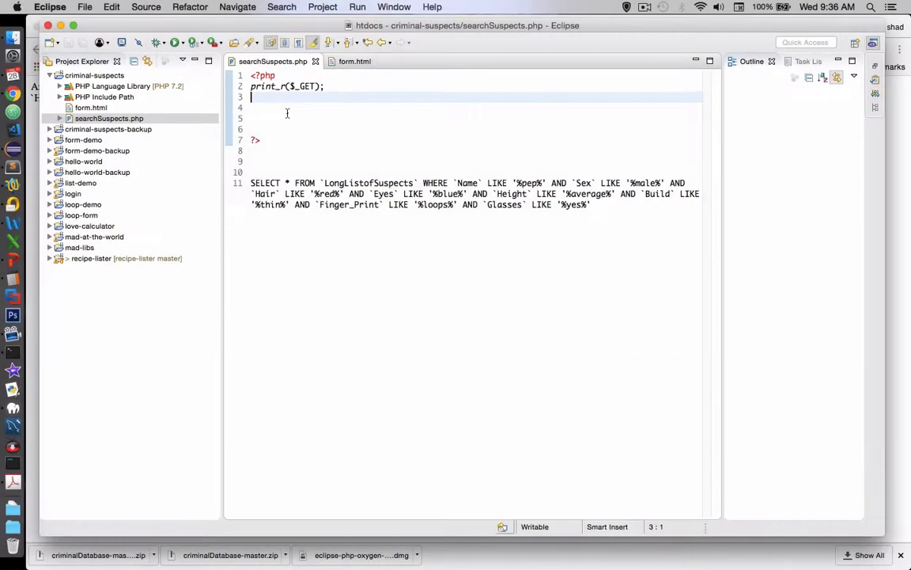
# - Assign $_GET['name'], 'sex' and 'hair' to $criminalName, $criminalSex and $criminalHair
pyautogui.write('$')
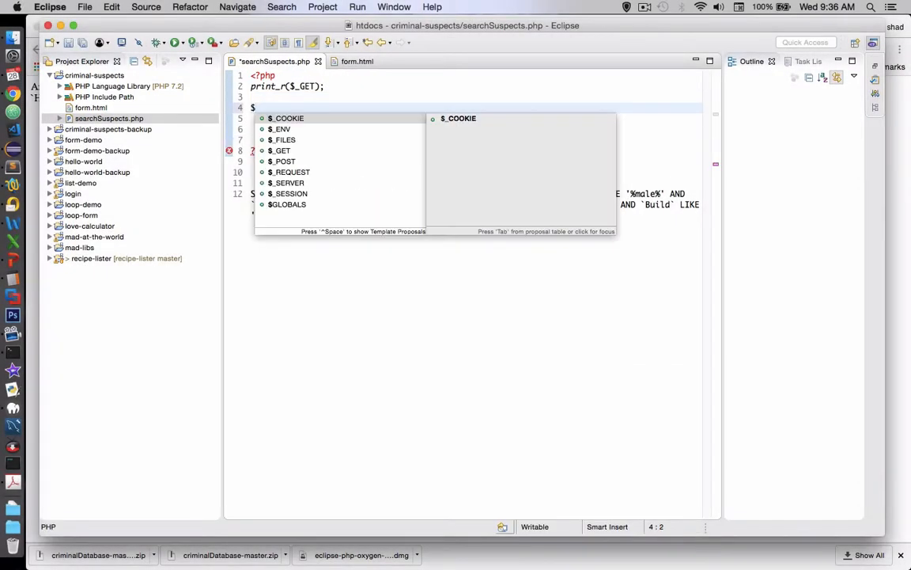
pyautogui.write('criminalName')
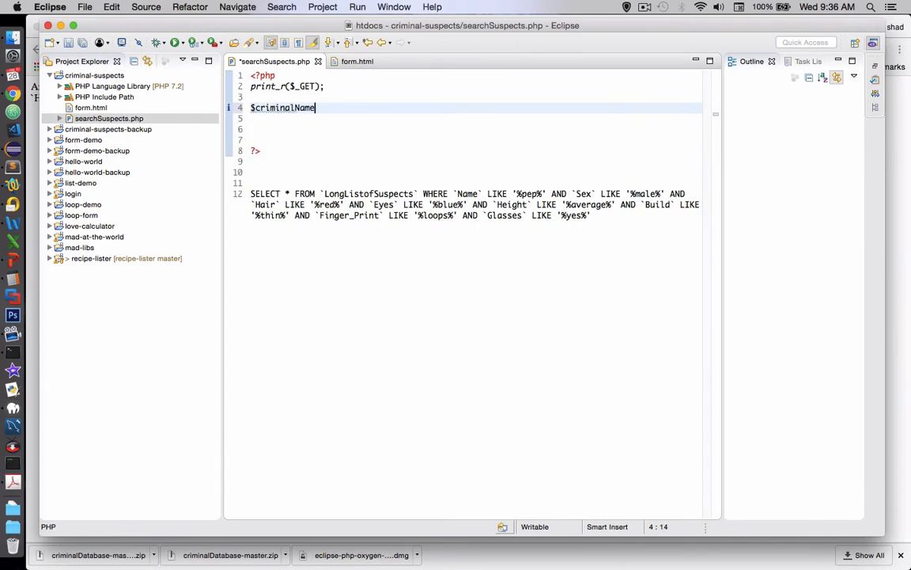
pyautogui.write("= $_GET['name']")
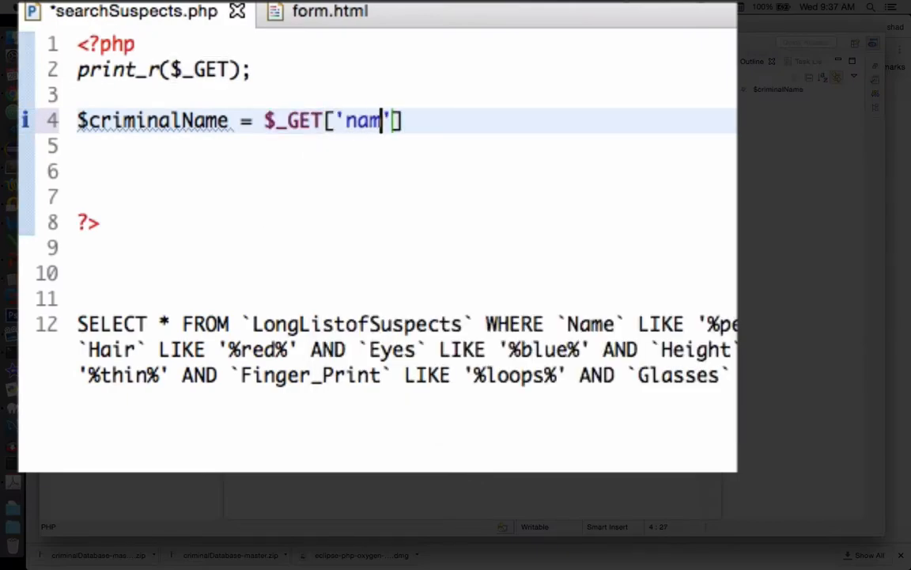
pyautogui.write("e'];")
pyautogui.click(405, 146)
pyautogui.write("$criminalSex = $_GET['")
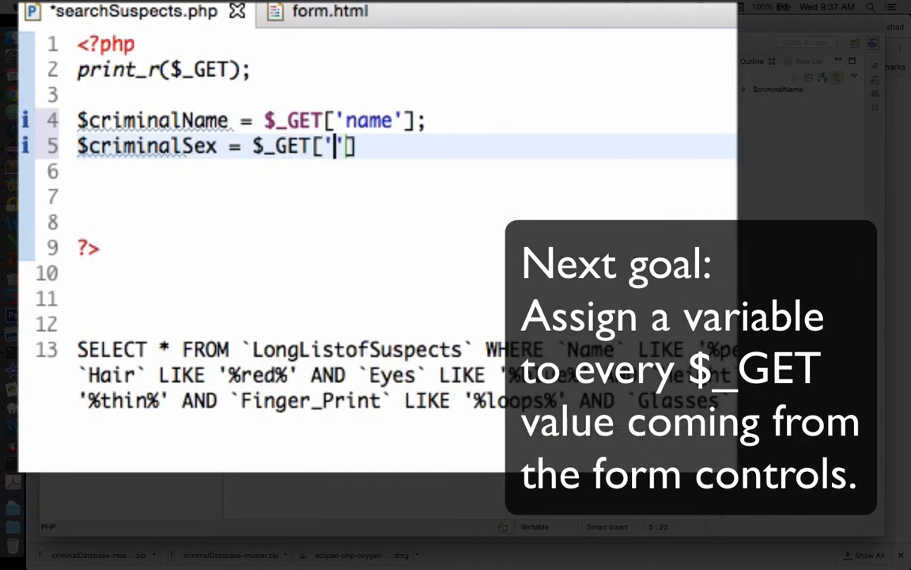
pyautogui.write("sex'];")
pyautogui.click(406, 172)
pyautogui.write("$criminalHair = $_GET['")
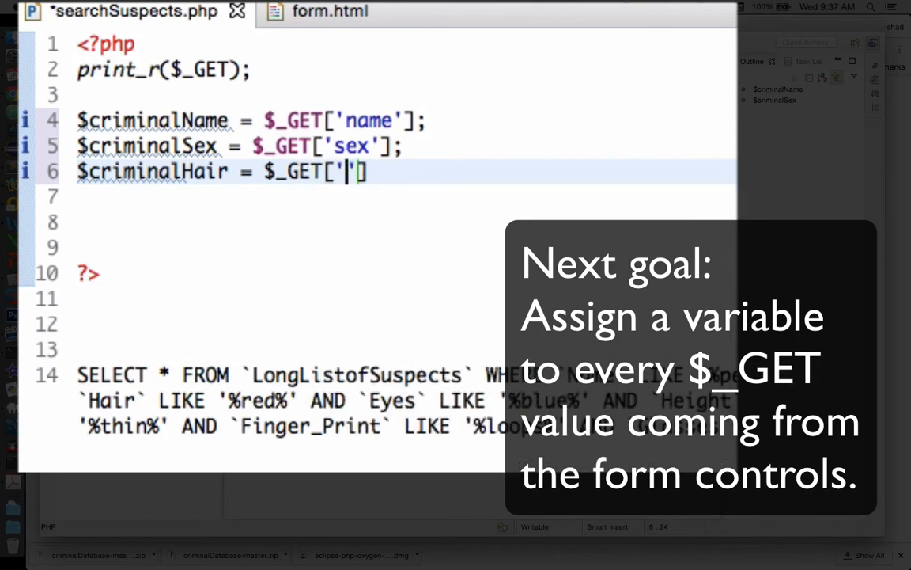
pyautogui.write("hair'];")
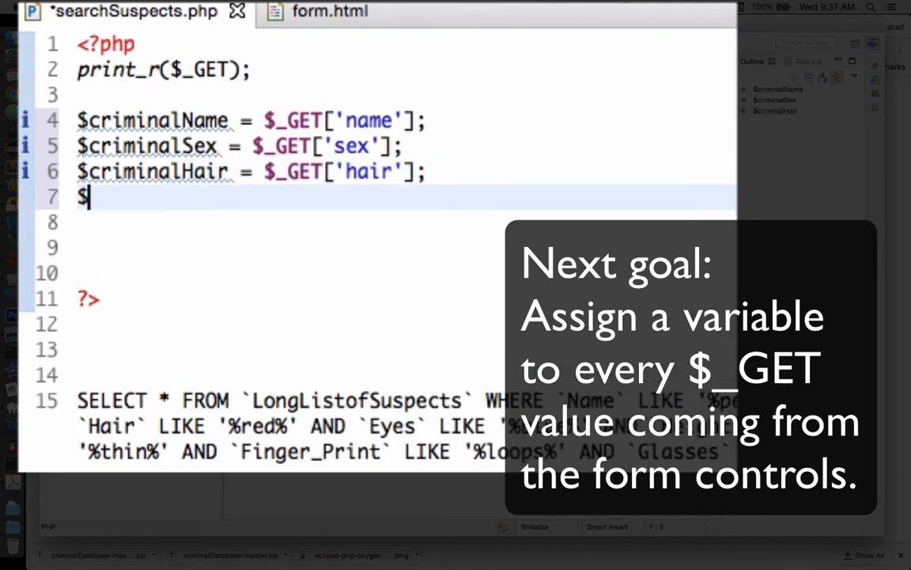
# - Assign eyes, height, build, fingerprint and glasses values to their $criminal variables
pyautogui.write("criminalEyes = $_GET['eyes']")
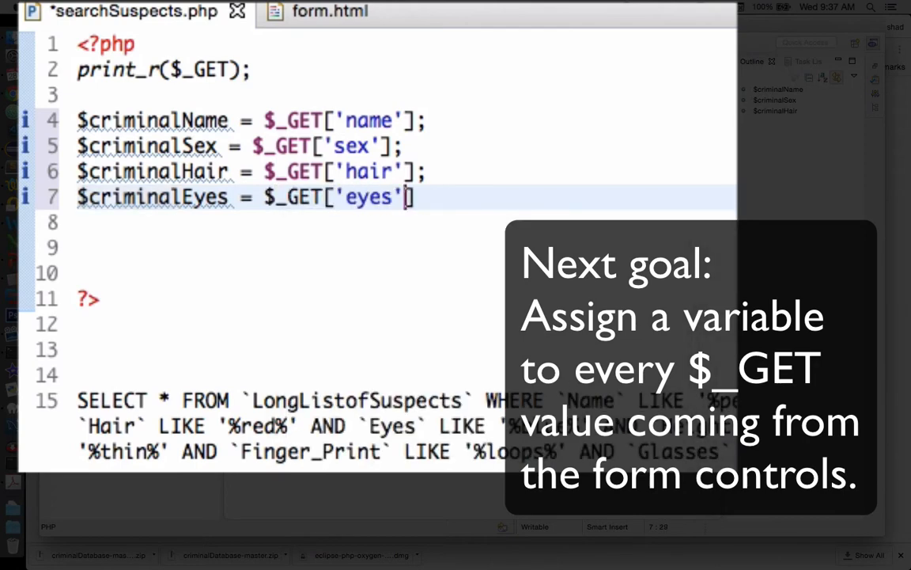
pyautogui.write('$criminalHeight = $_GET[]')
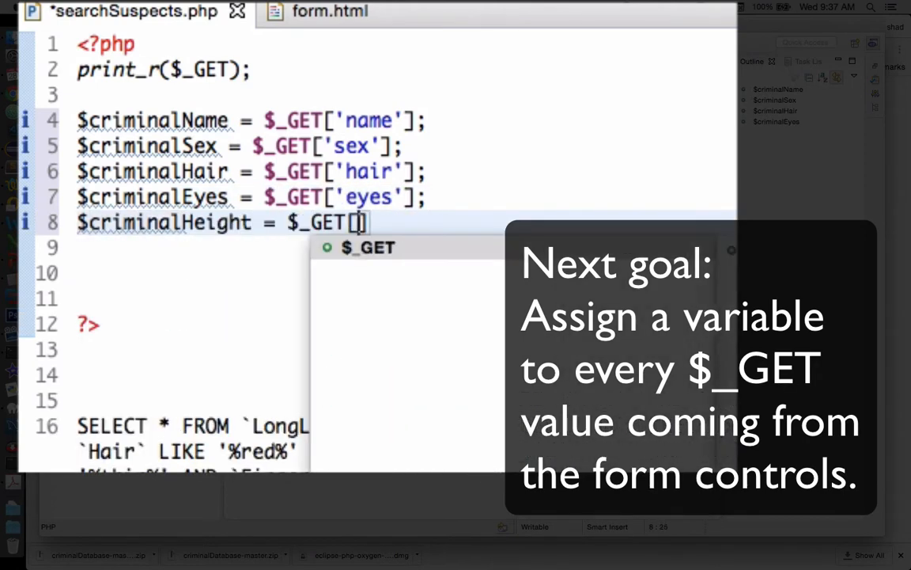
pyautogui.write("'height'];")
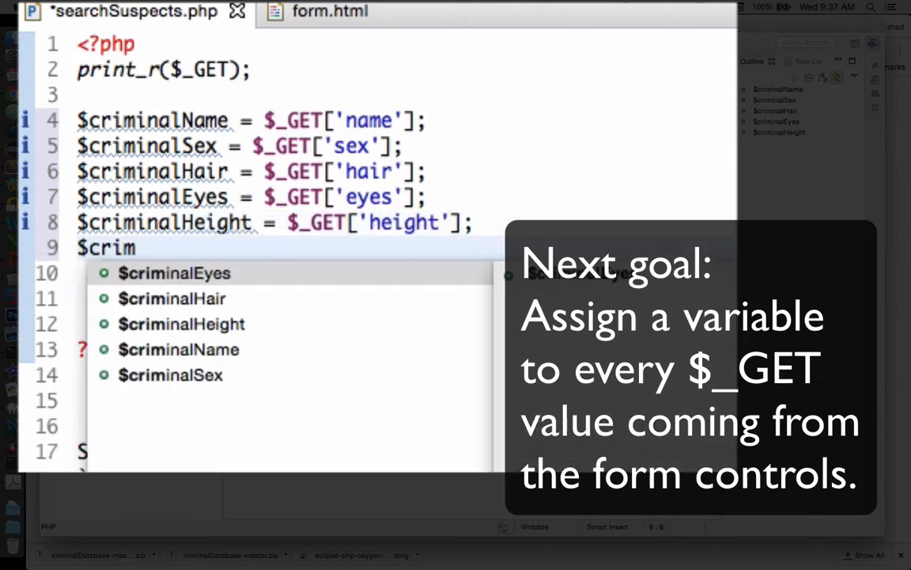
pyautogui.write('inal')
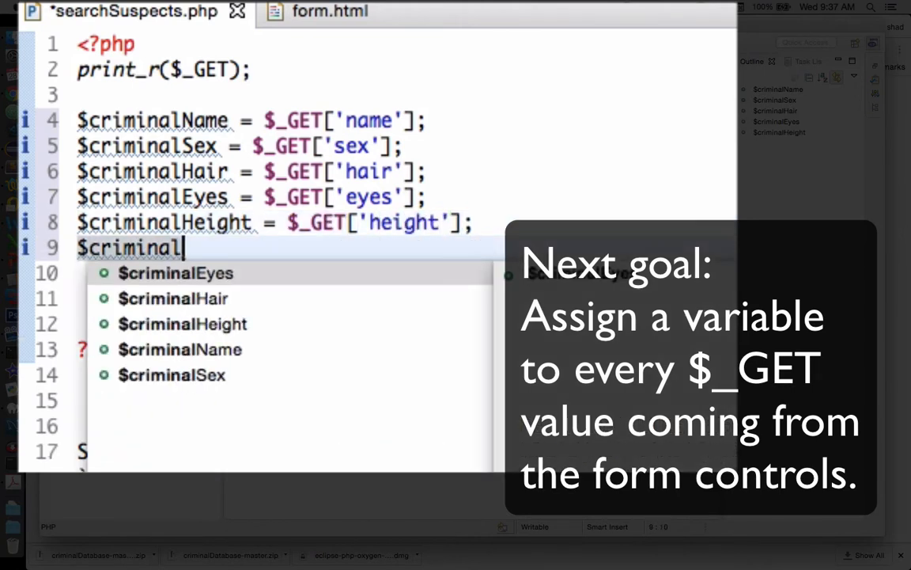
pyautogui.write('Build = $_GET')
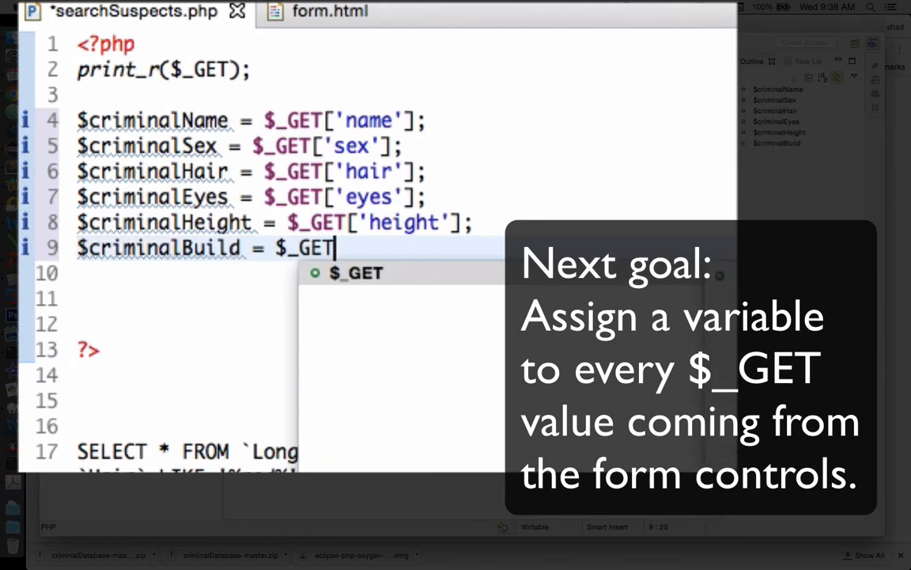
pyautogui.write("['build'];")
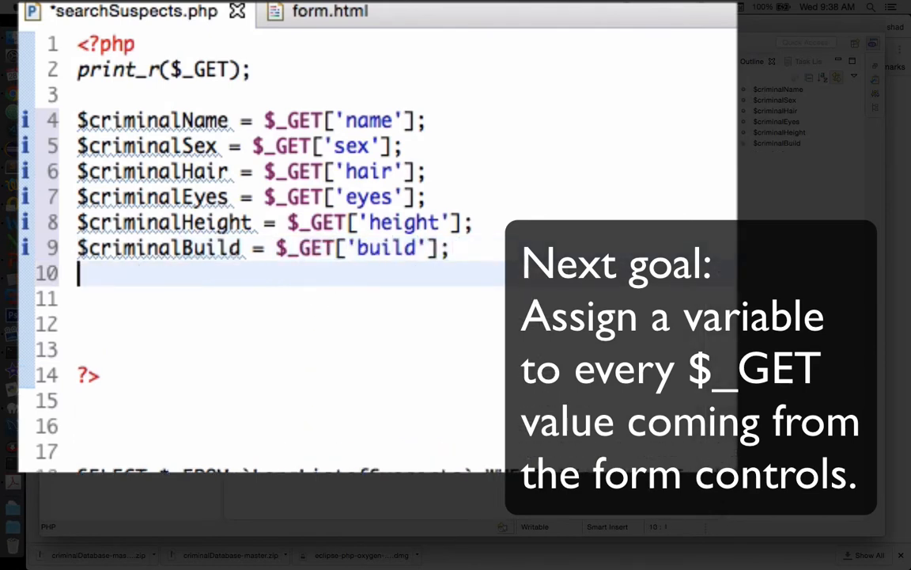
pyautogui.write("$criminalFingerPrints = $_GET['fingerprints'];")
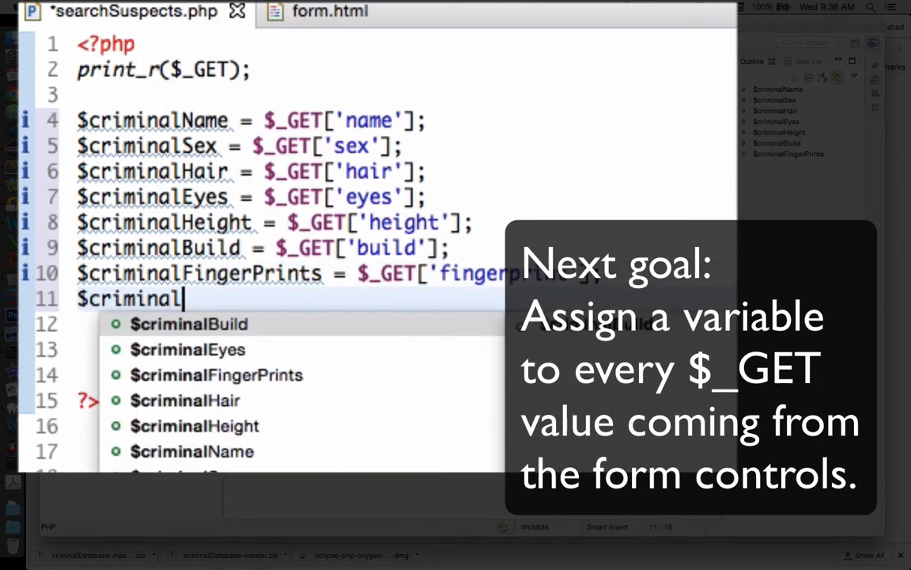
pyautogui.write("Glasses = $_GET['glasses'];")
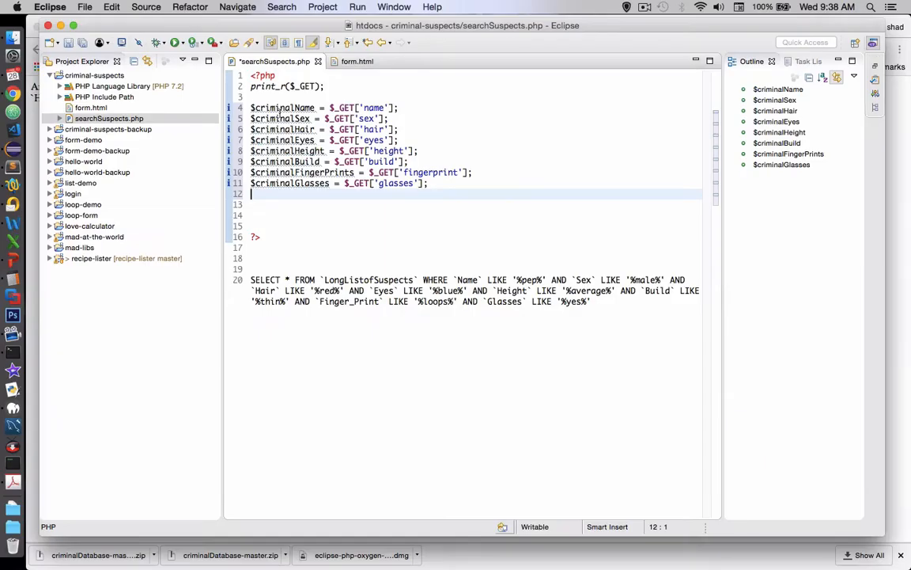
# - Add echo lines such as "The name is " . $criminalName . "<br>" for the attributes
pyautogui.press('Return')
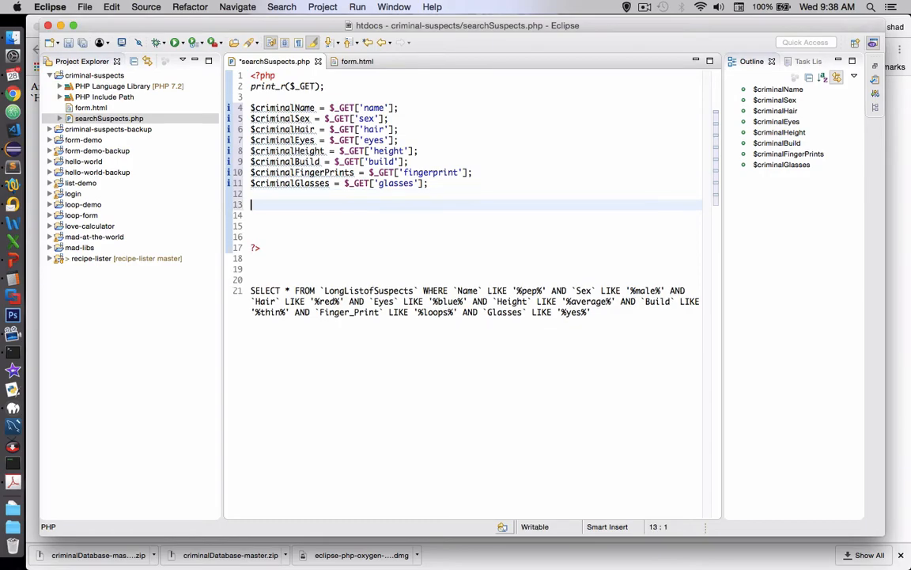
pyautogui.write('ech')
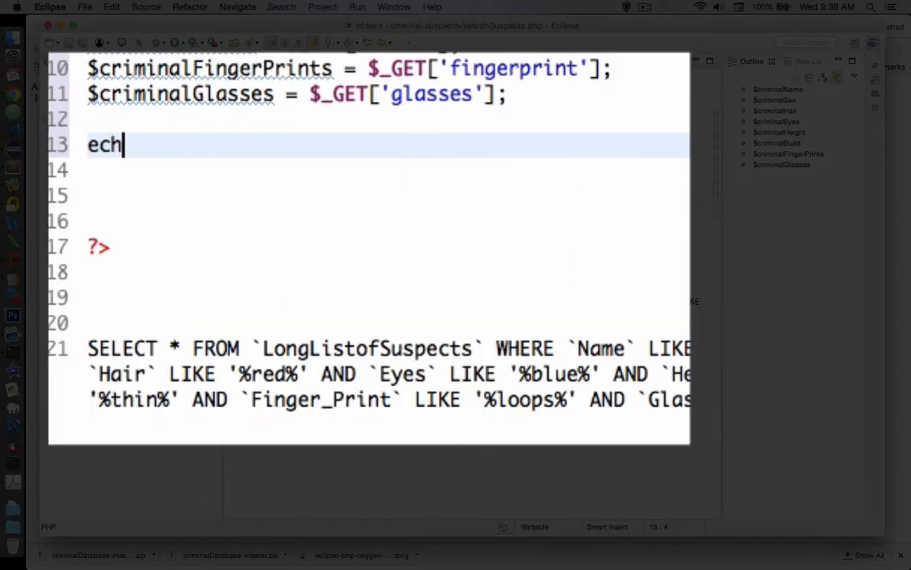
pyautogui.write('o "The name is "')
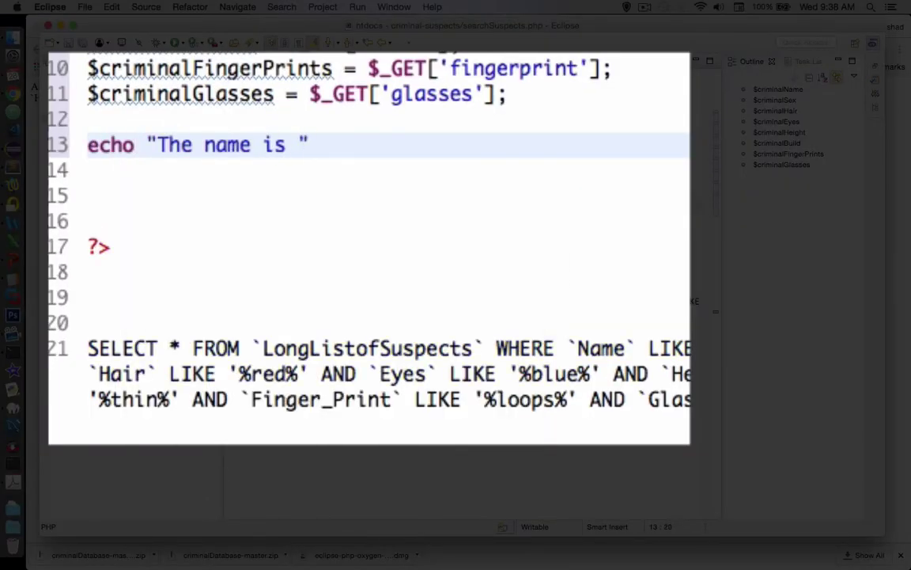
pyautogui.write('. $criminalName . "<br>";')
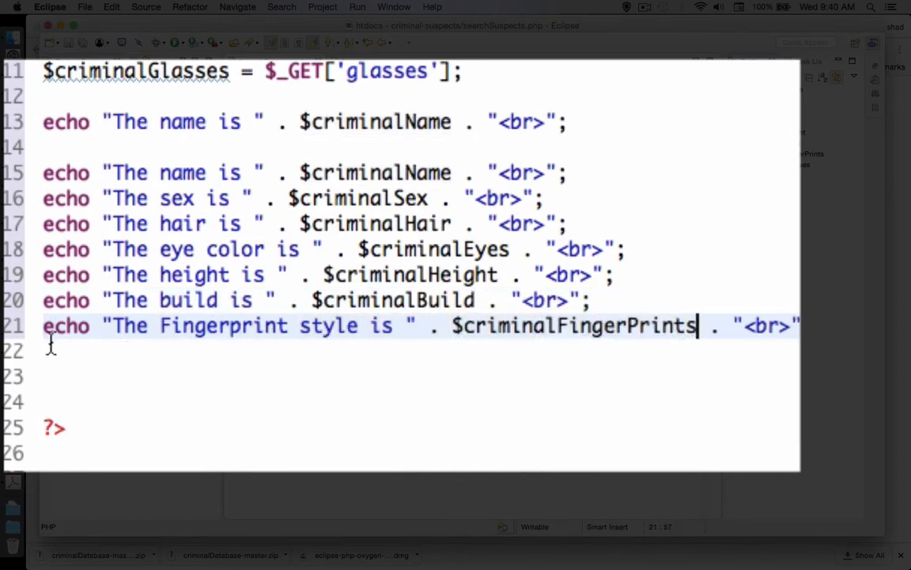
pyautogui.write('echo "The glasses i is " . $criminalName . "<br>";')
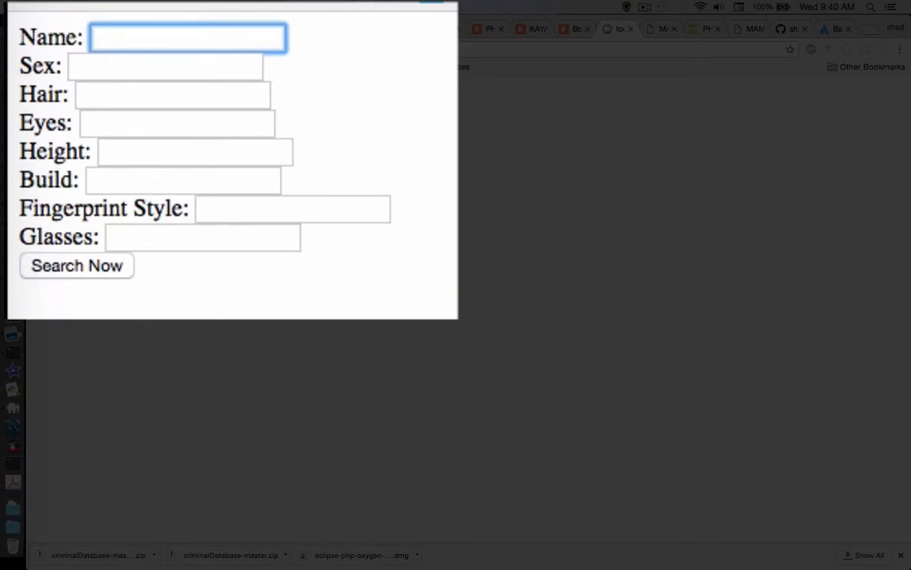
# - Submit george, male, brown, blue, tall, fat, loops, yes and highlight the echoed detail lines
pyautogui.write('george')
pyautogui.click(195, 152)
pyautogui.write('tall')
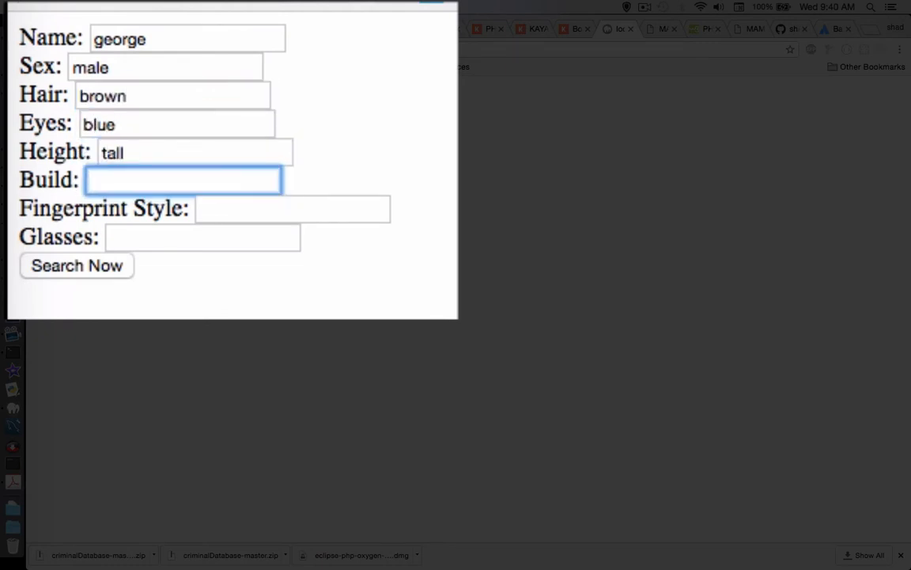
pyautogui.write('fat')
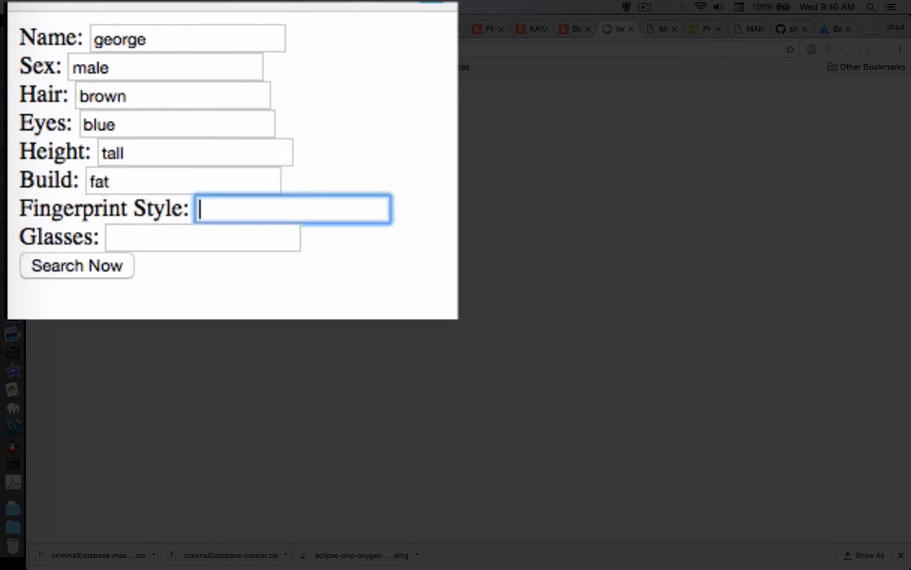
pyautogui.write('loops')
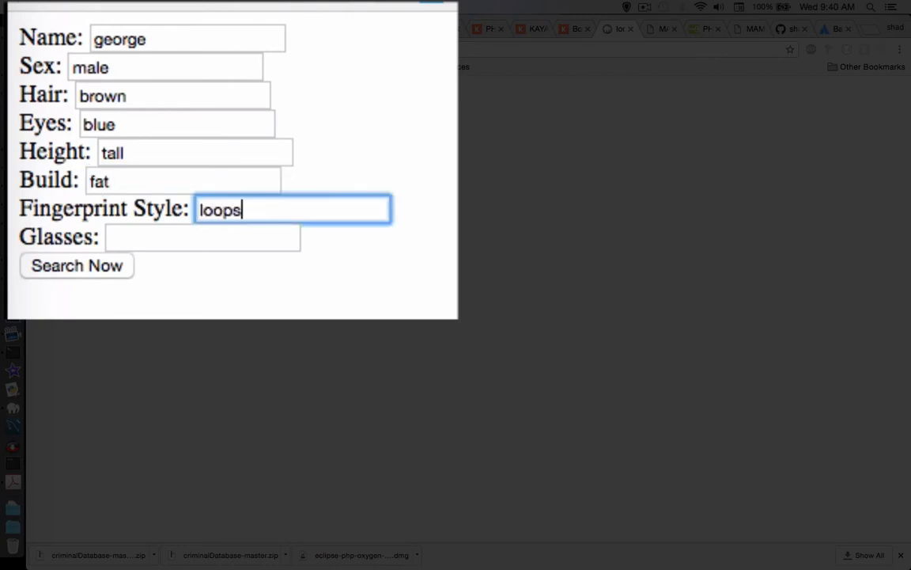
pyautogui.write('yes')
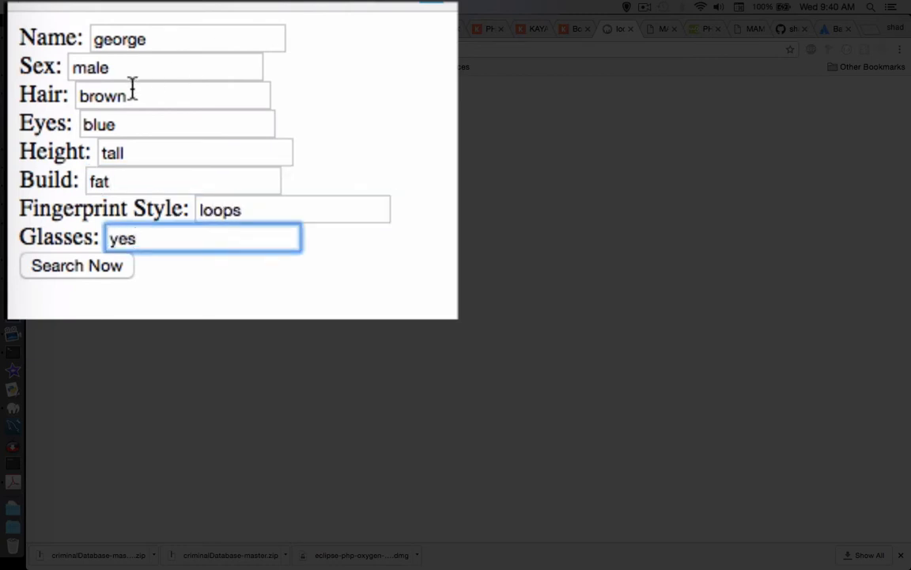
pyautogui.click(77, 265)
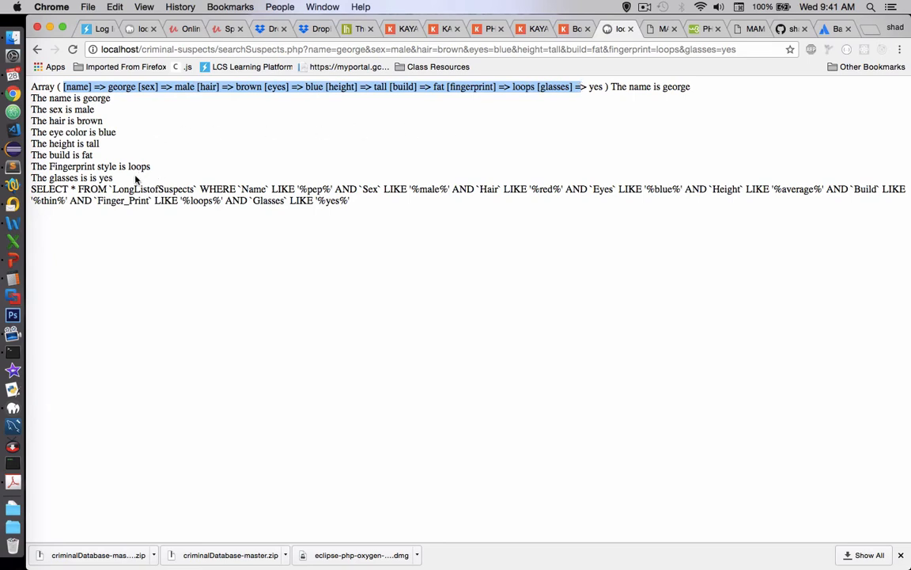
pyautogui.moveTo(31, 98); pyautogui.dragTo(114, 177)
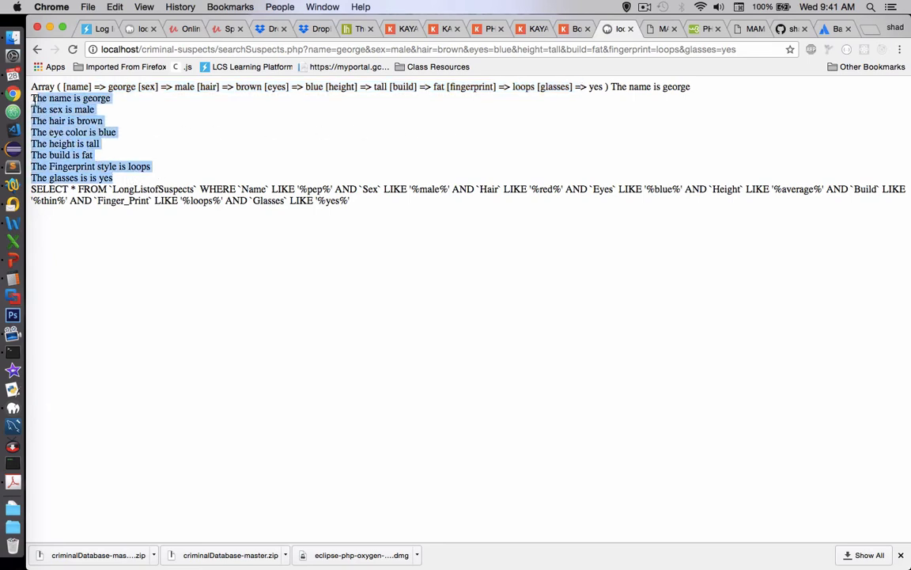
pyautogui.click(366, 195)
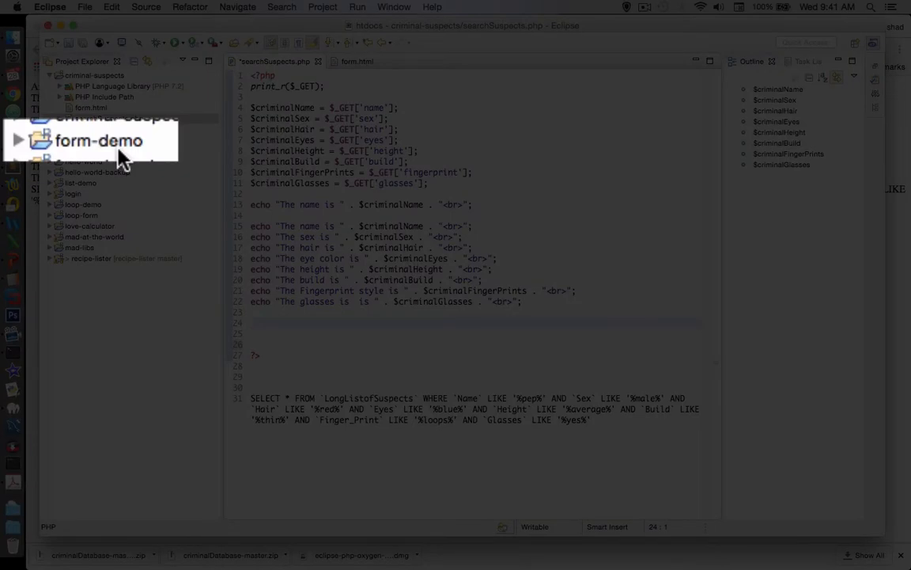
# - Copy the connection and insert code from form-demo's processForm.php for pasting into searchSuspects.php
pyautogui.click(83, 140)
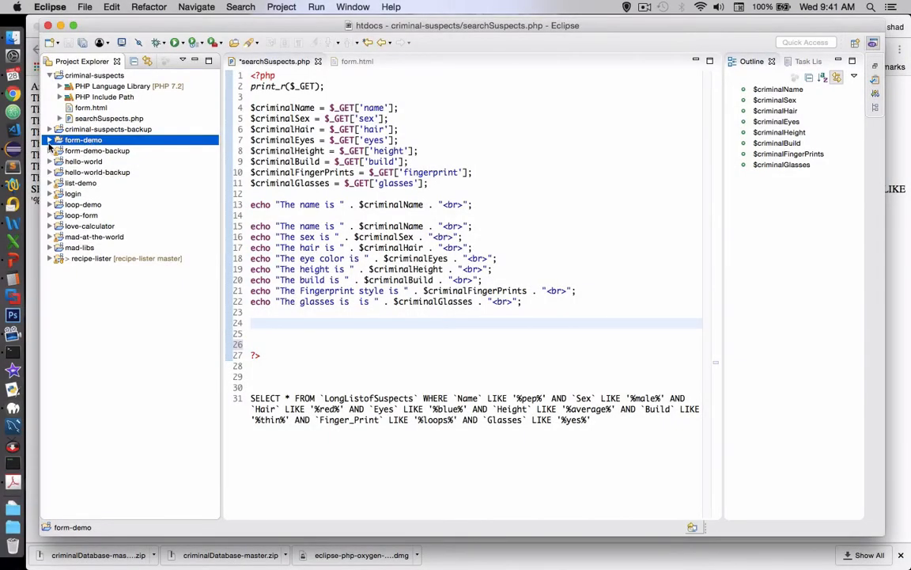
pyautogui.click(50, 139)
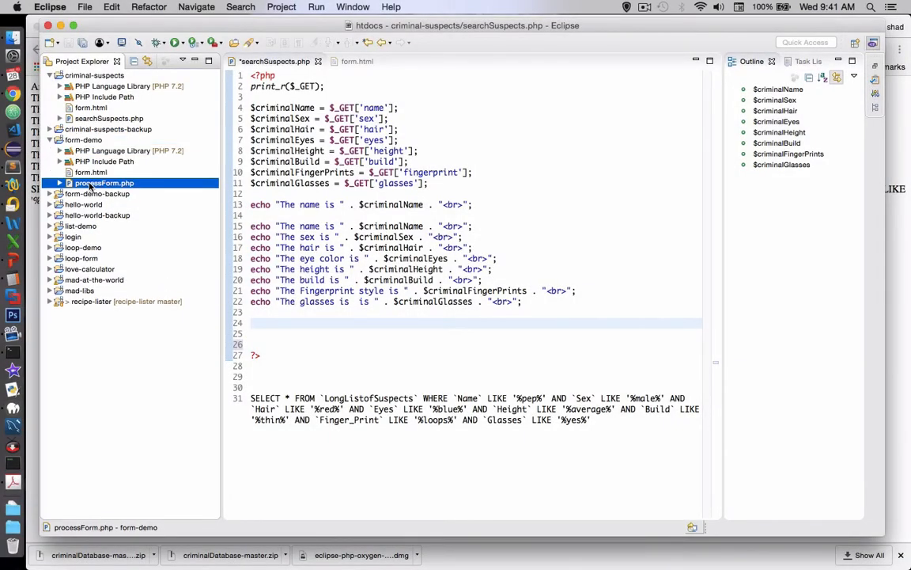
pyautogui.doubleClick(104, 183)
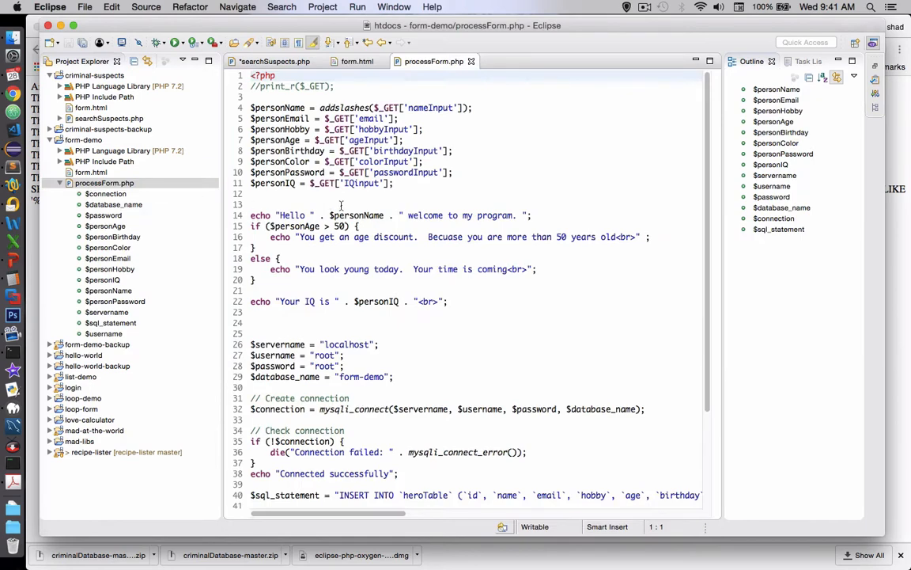
pyautogui.scroll(-3)
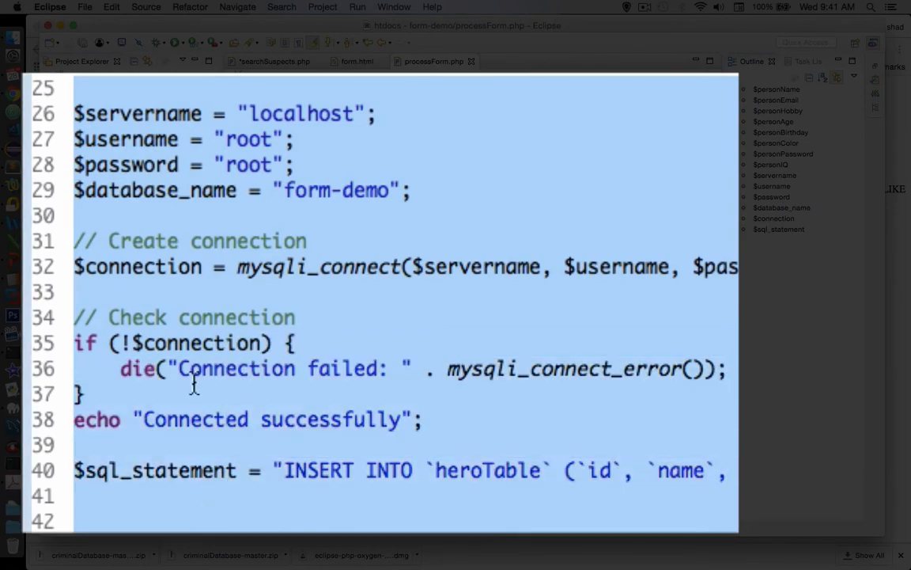
pyautogui.rightClick(395, 356)
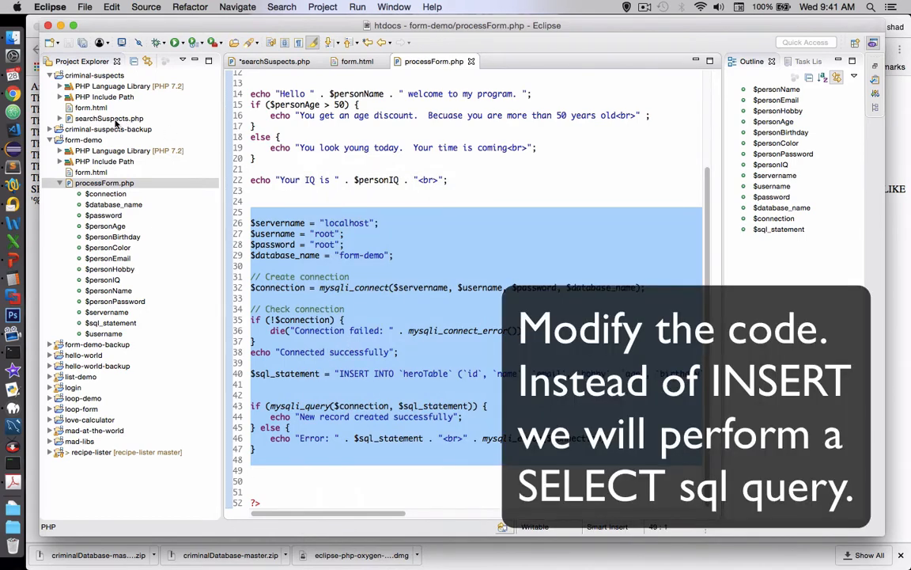
pyautogui.click(274, 61)
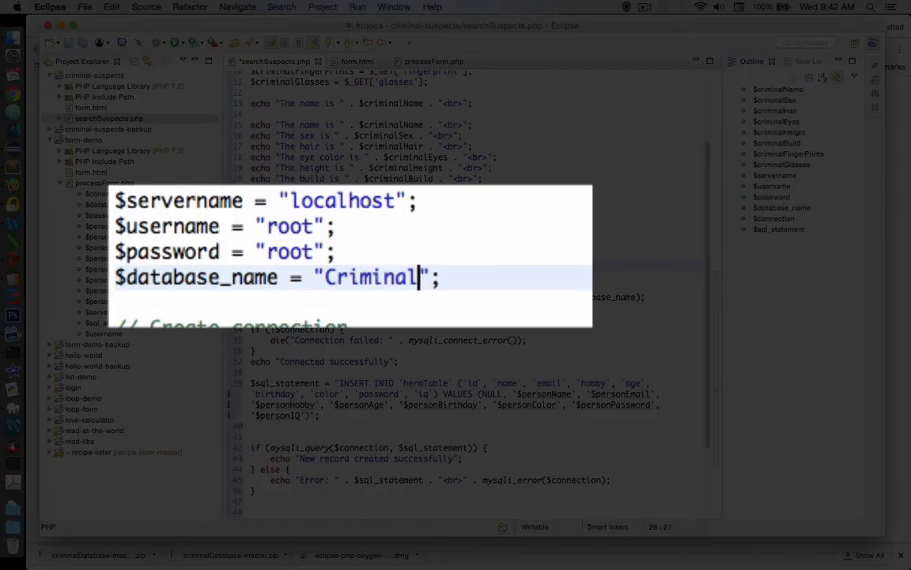
# - Change the database name to CriminalCases, empty the SQL string, and add blank lines in the success block
pyautogui.write('Cases')
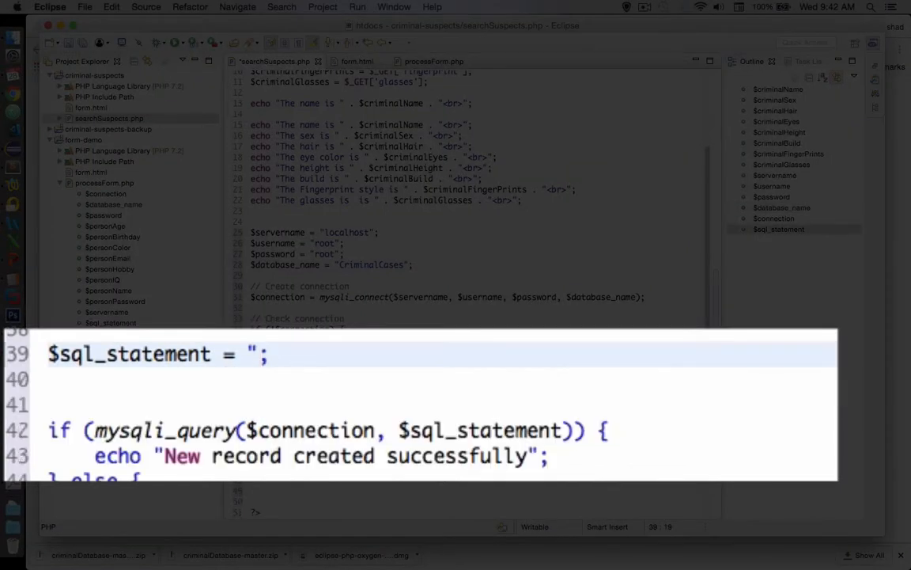
pyautogui.write('"')
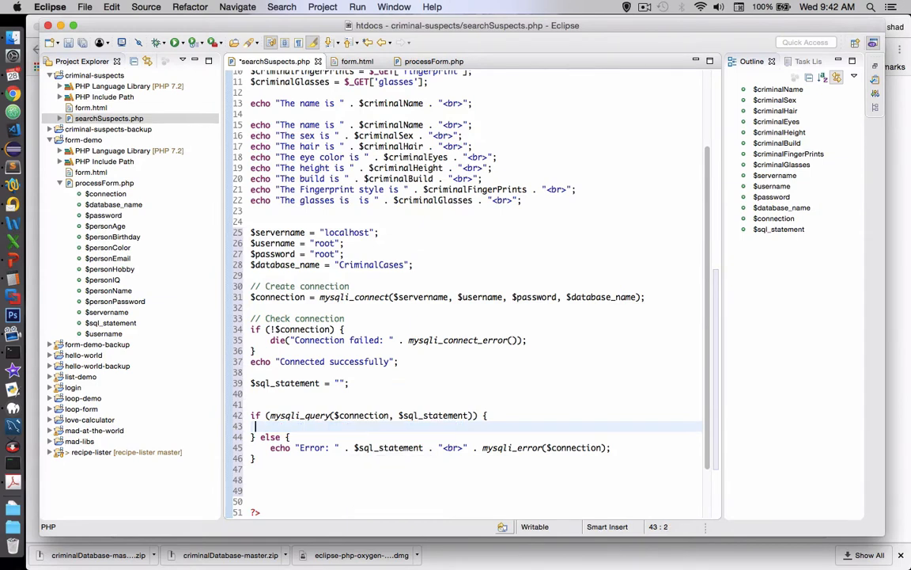
pyautogui.press('Return')
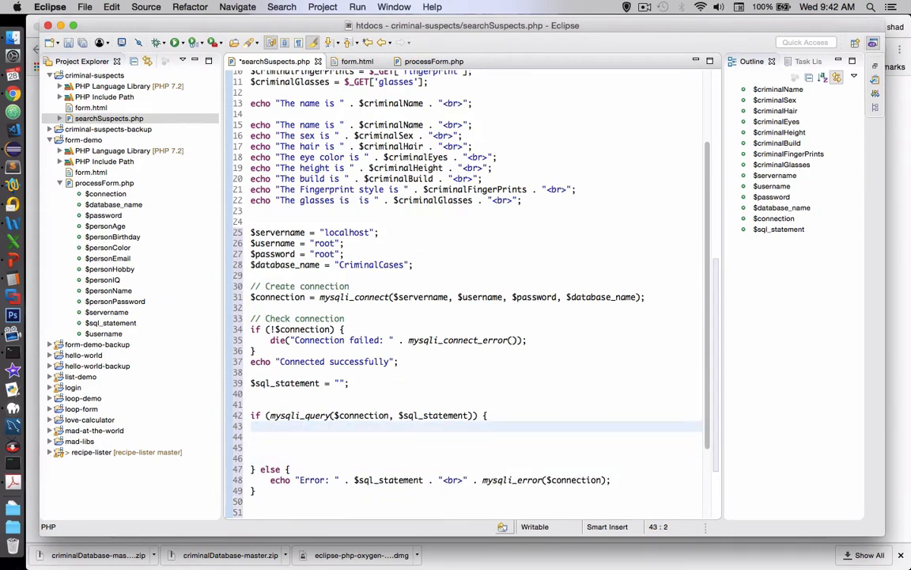
pyautogui.scroll(-3)
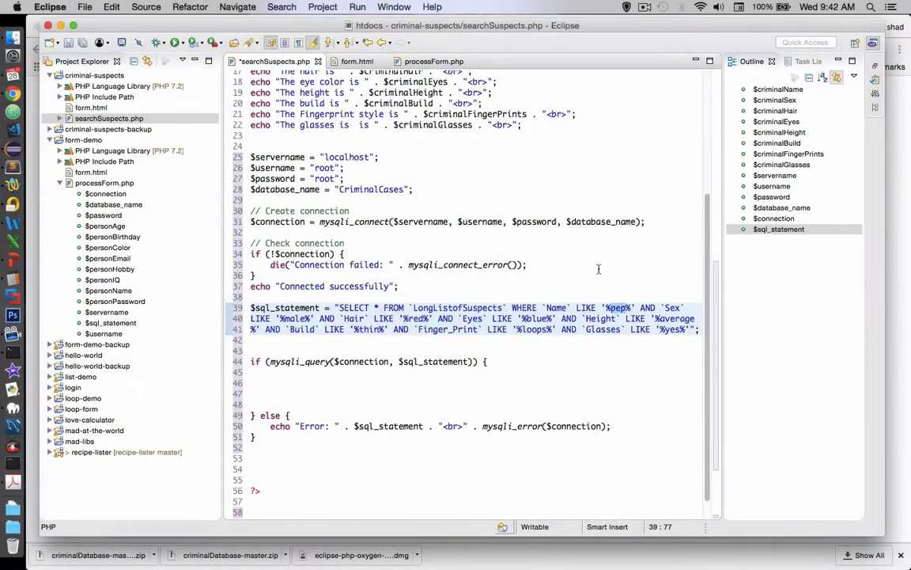
# - Scroll up to the $sql_statement SELECT query
pyautogui.scroll(3)
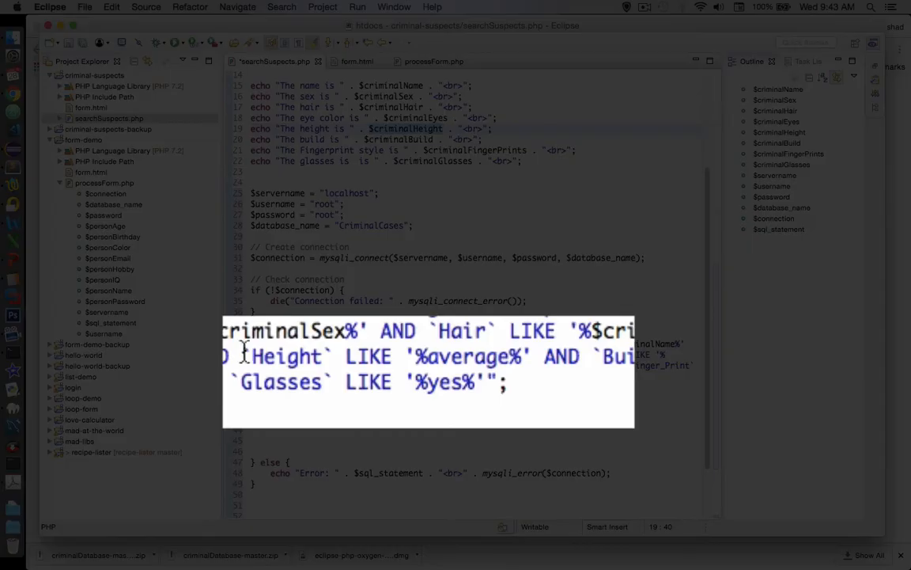
pyautogui.moveTo(433, 362)
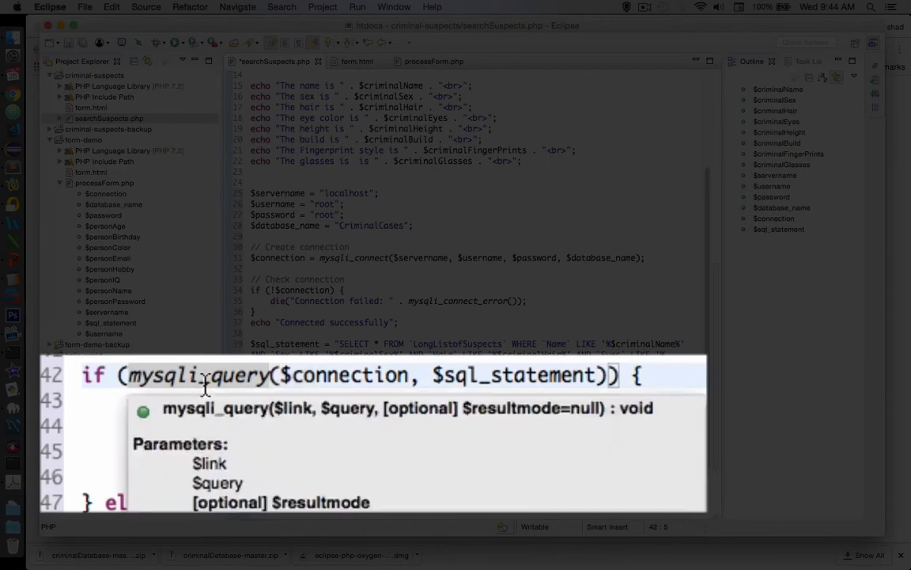
# - Assign the query to $result and begin a while loop using mysqli_fetch_assoc
pyautogui.write('$result =')
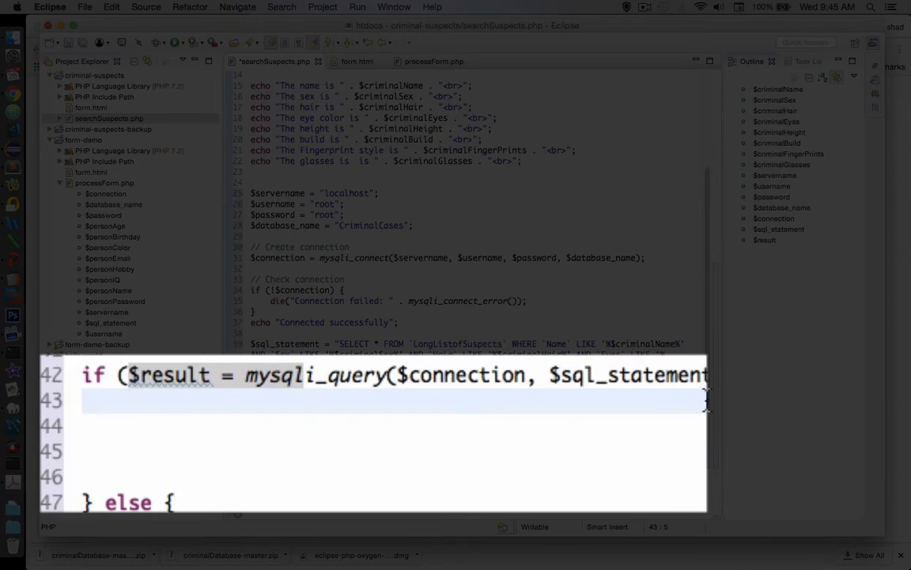
pyautogui.moveTo(558, 419)
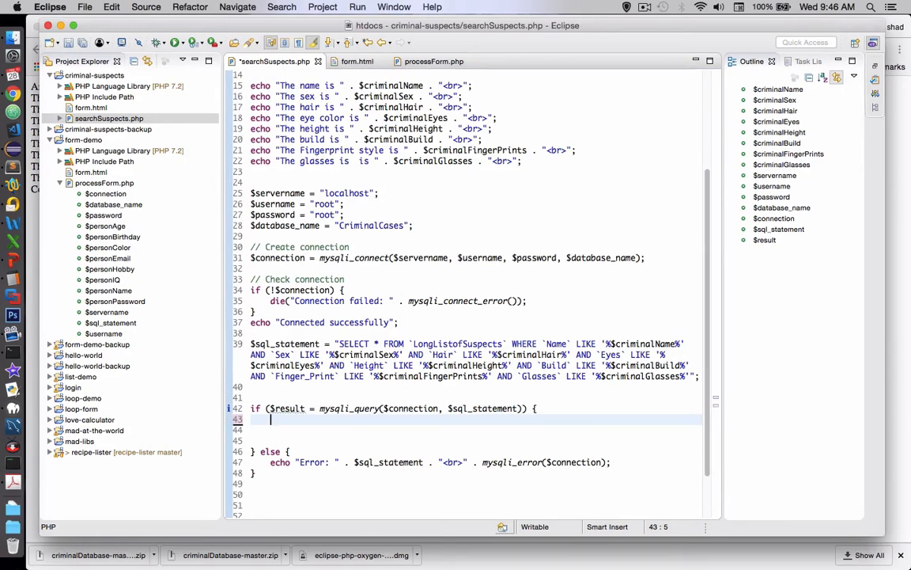
pyautogui.write('while ($row')
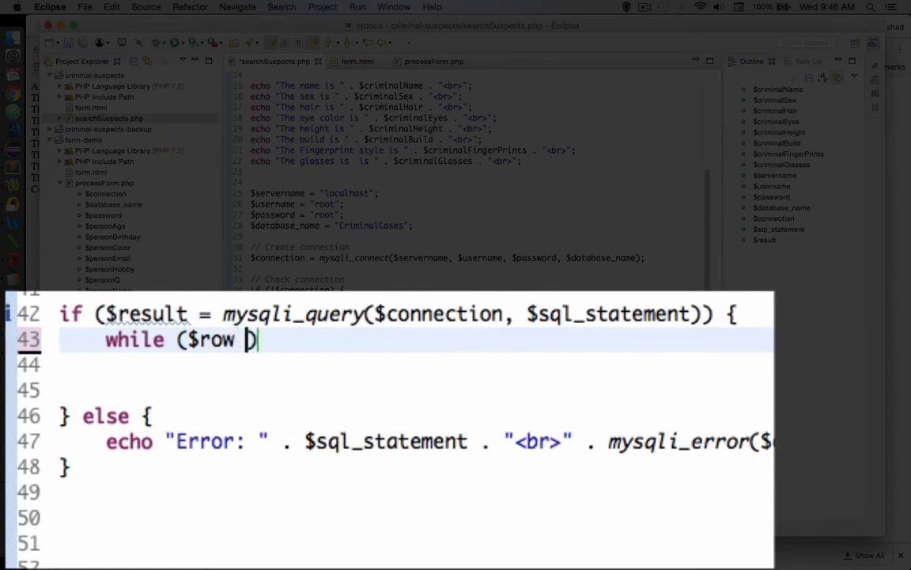
pyautogui.write('= mys')
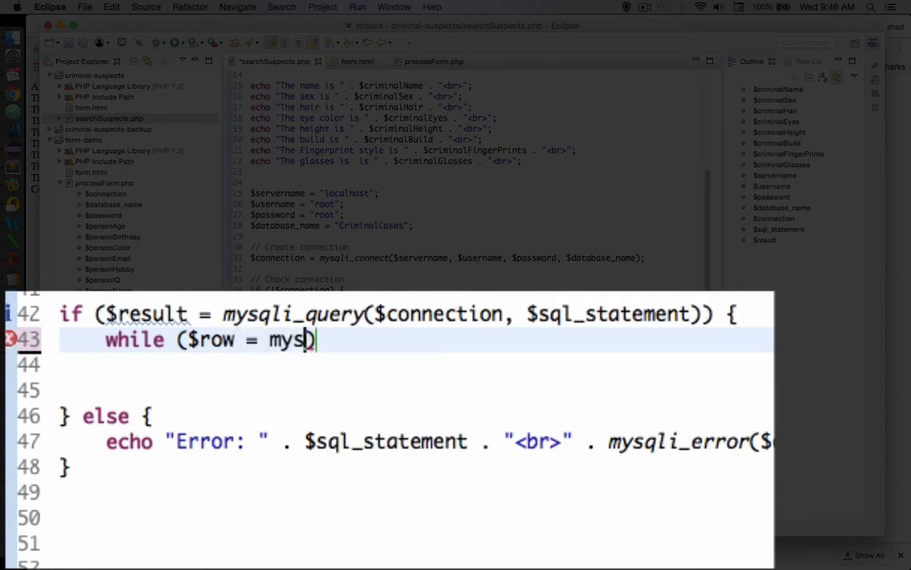
pyautogui.write('l')
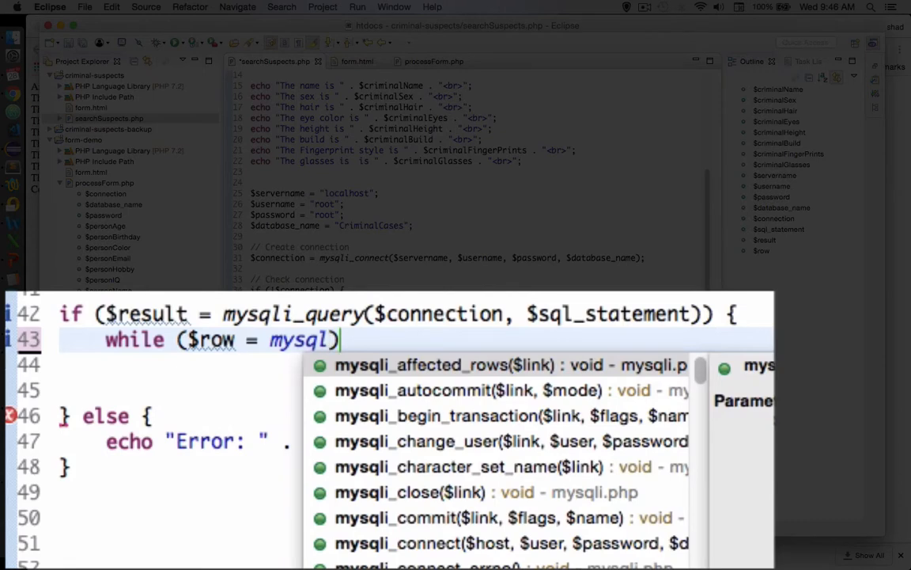
pyautogui.write('i_')
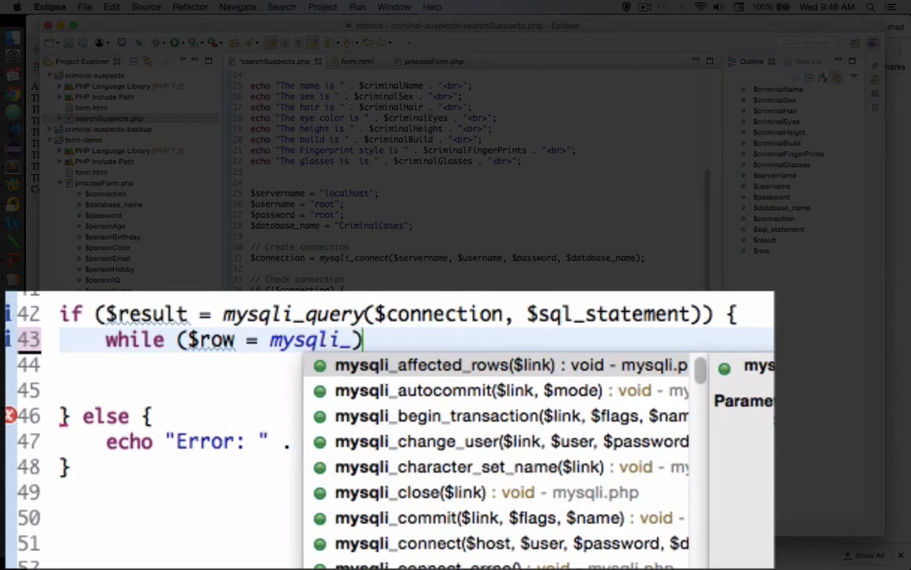
pyautogui.write('fetch')
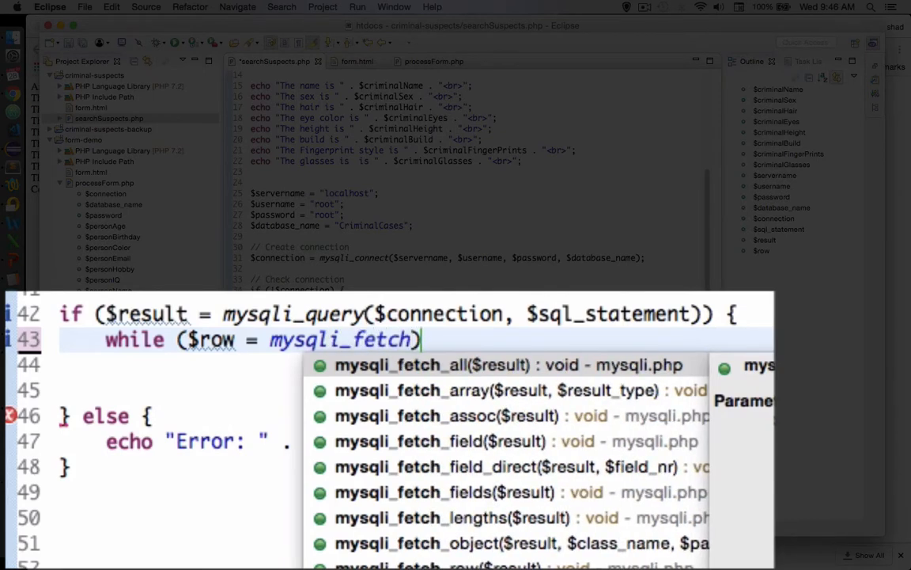
pyautogui.moveTo(352, 428)
pyautogui.write('echo "')
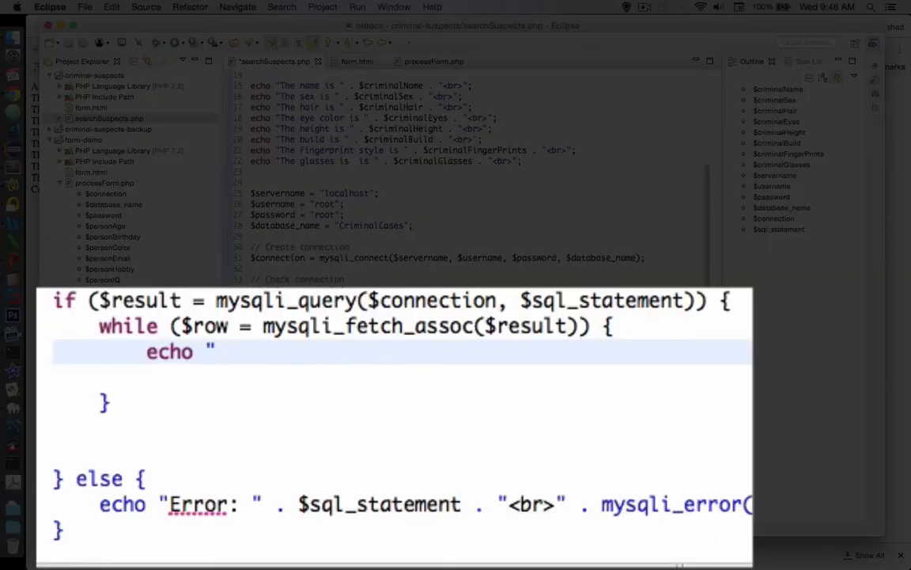
# - Echo "The person name is " with $row['name'] and <br>, then start the sex line
pyautogui.write('The p')
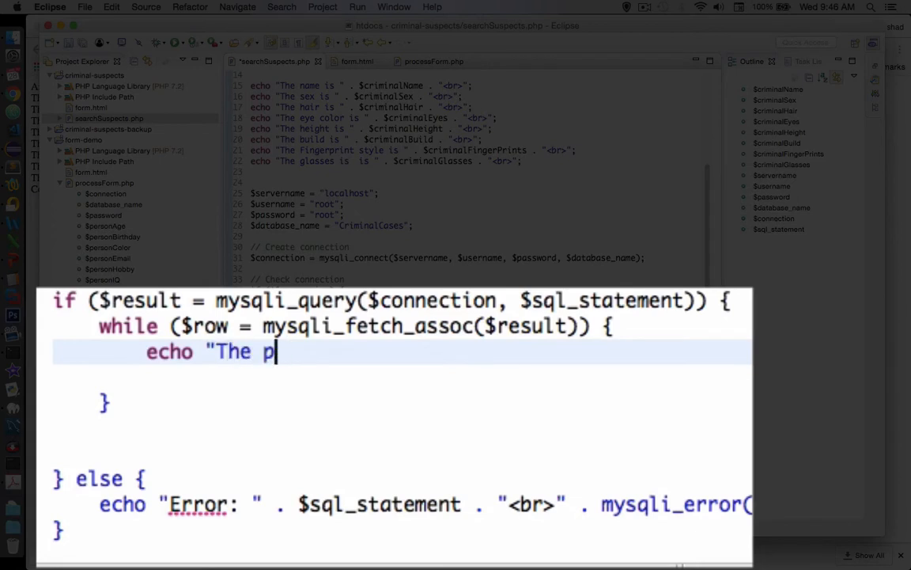
pyautogui.write('erson name i')
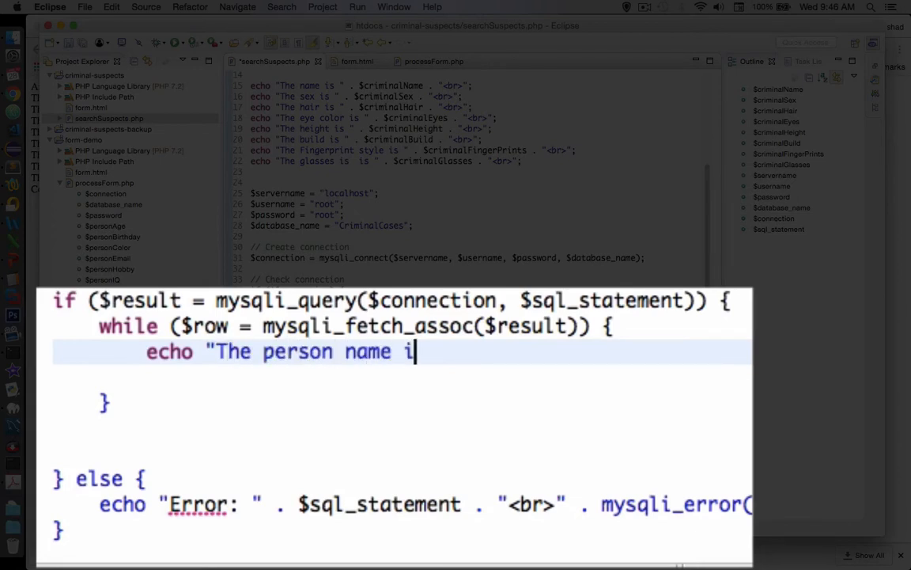
pyautogui.write('s " . $row[\'name\'] . ;')
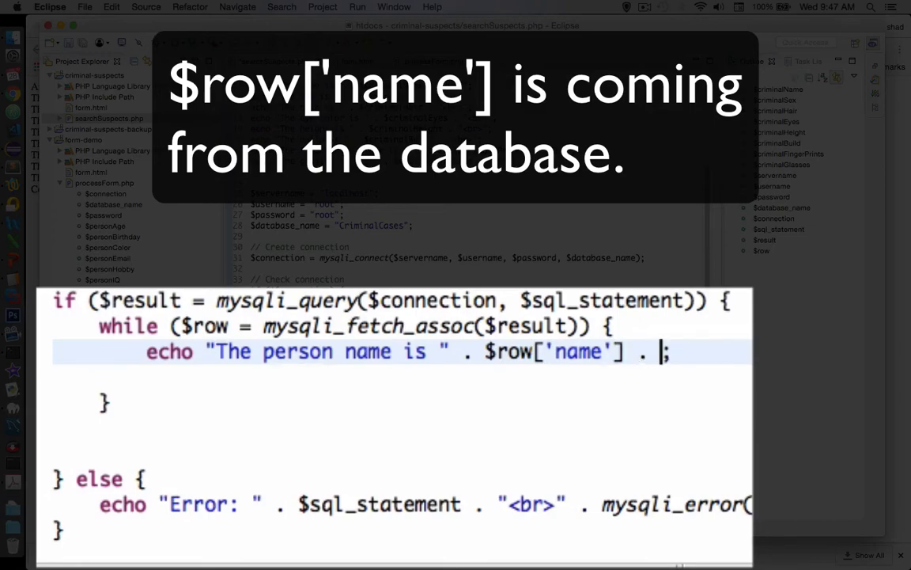
pyautogui.write('"<br>"')
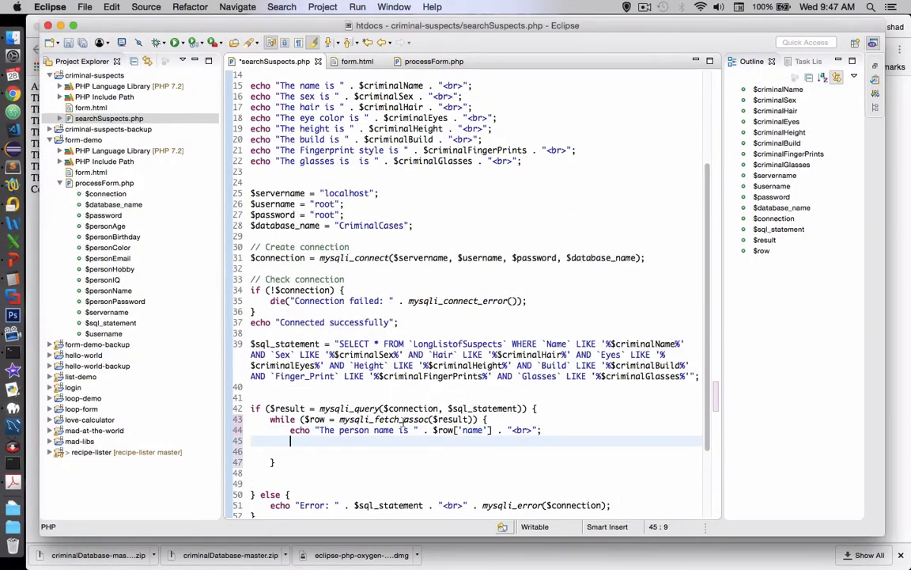
pyautogui.click(554, 429)
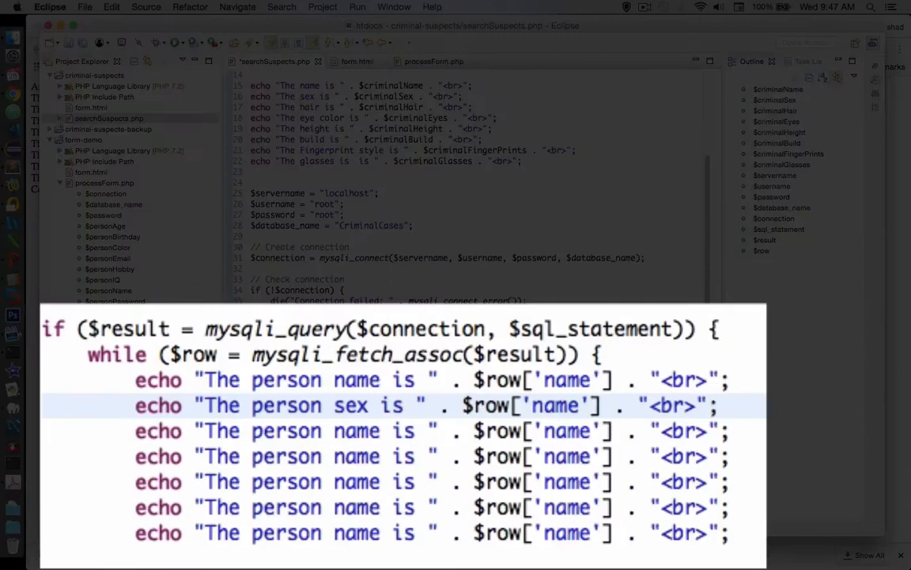
pyautogui.write('sex')
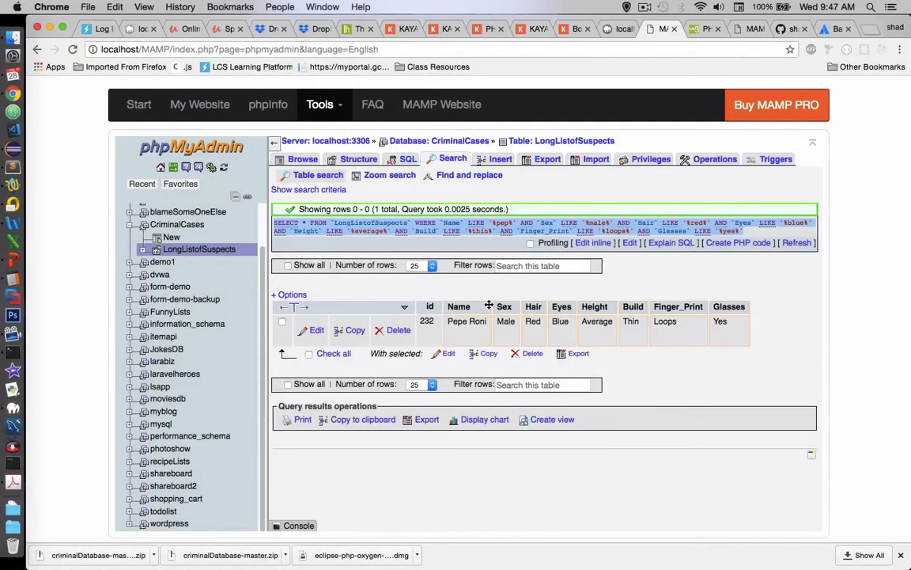
pyautogui.moveTo(467, 307)
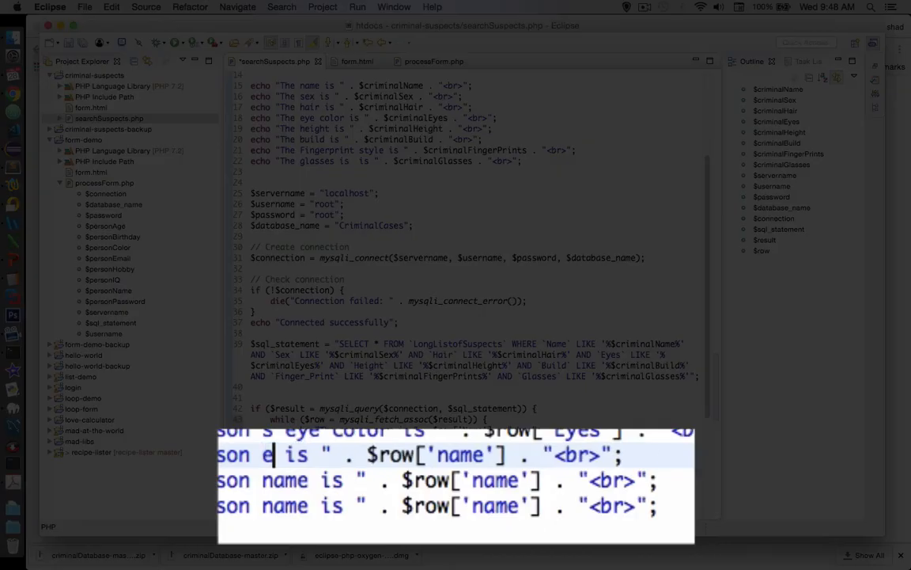
# - Relabel the echo lines for height, build, fingerprint and glasses with matching $row keys
pyautogui.write('height')
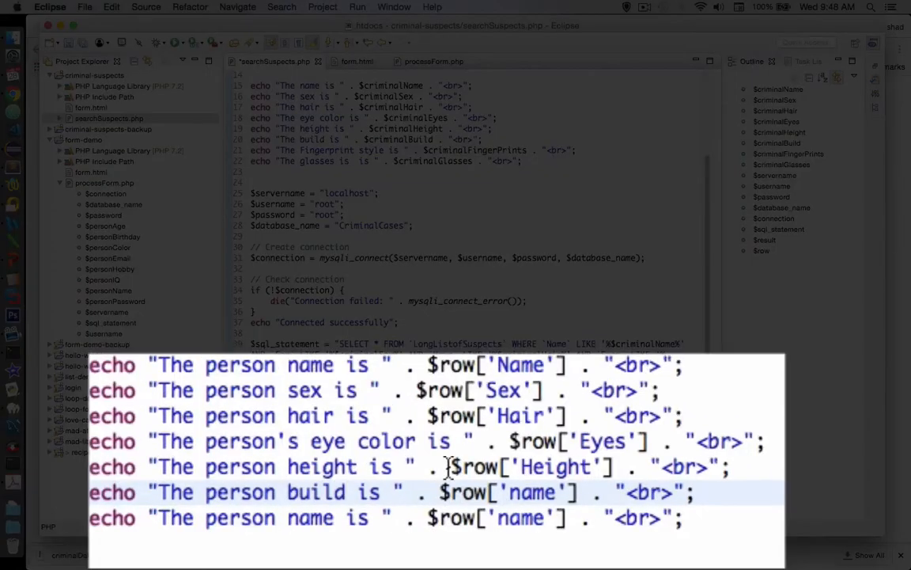
pyautogui.write('Build')
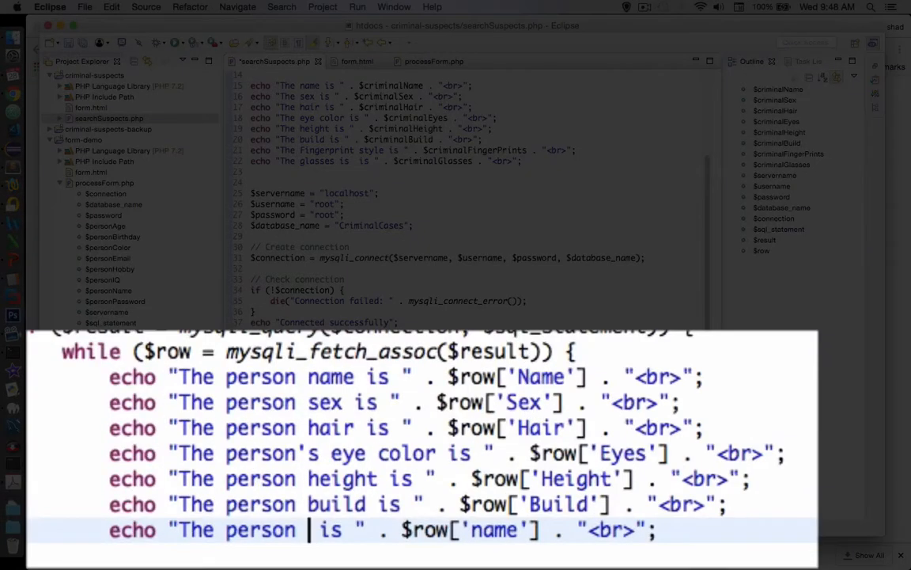
pyautogui.write("'s finger print style")
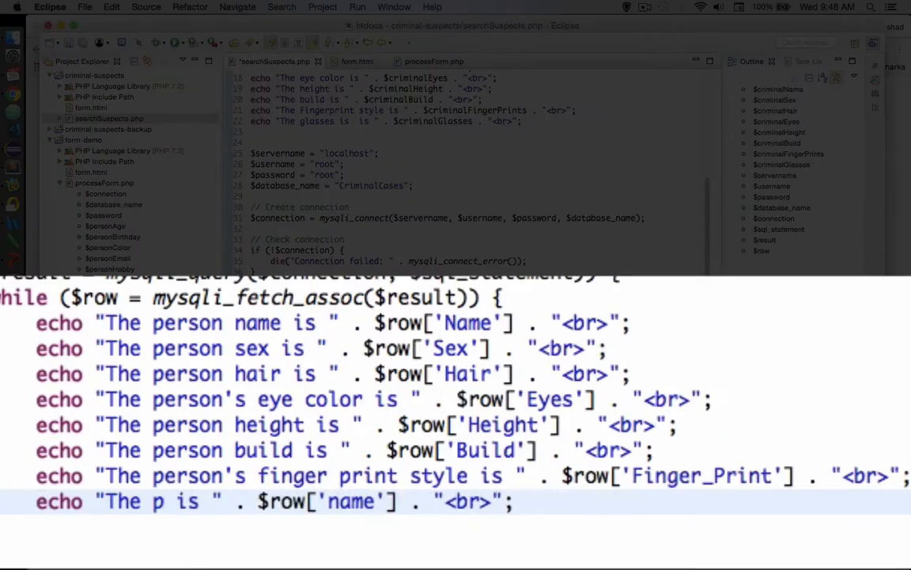
pyautogui.write('lasse')
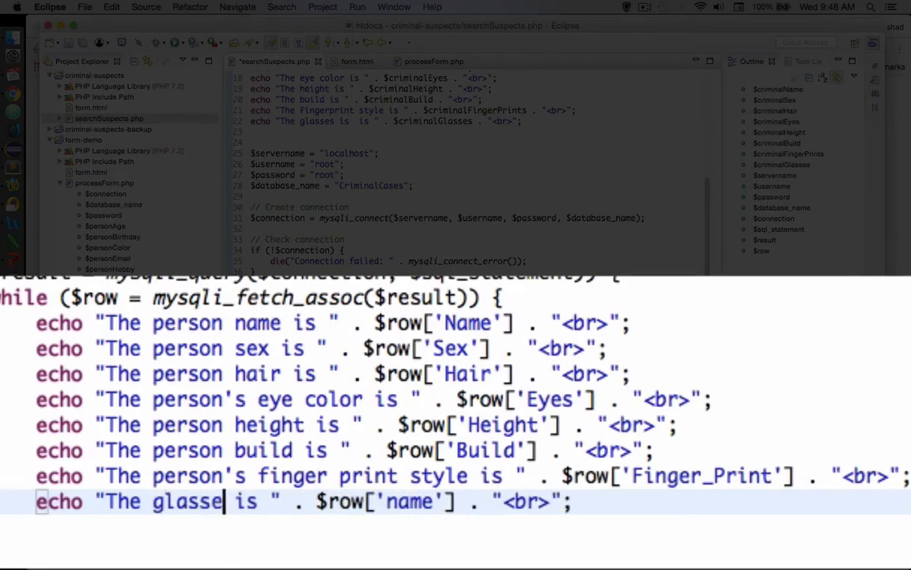
pyautogui.write('s')
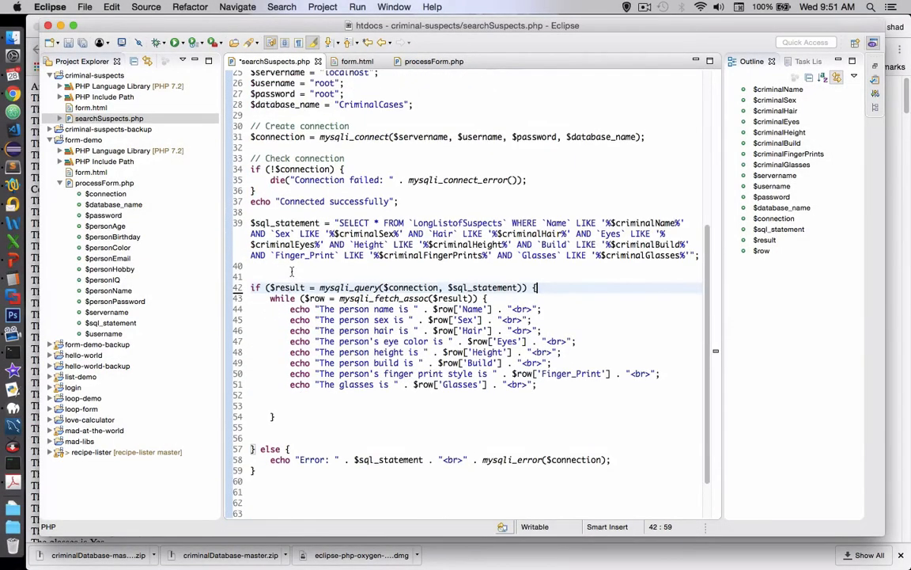
# - Comment out echo lines 13–22 and finish the divider echo with <br>";
pyautogui.scroll(3)
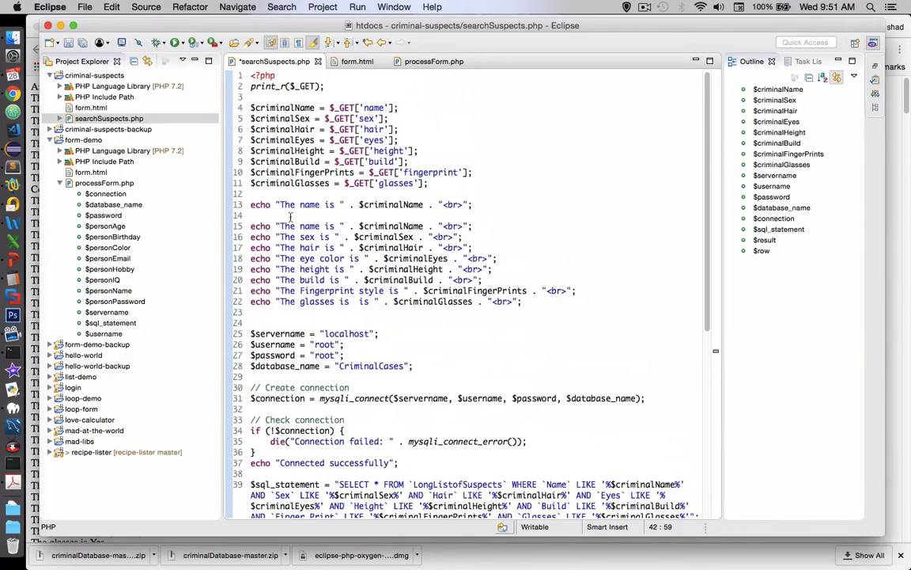
pyautogui.moveTo(250, 204); pyautogui.dragTo(271, 269)
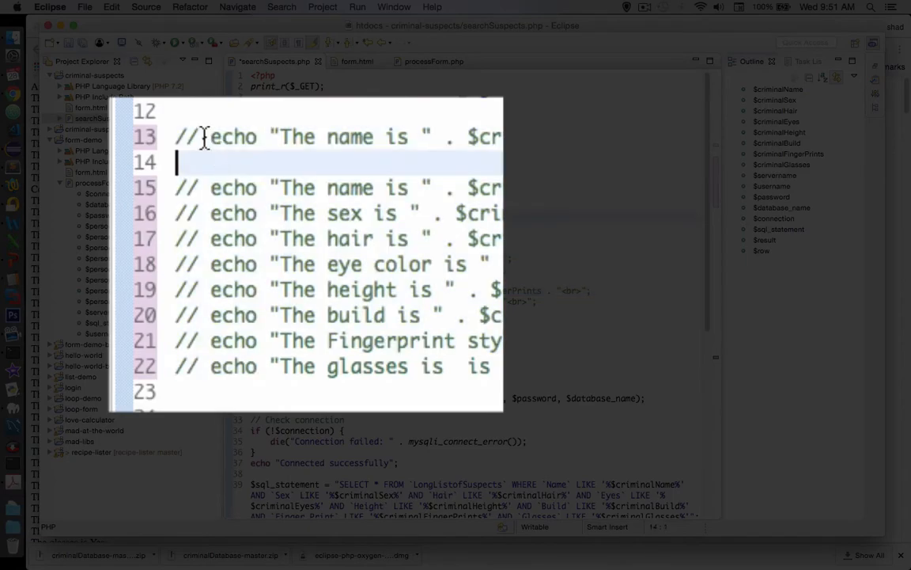
pyautogui.scroll(-3)
pyautogui.write('echo "==============================')
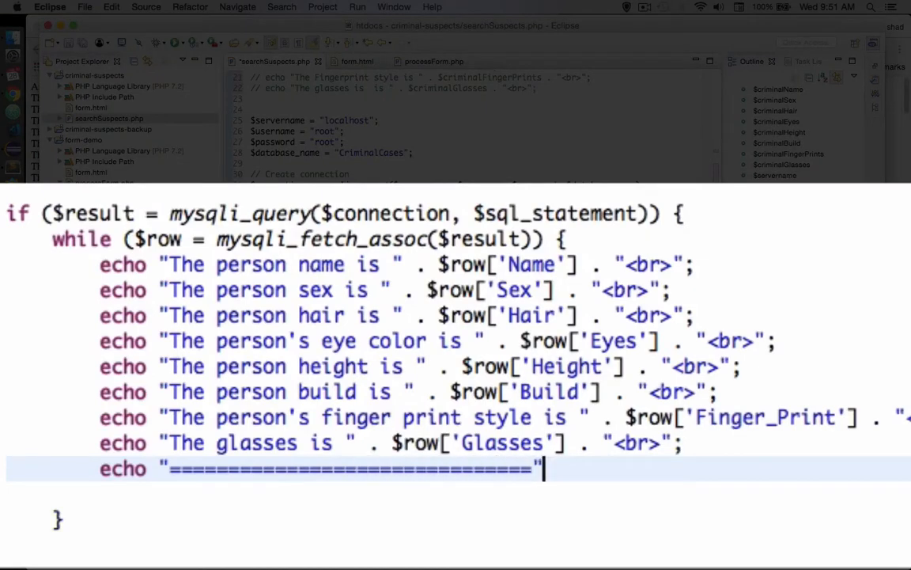
pyautogui.write('<br>')
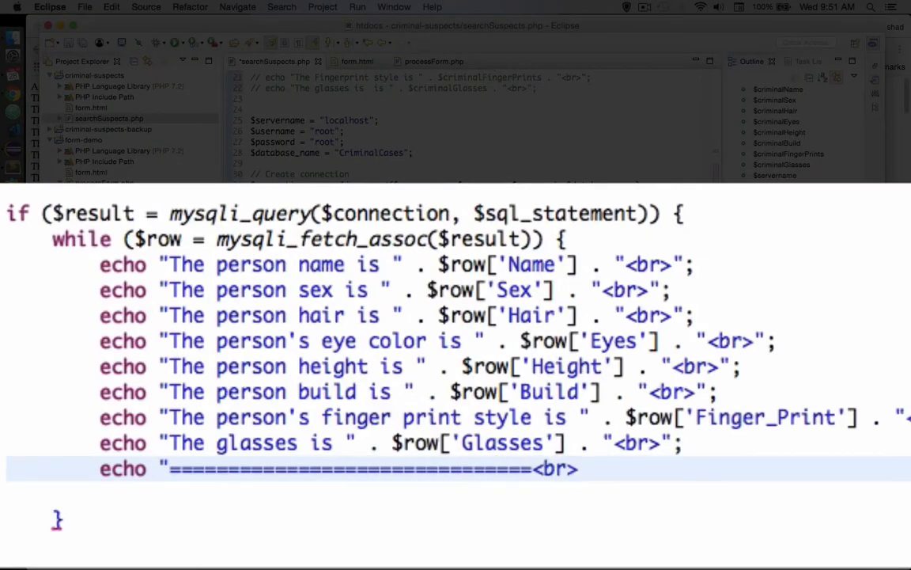
pyautogui.write('";')
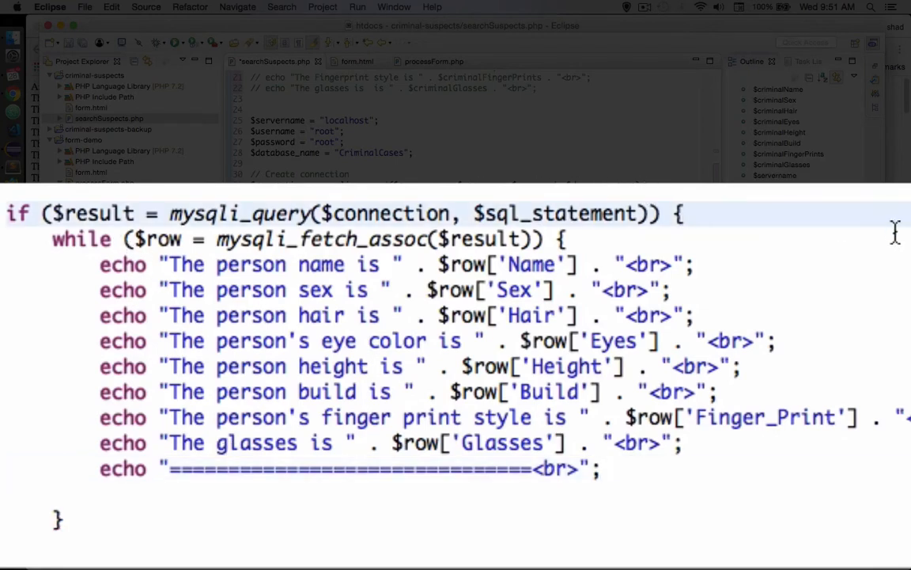
# - Add echo "I found " . mysqli_affected_rows($connection) . " suspects <br>"; above the loop
pyautogui.press('Return')
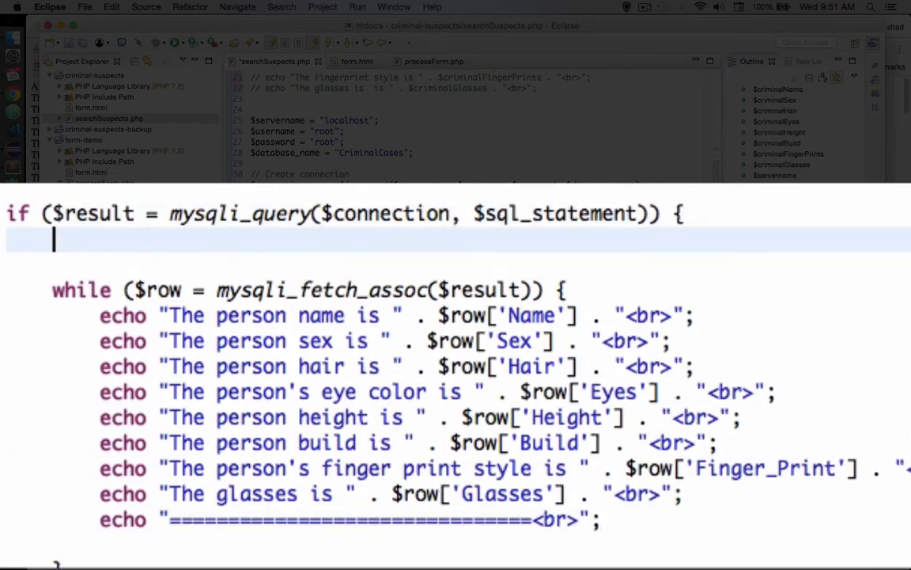
pyautogui.write('echo')
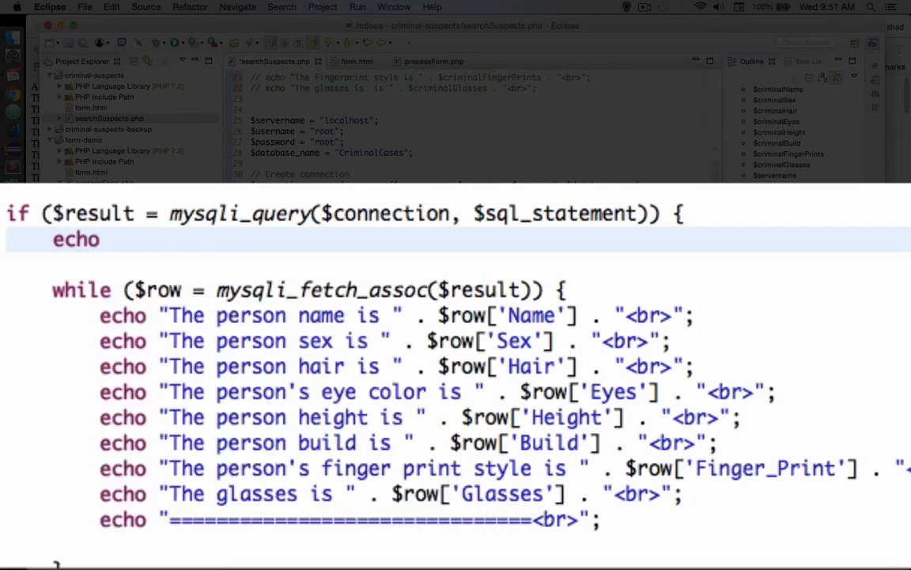
pyautogui.write('"')
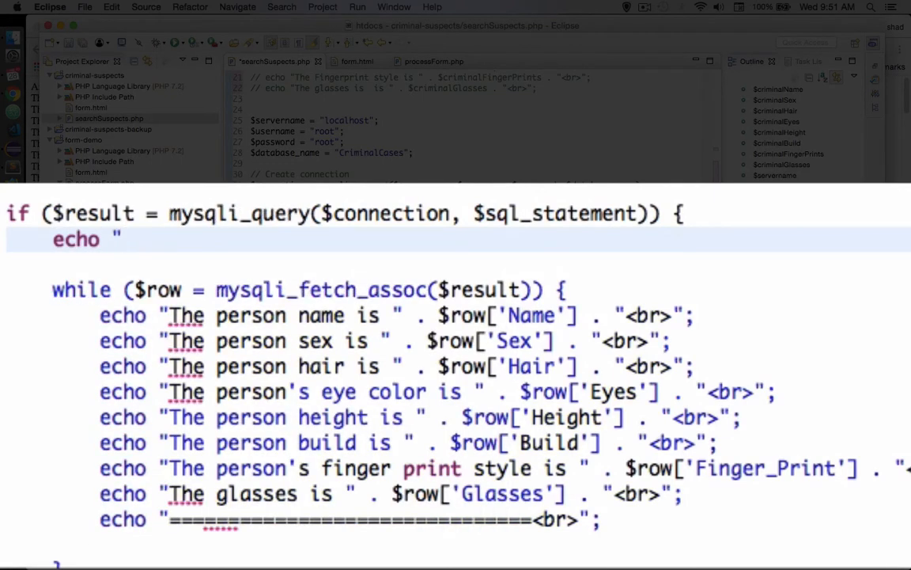
pyautogui.write('I found " .')
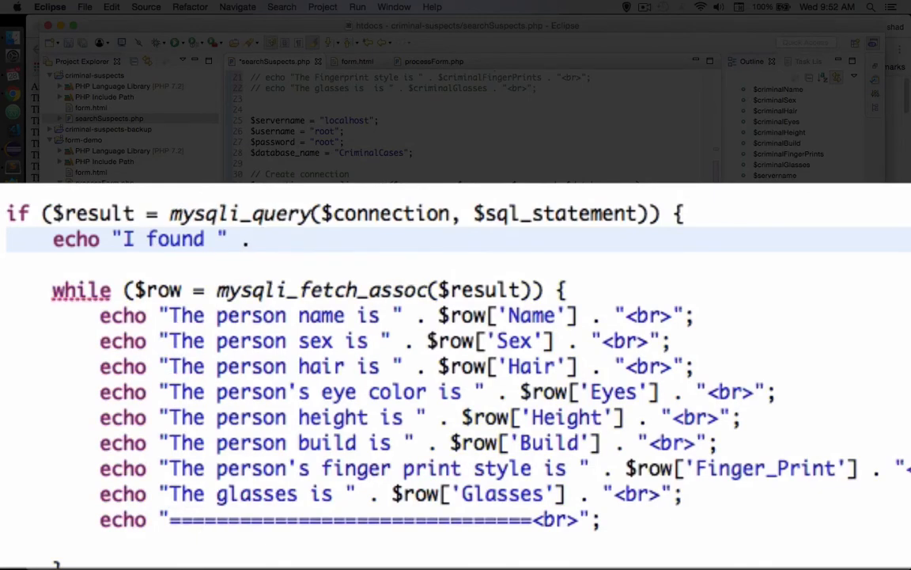
pyautogui.write('mysqli')
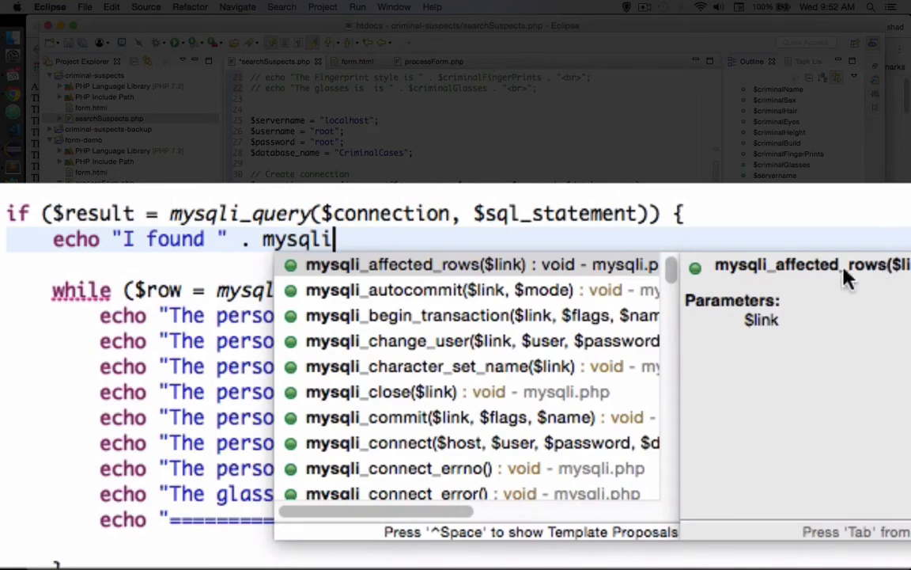
pyautogui.click(465, 263)
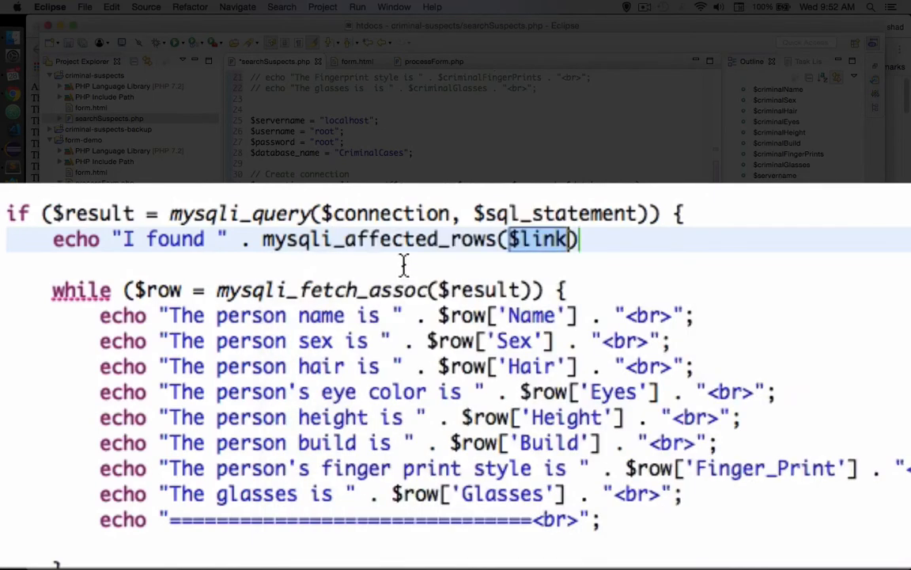
pyautogui.write('$co')
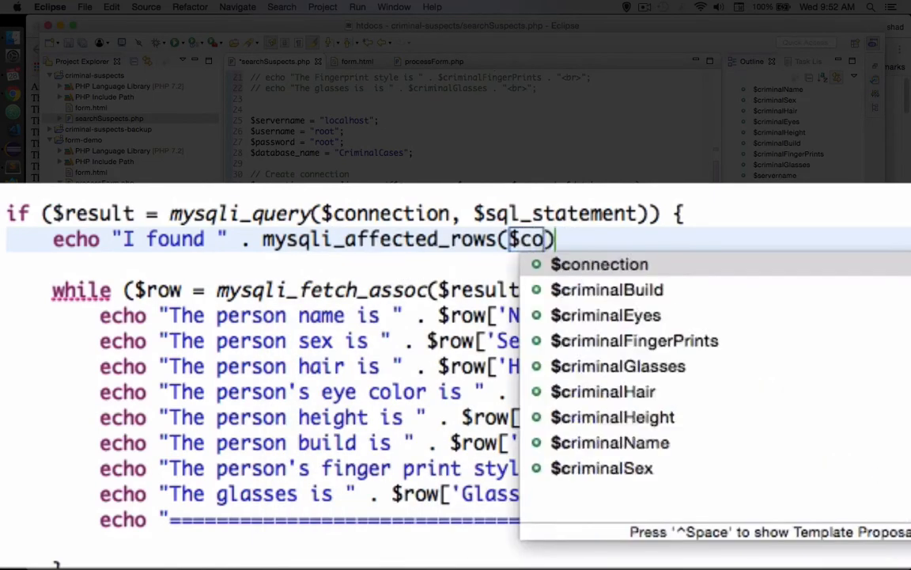
pyautogui.click(599, 263)
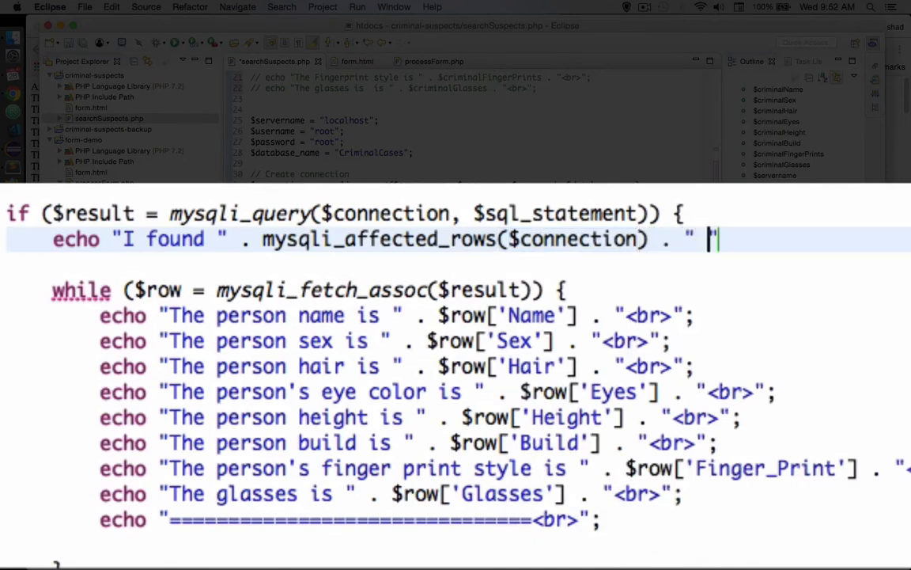
pyautogui.write('"')
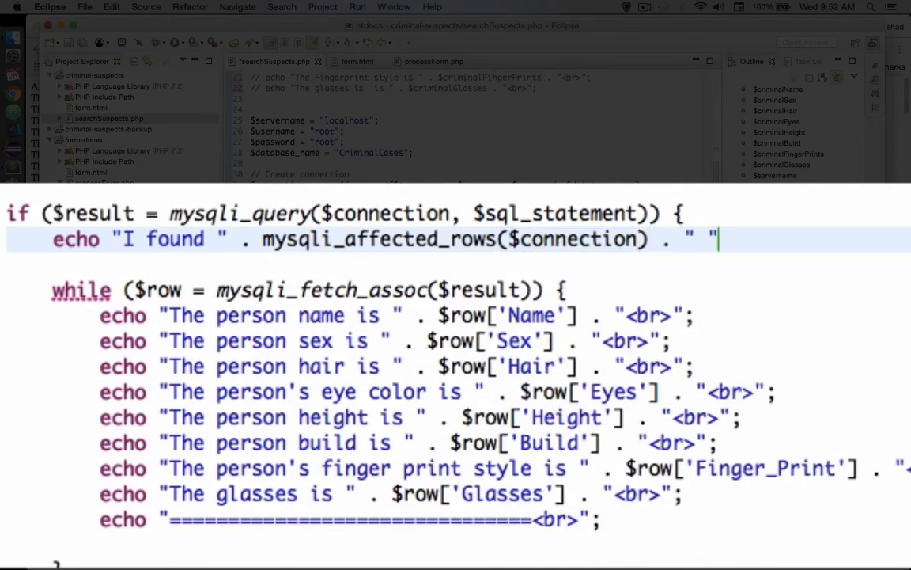
pyautogui.write('sus')
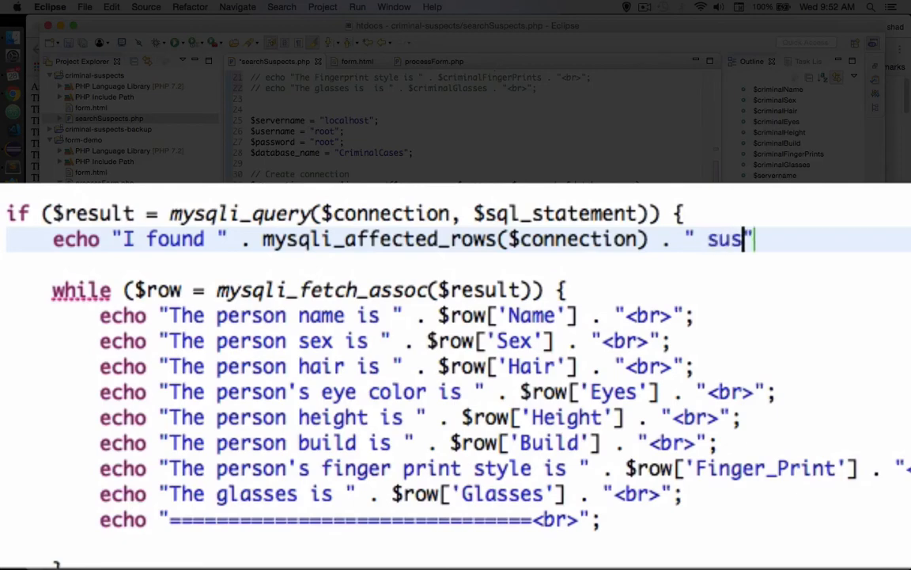
pyautogui.write('pects')
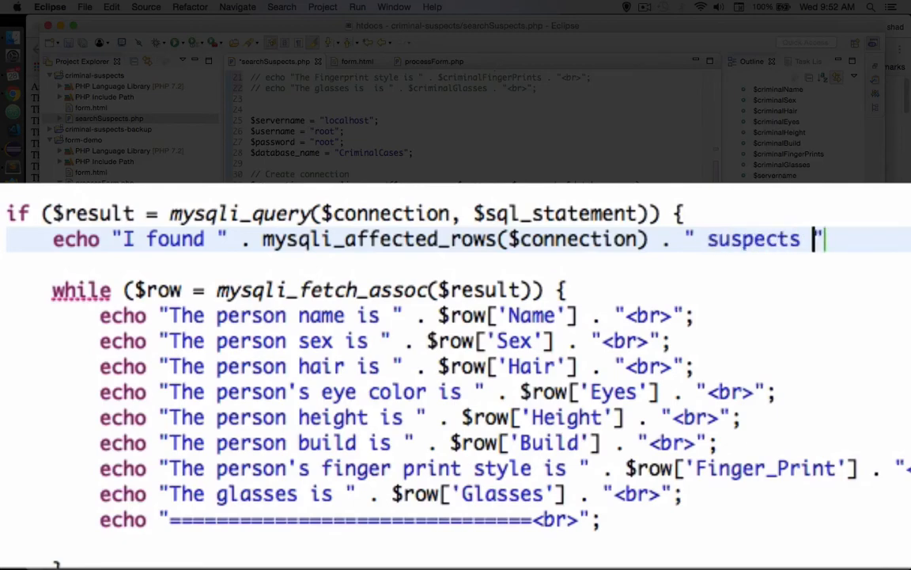
pyautogui.write('<br>";')
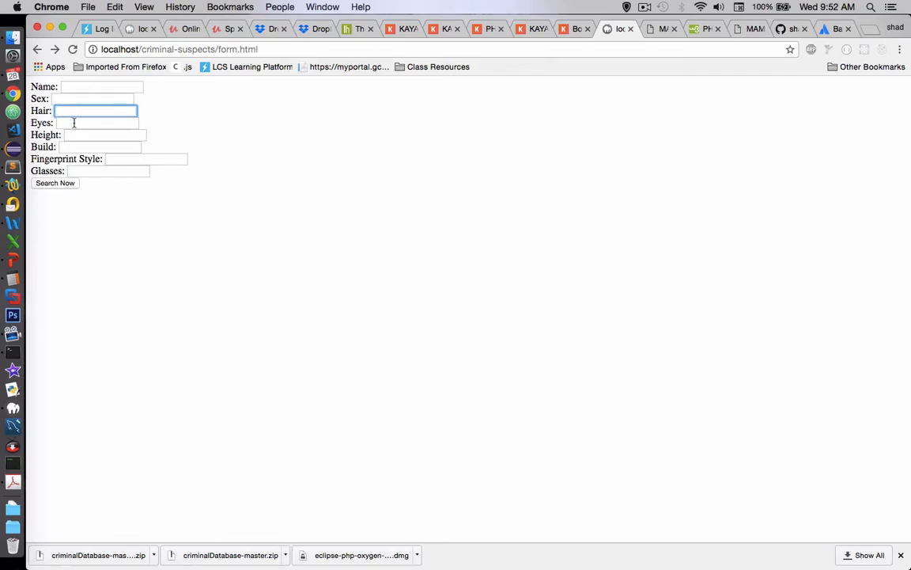
# - Search for Blue eyes, review the 80 results, then go back and enter Brown hair
pyautogui.write('Blu')
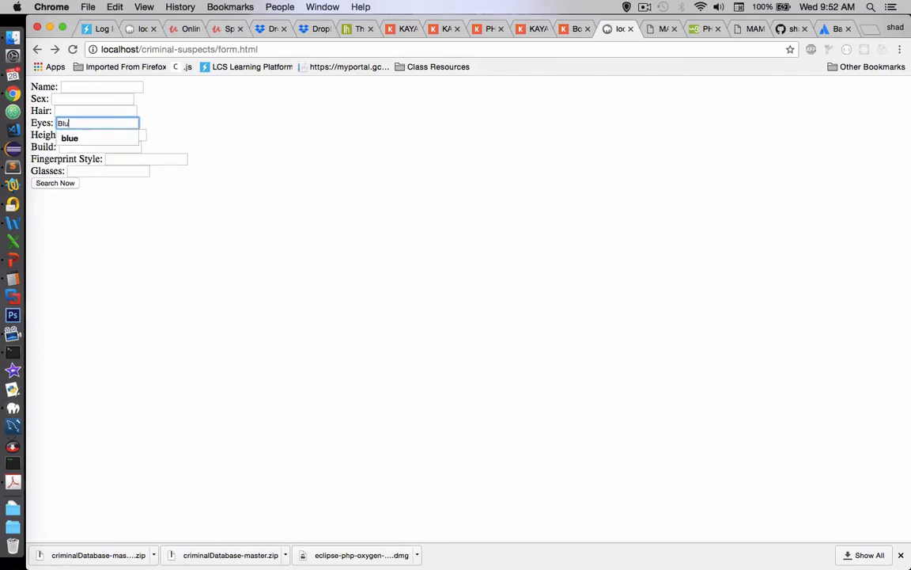
pyautogui.click(55, 183)
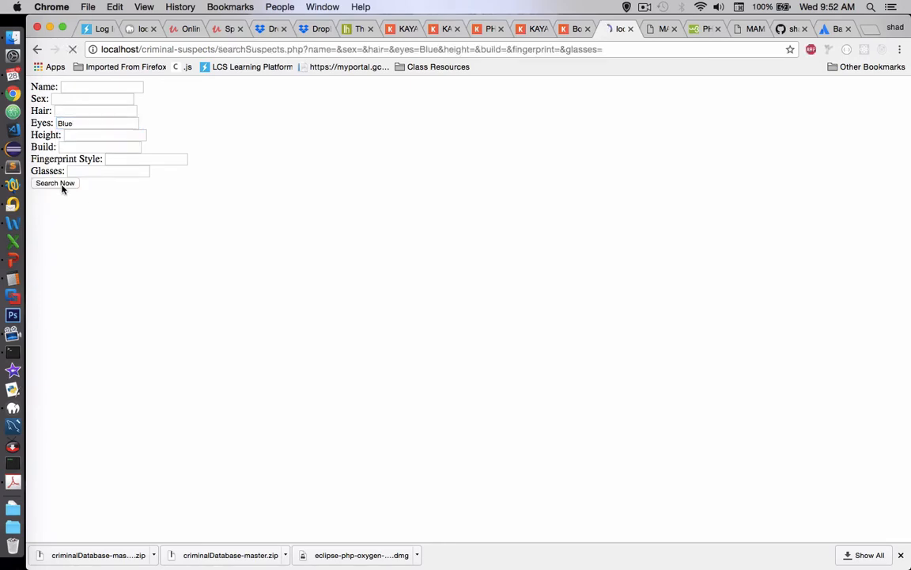
pyautogui.click(54, 183)
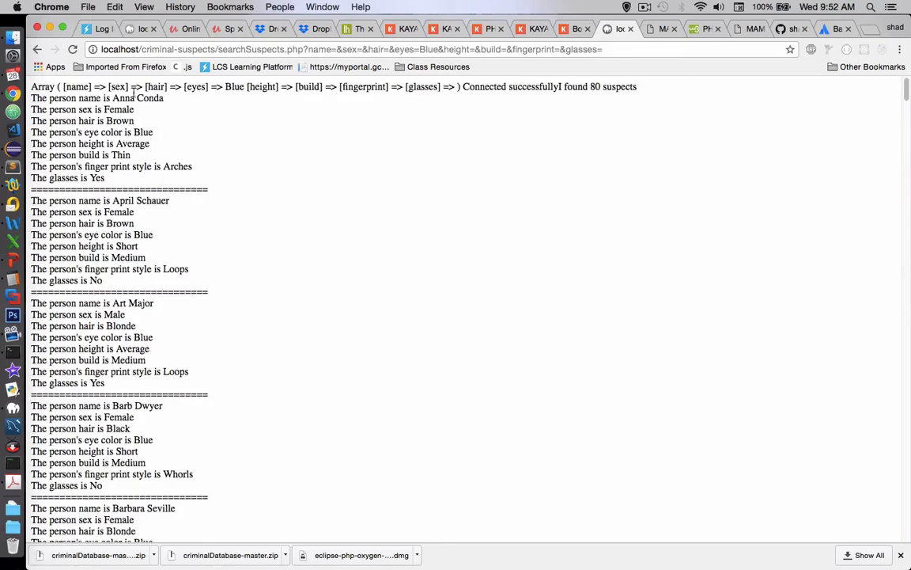
pyautogui.doubleClick(117, 86)
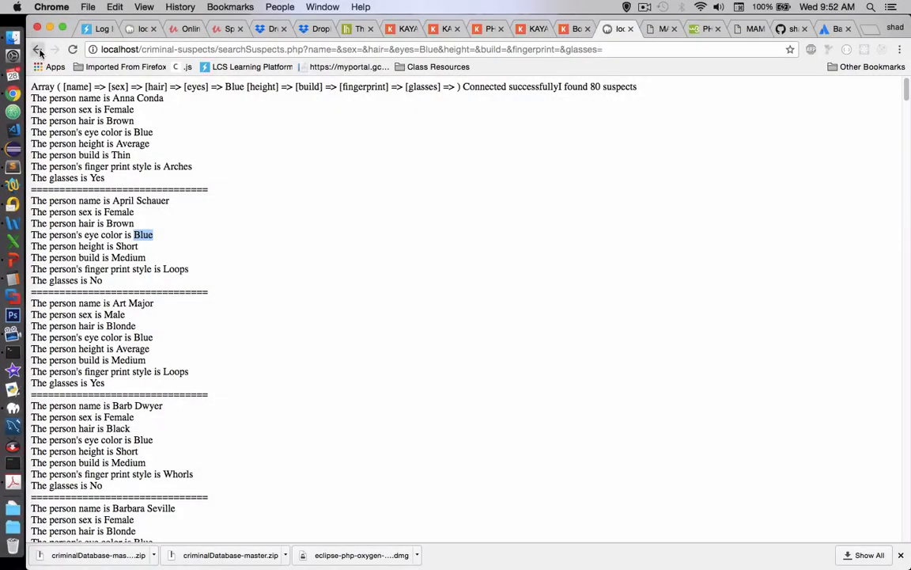
pyautogui.click(38, 49)
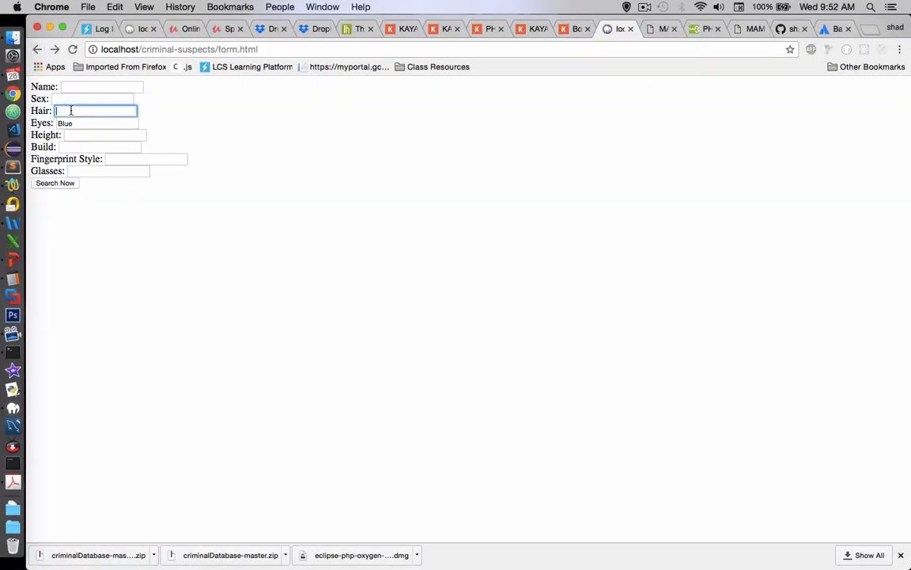
pyautogui.write('Brown')
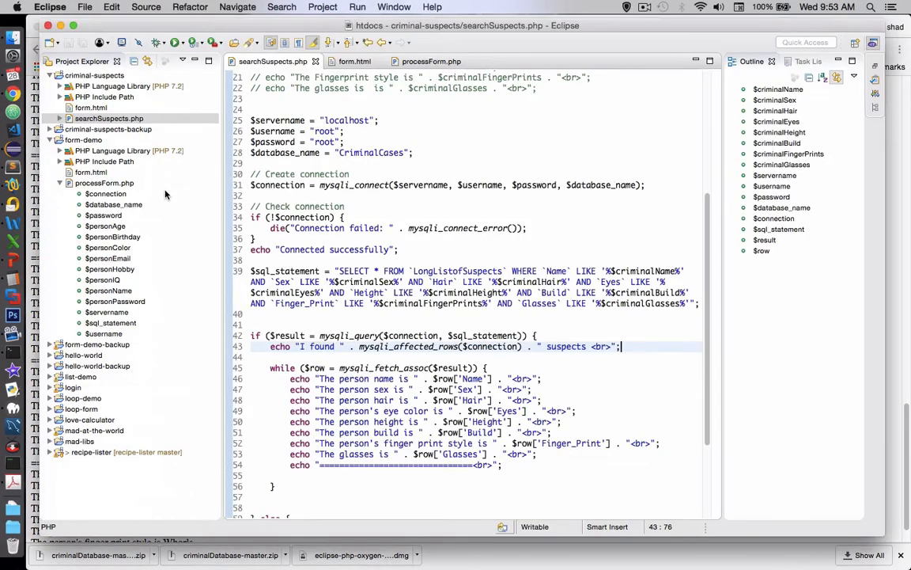
# - Rerun the Chrome search with brown hair, blue eyes and Glasses set to Yes, reviewing the 7 suspects
pyautogui.click(13, 110)
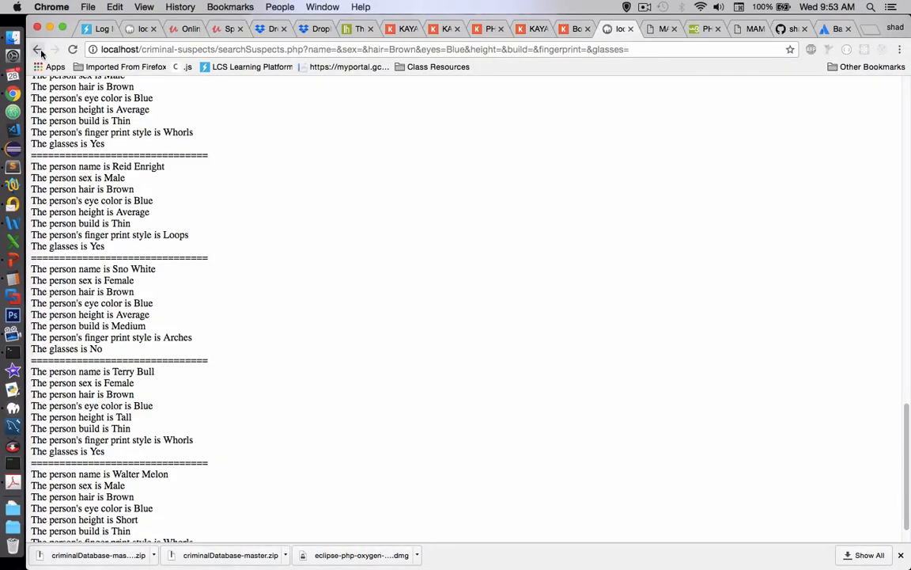
pyautogui.click(38, 49)
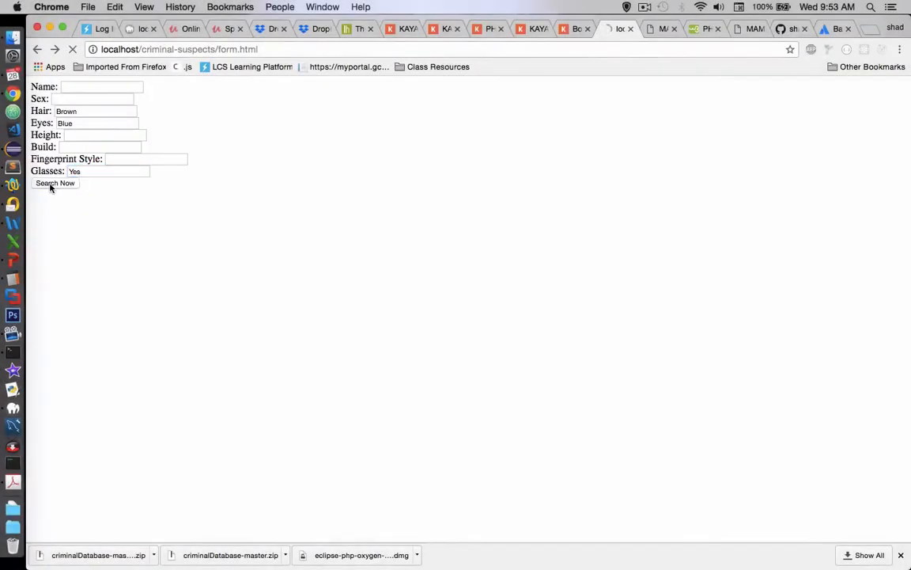
pyautogui.click(56, 183)
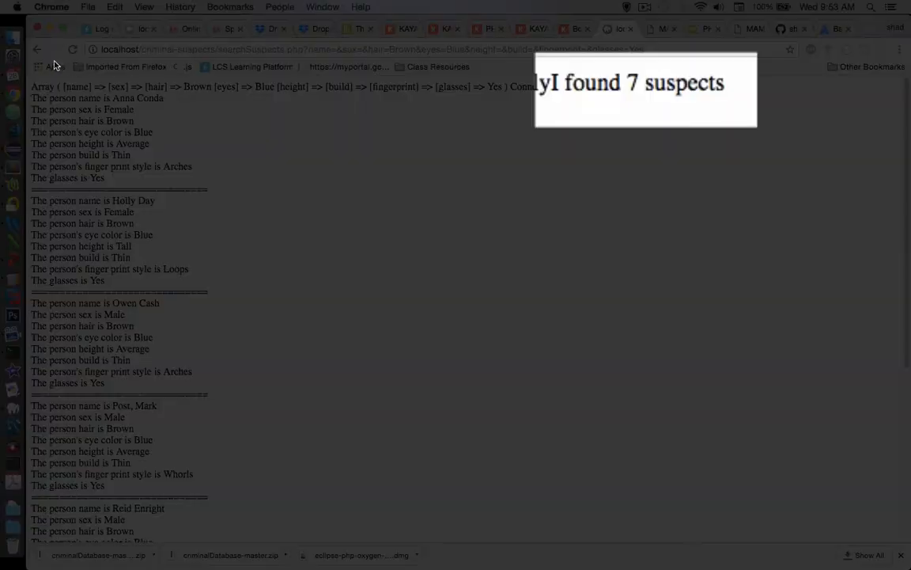
pyautogui.scroll(-3)
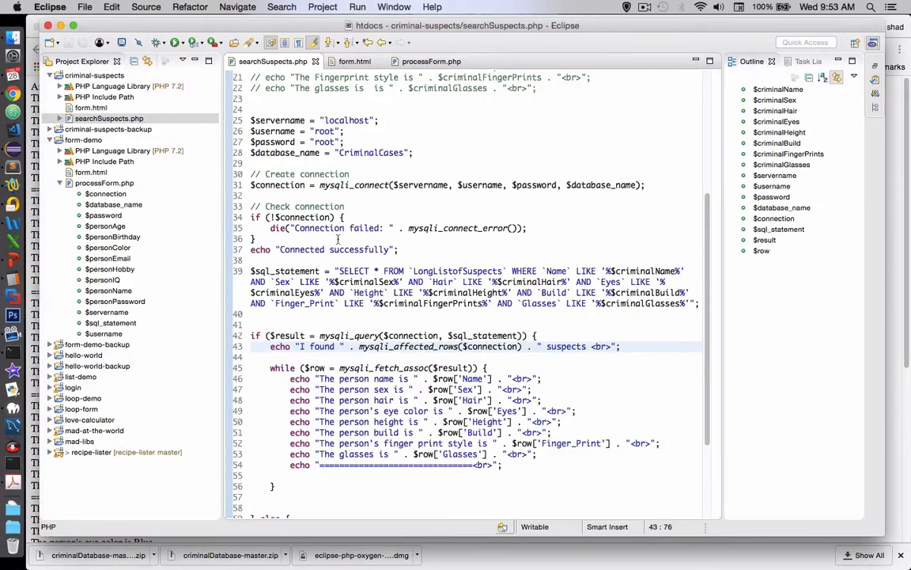
pyautogui.click(414, 249)
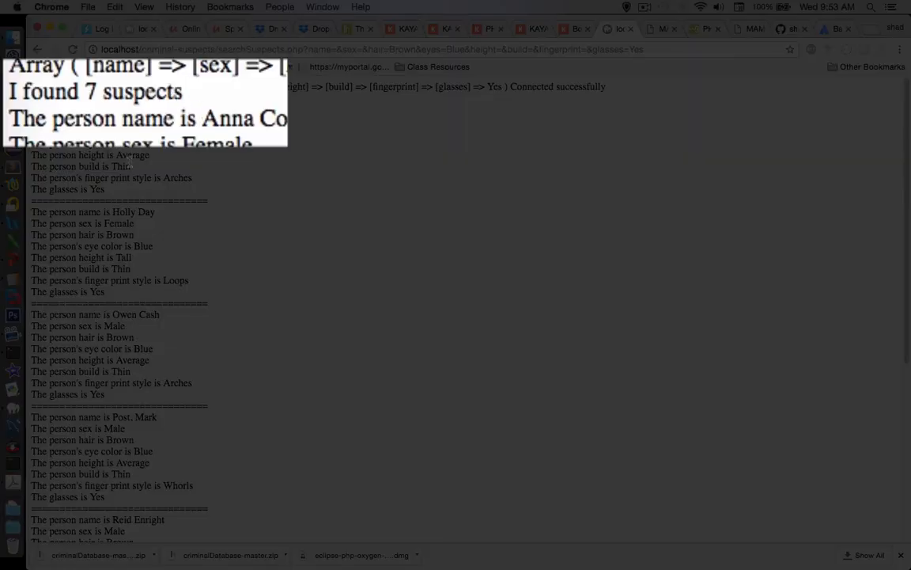
pyautogui.scroll(-3)
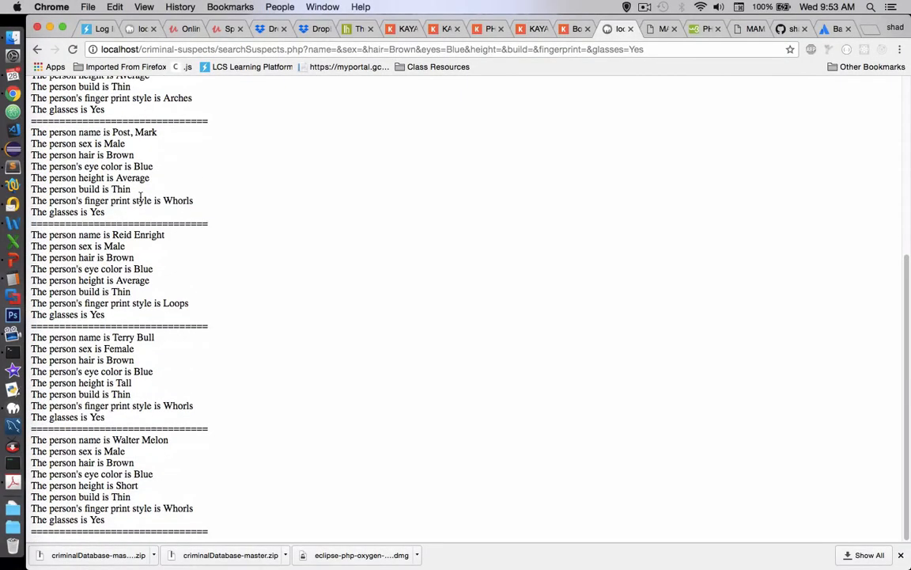